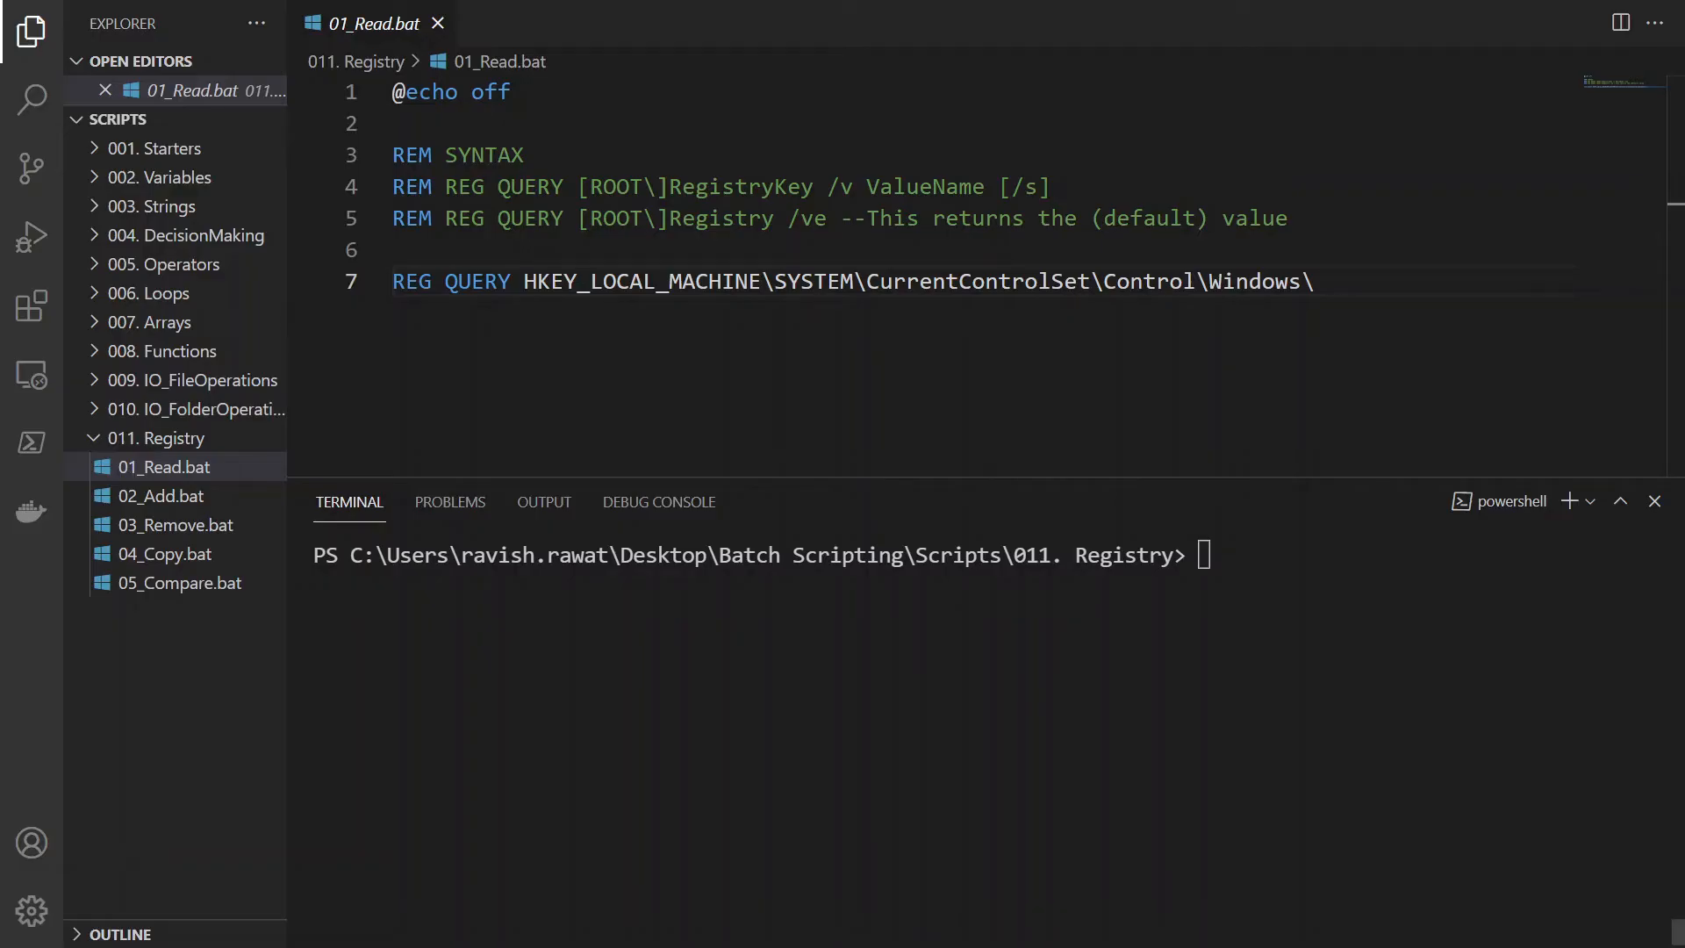
pyautogui.moveTo(200, 529)
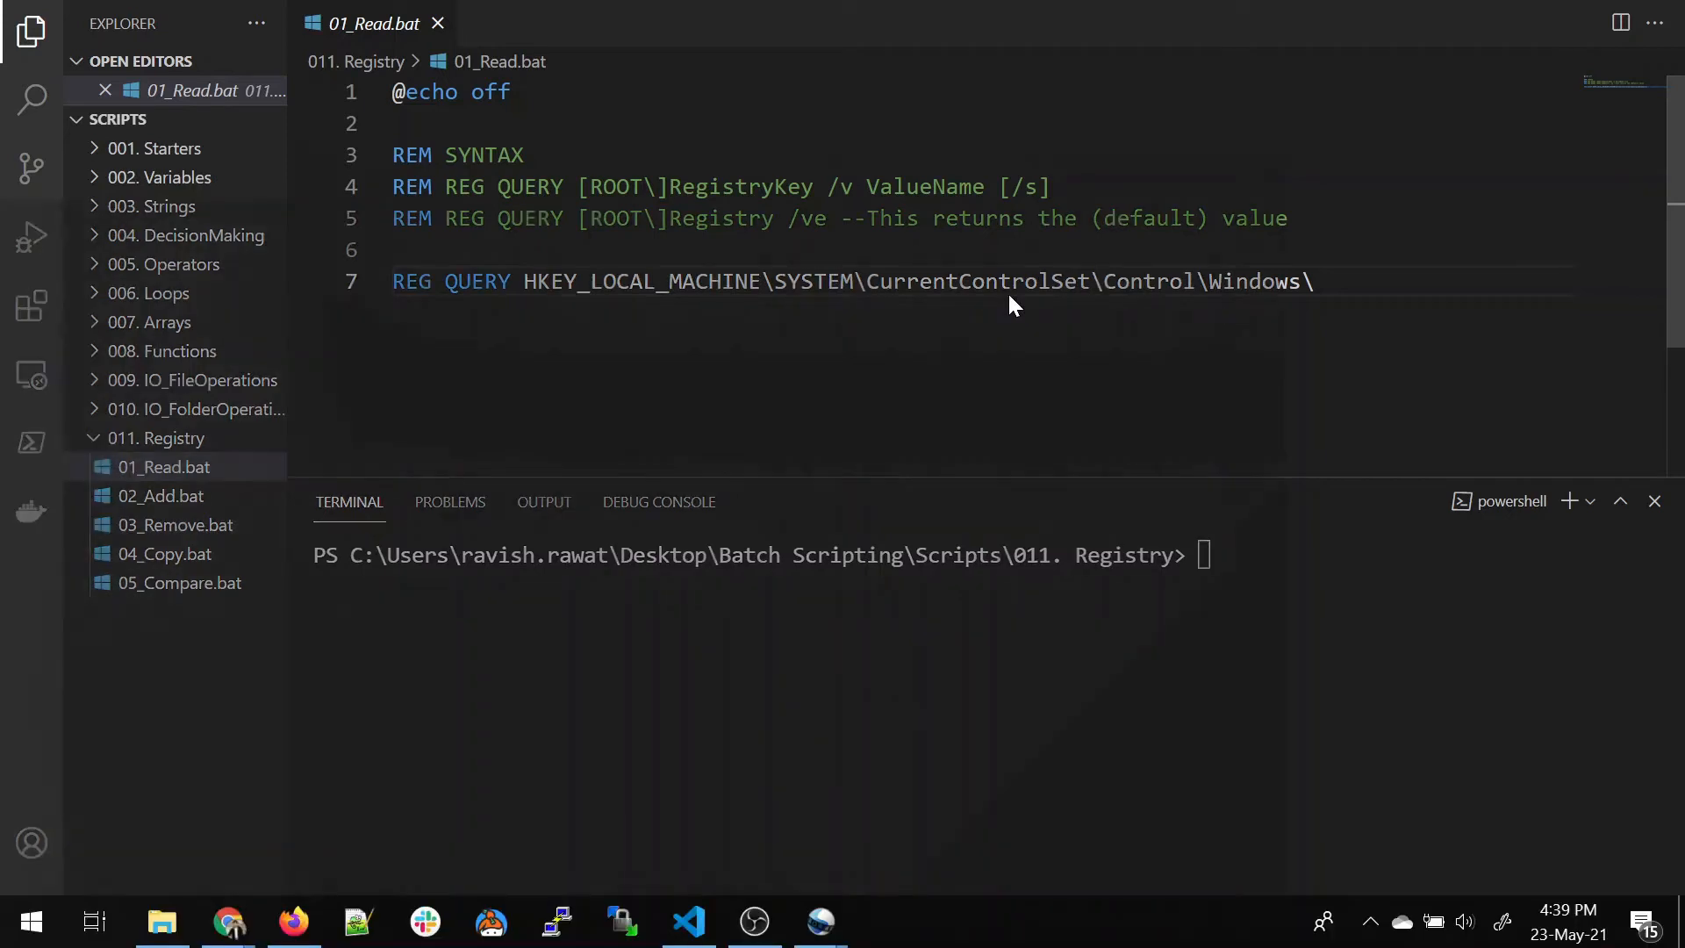
# Step: Launch the regedit Registry Editor by searching 'reg' from the Start menu
pyautogui.click(31, 920)
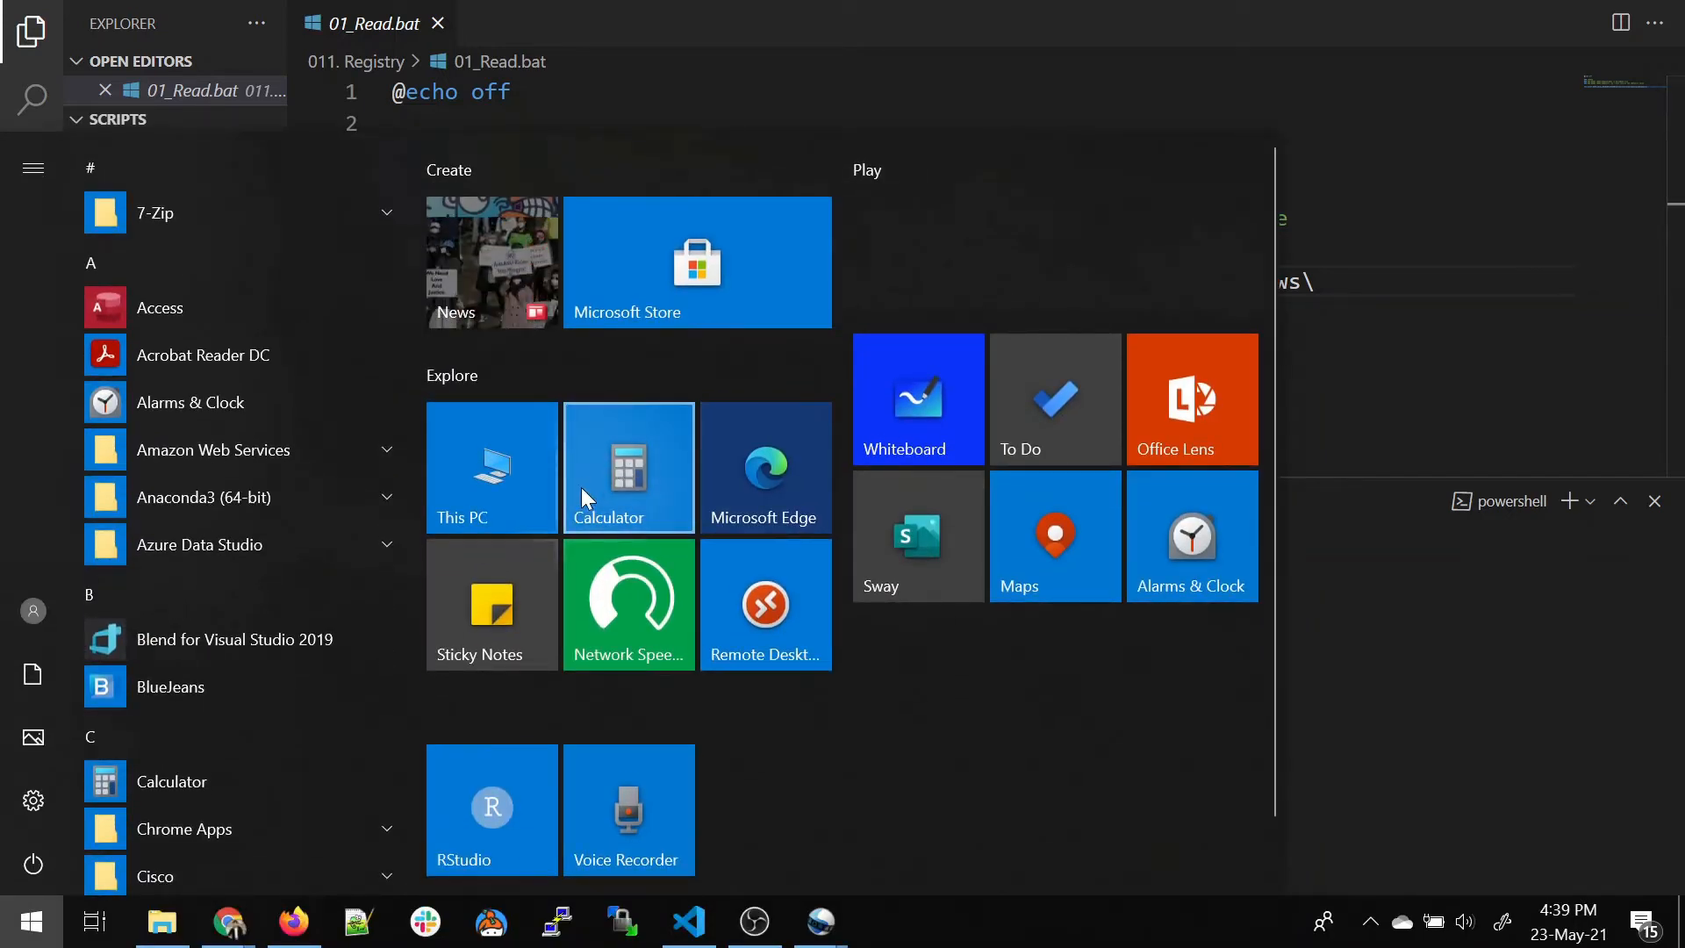
pyautogui.write('regedit')
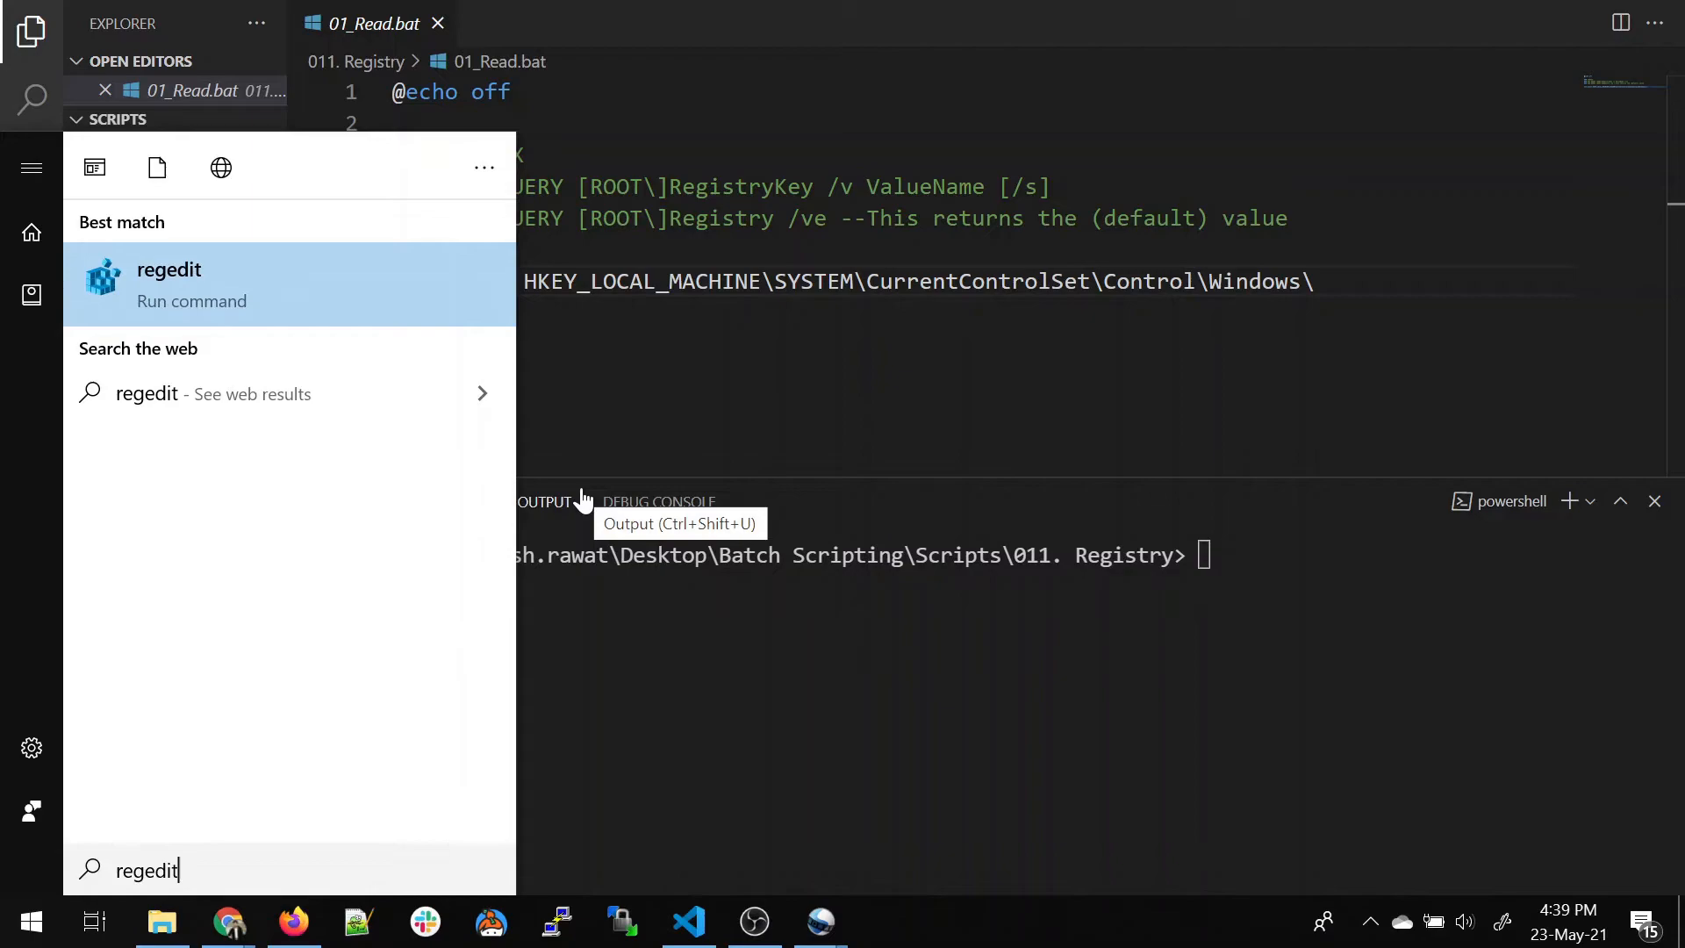
pyautogui.press('Escape')
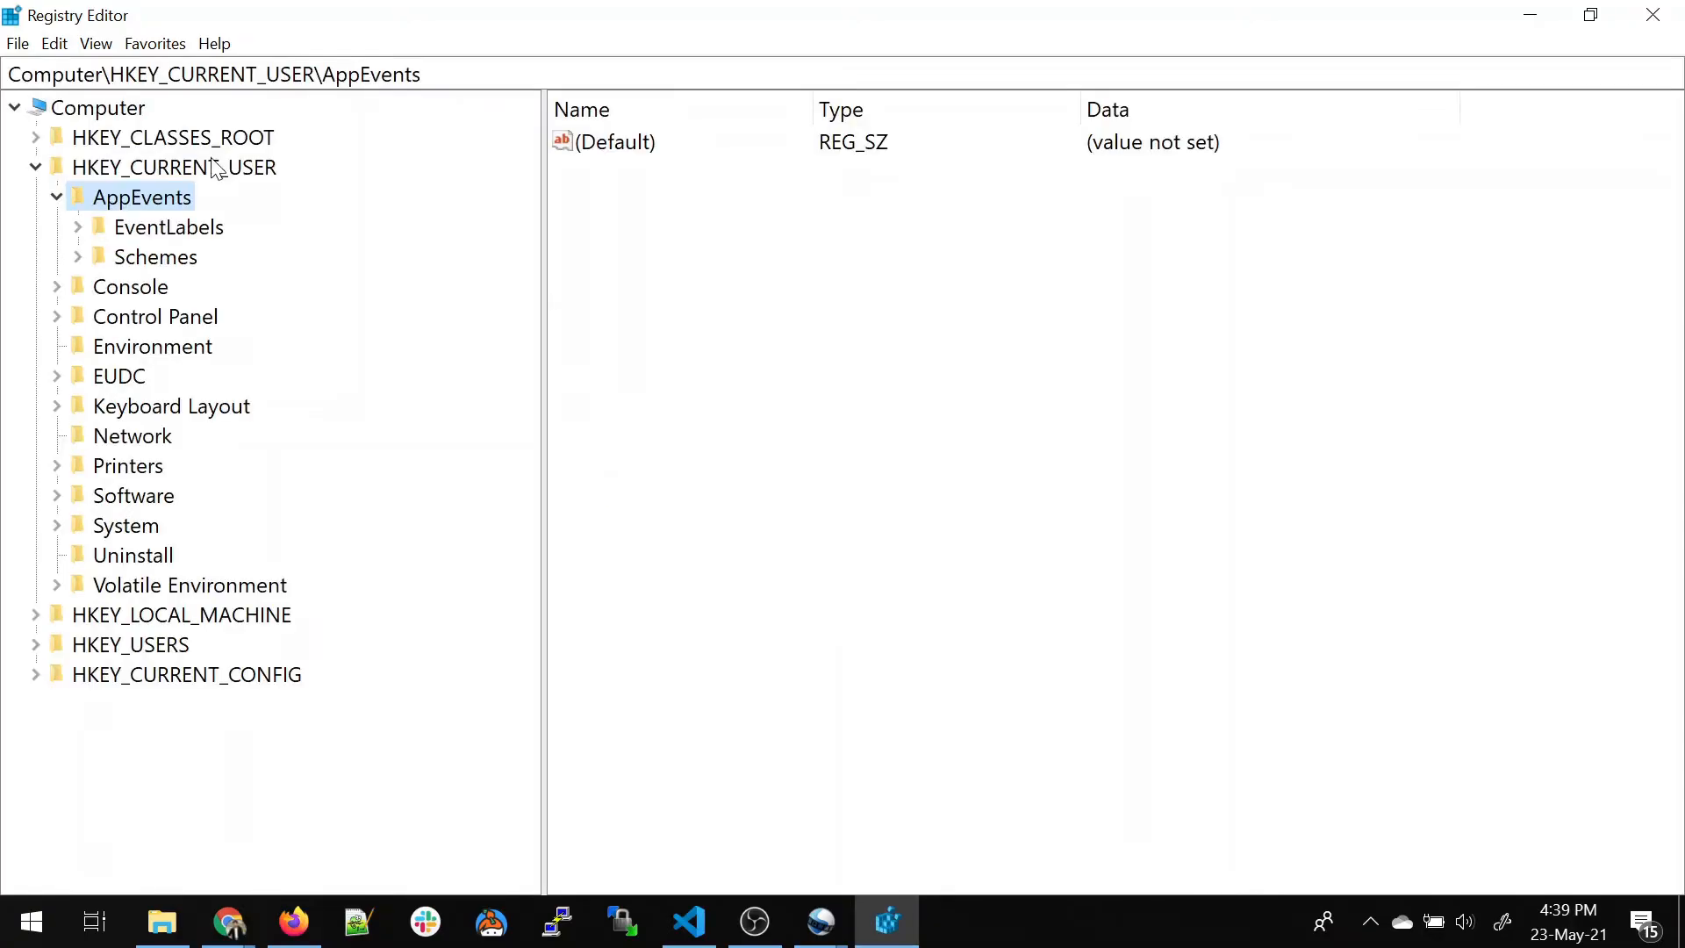
# Step: Browse HKEY_CURRENT_USER and its AppEvents\Schemes key, checking the key path and (Default) value
pyautogui.click(57, 197)
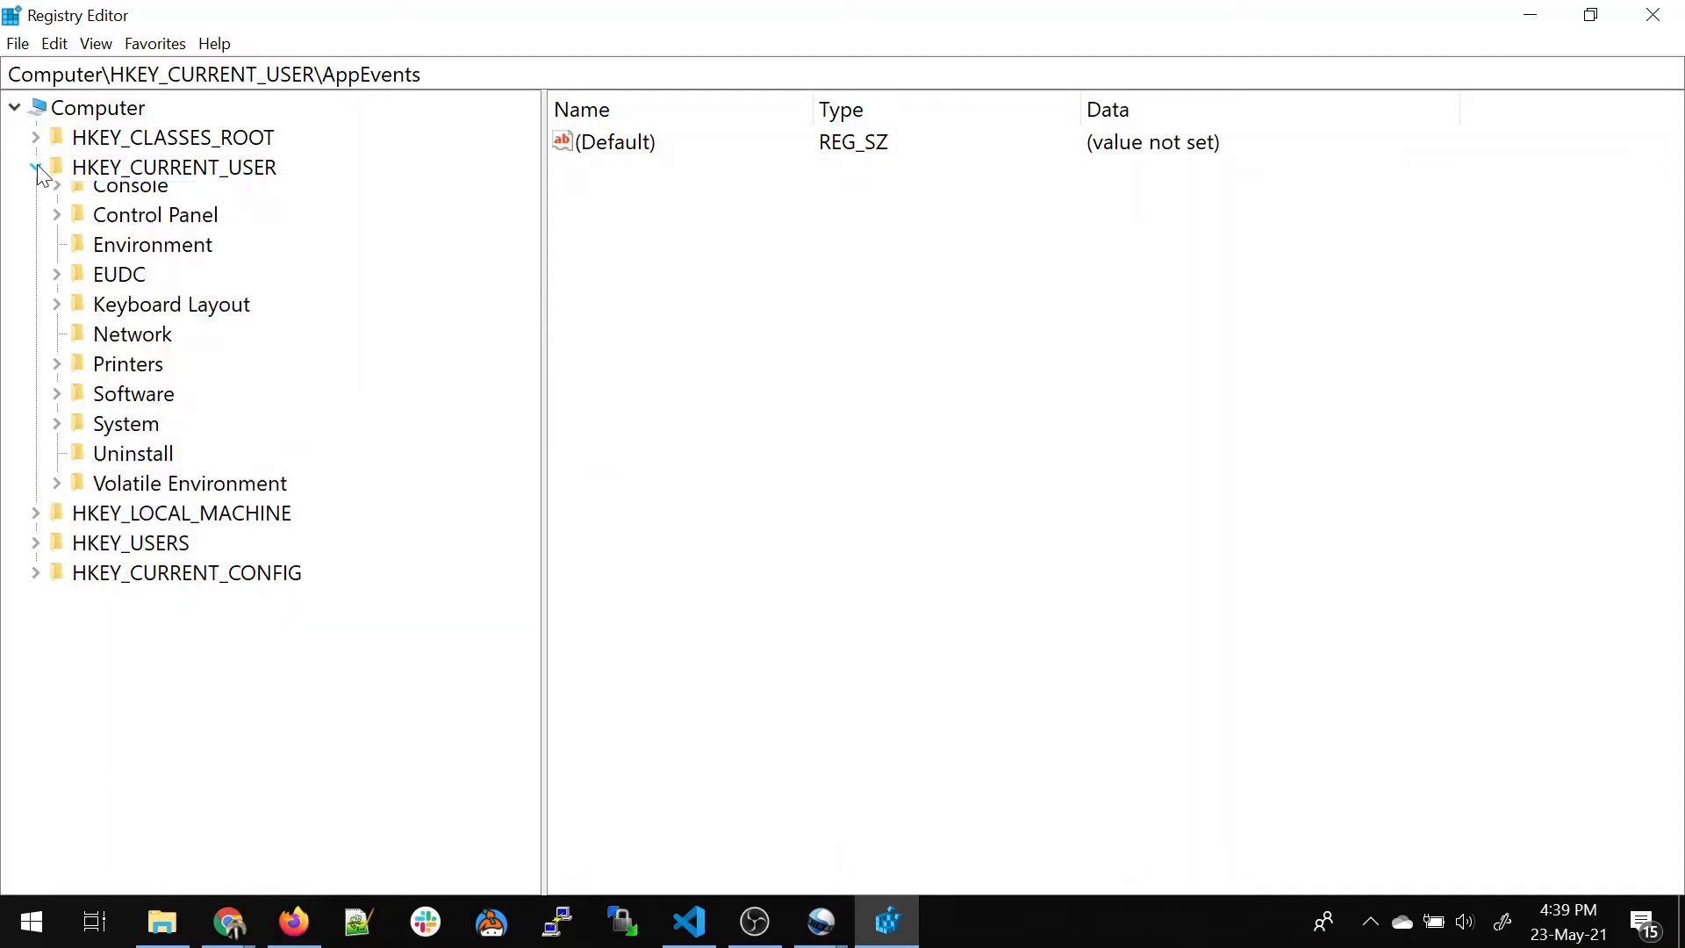
pyautogui.click(176, 167)
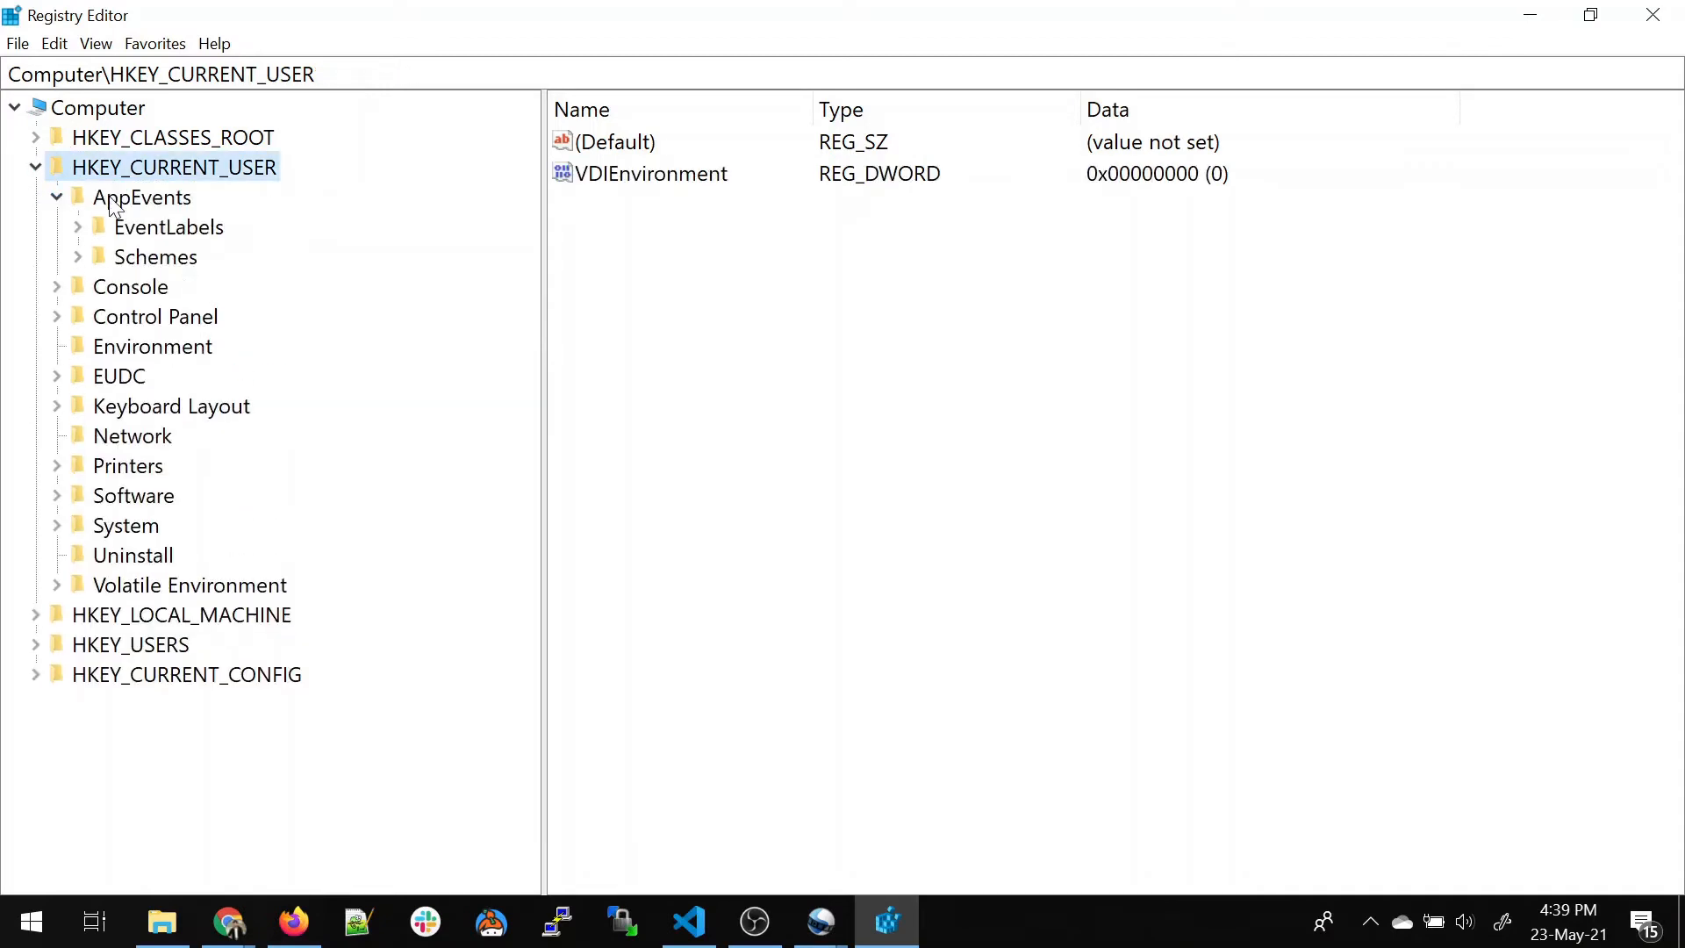
pyautogui.click(156, 256)
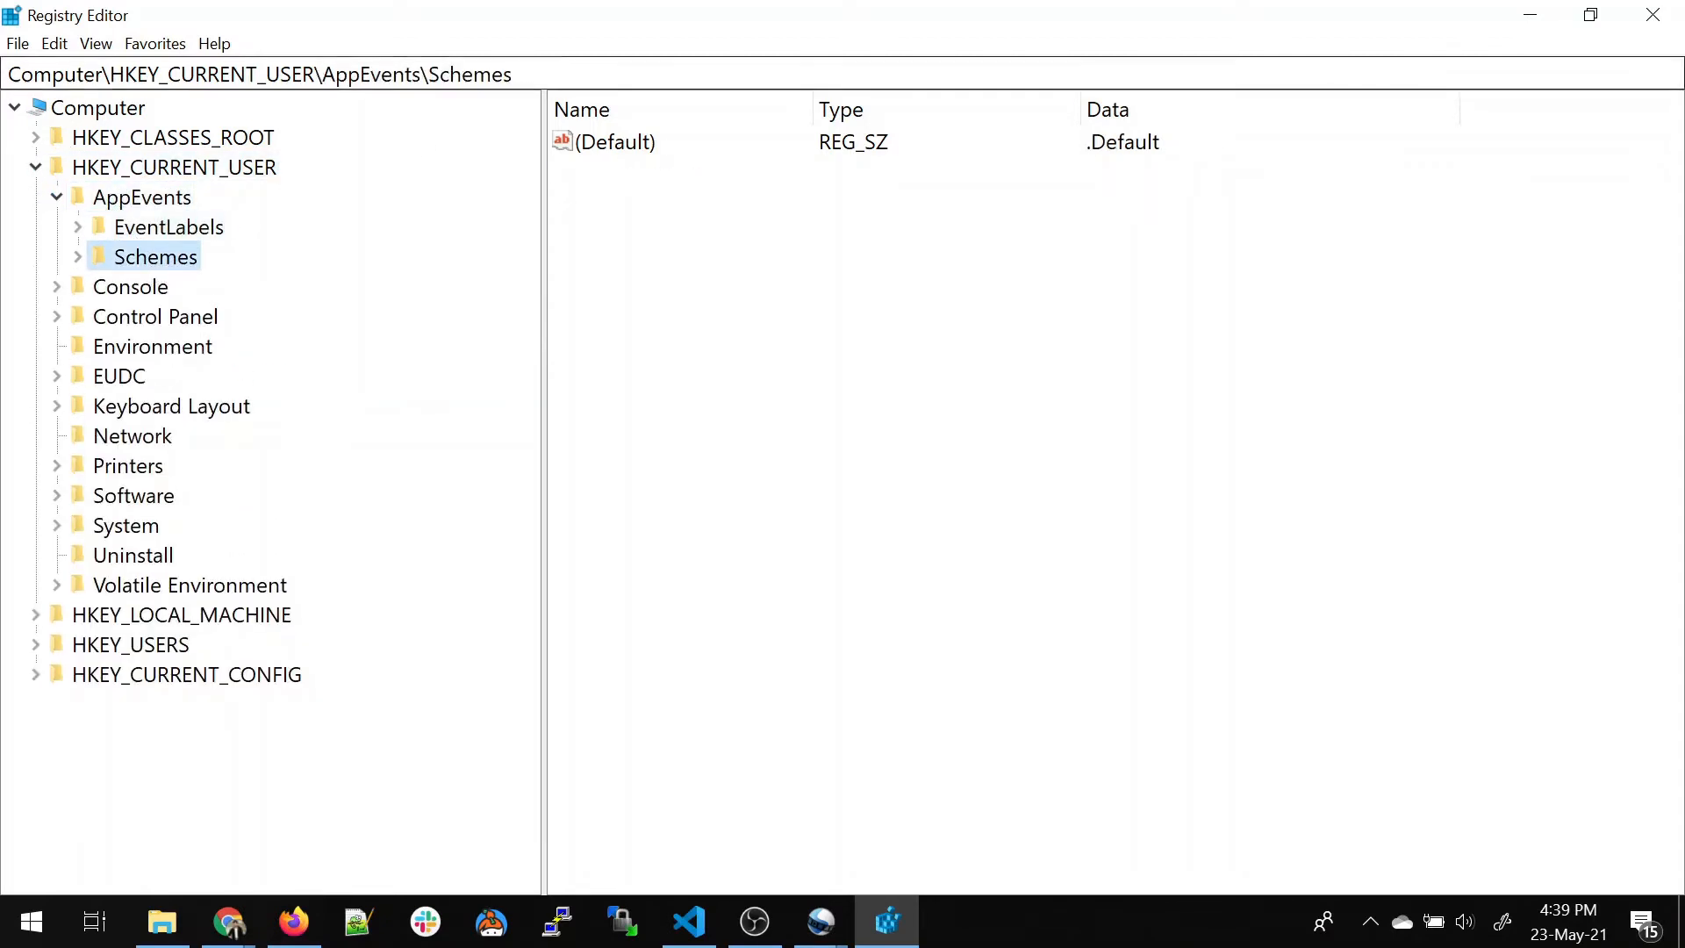
pyautogui.click(263, 74)
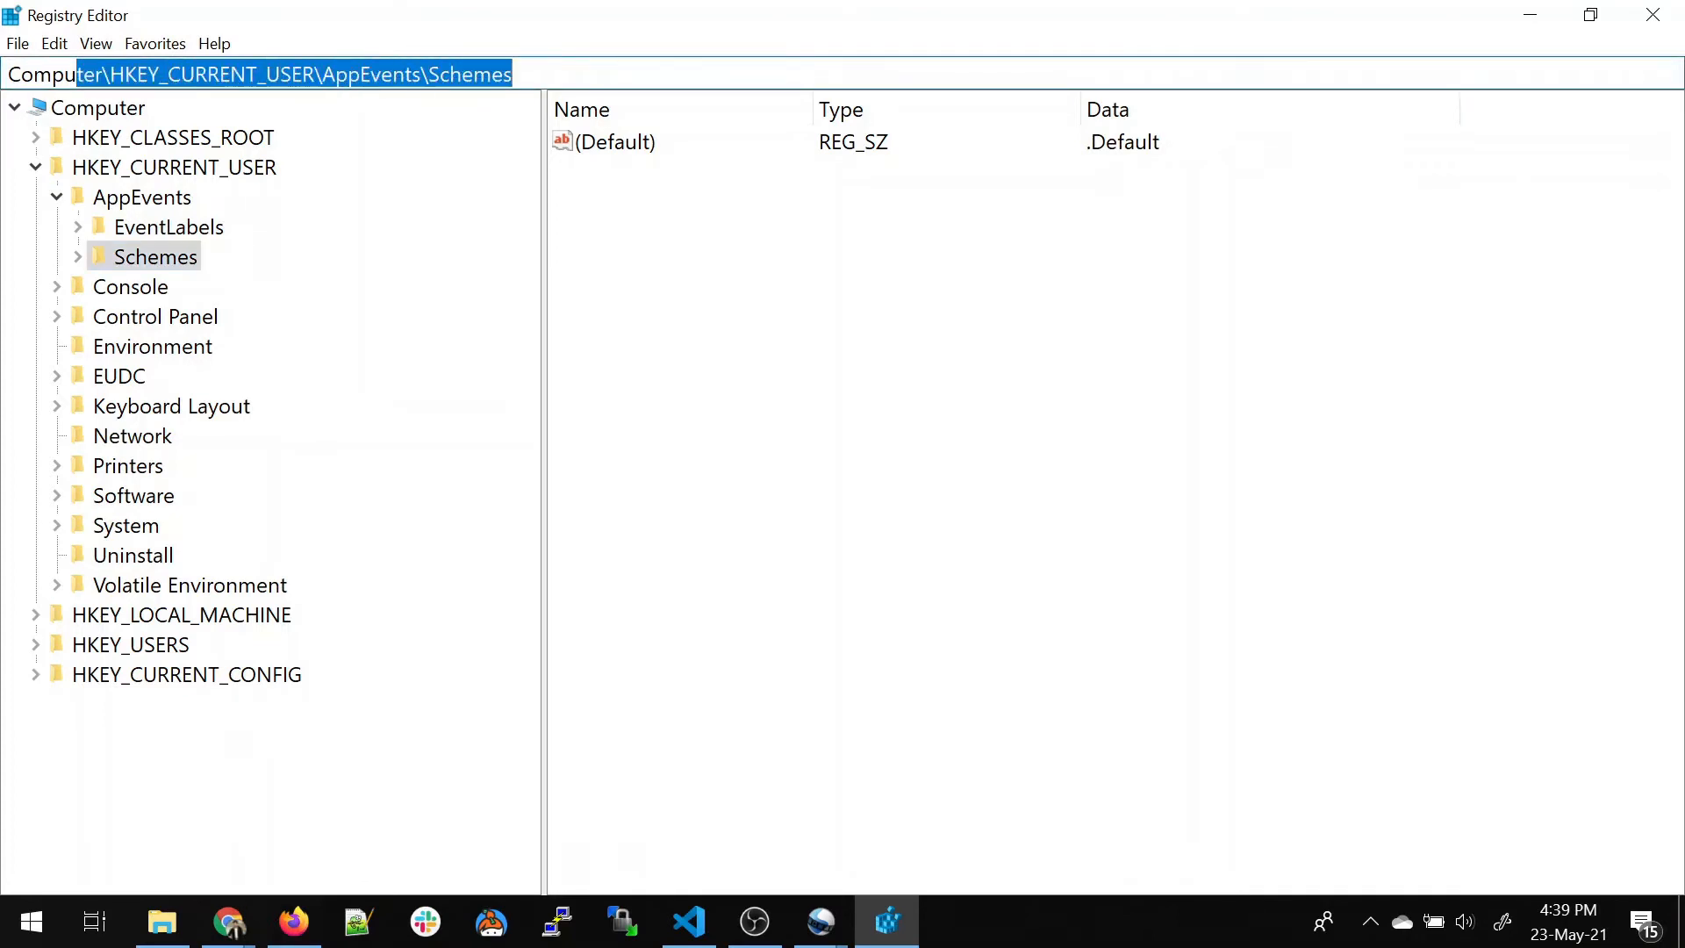
pyautogui.click(618, 142)
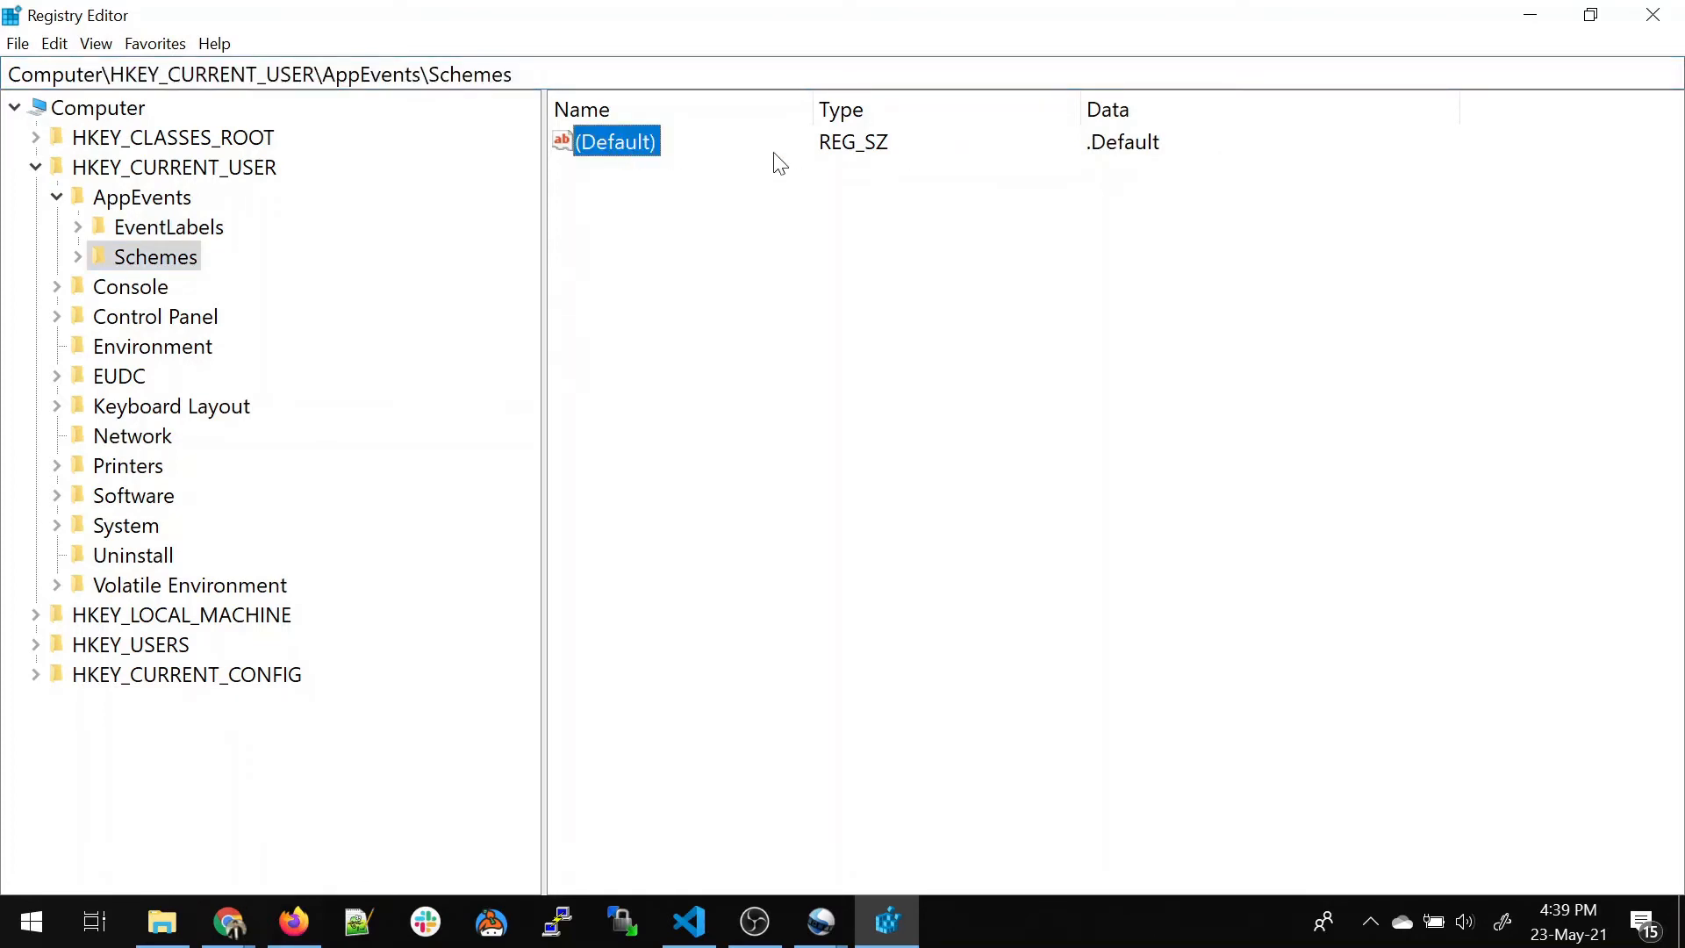
pyautogui.moveTo(768, 351)
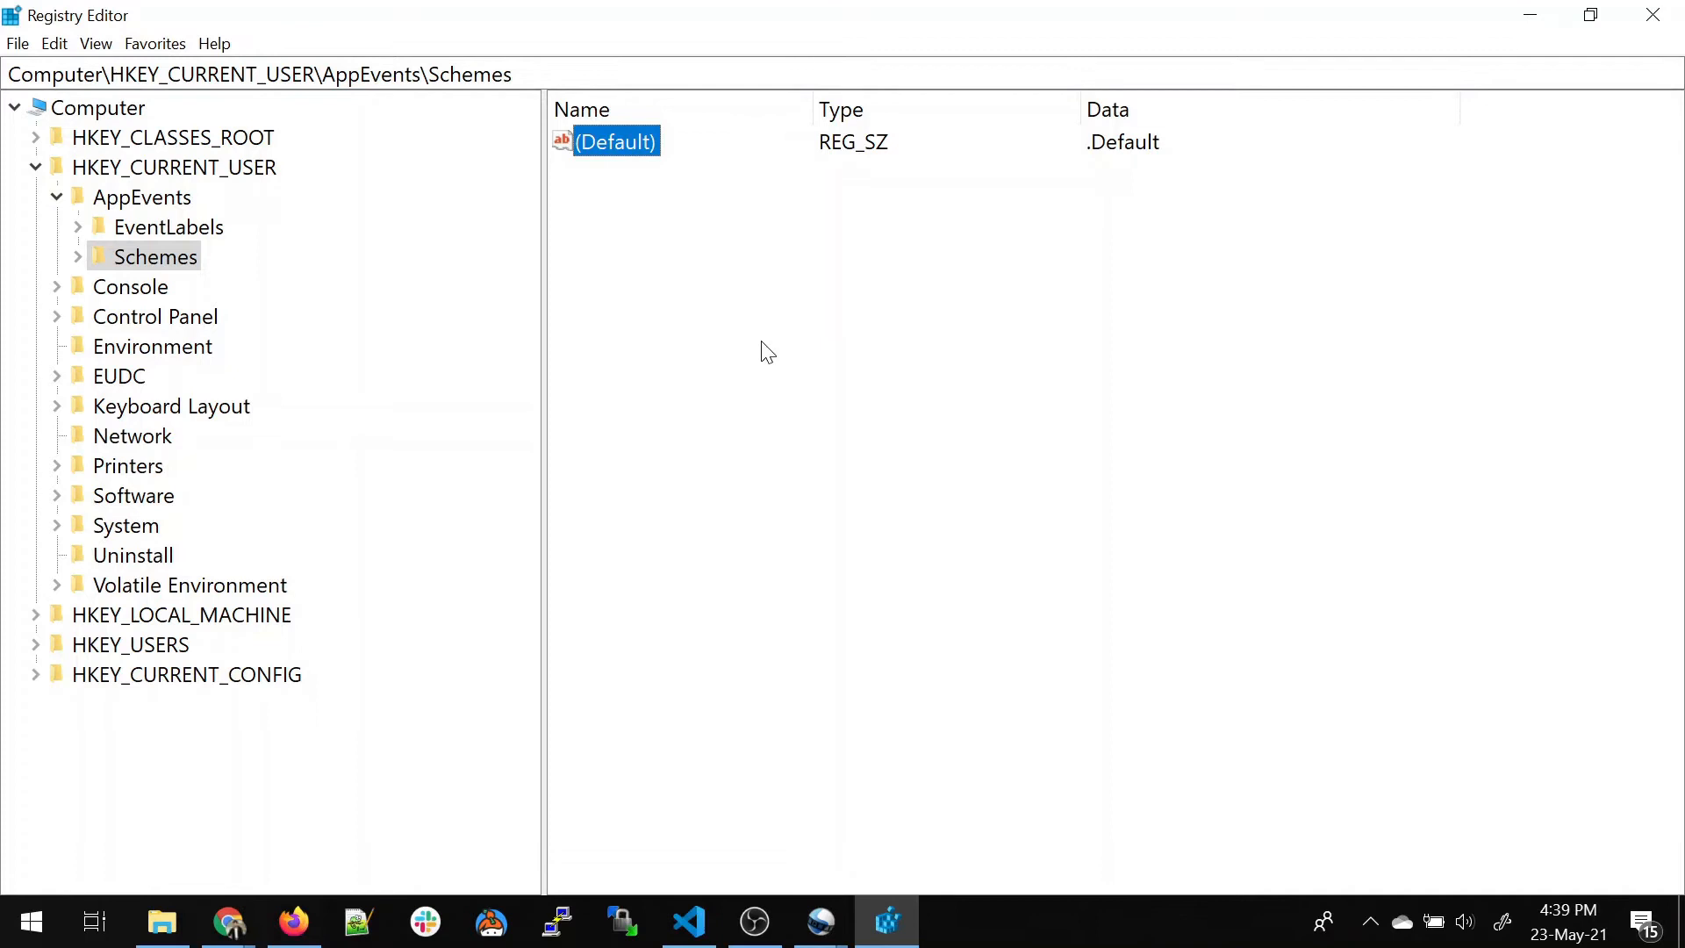
pyautogui.click(57, 196)
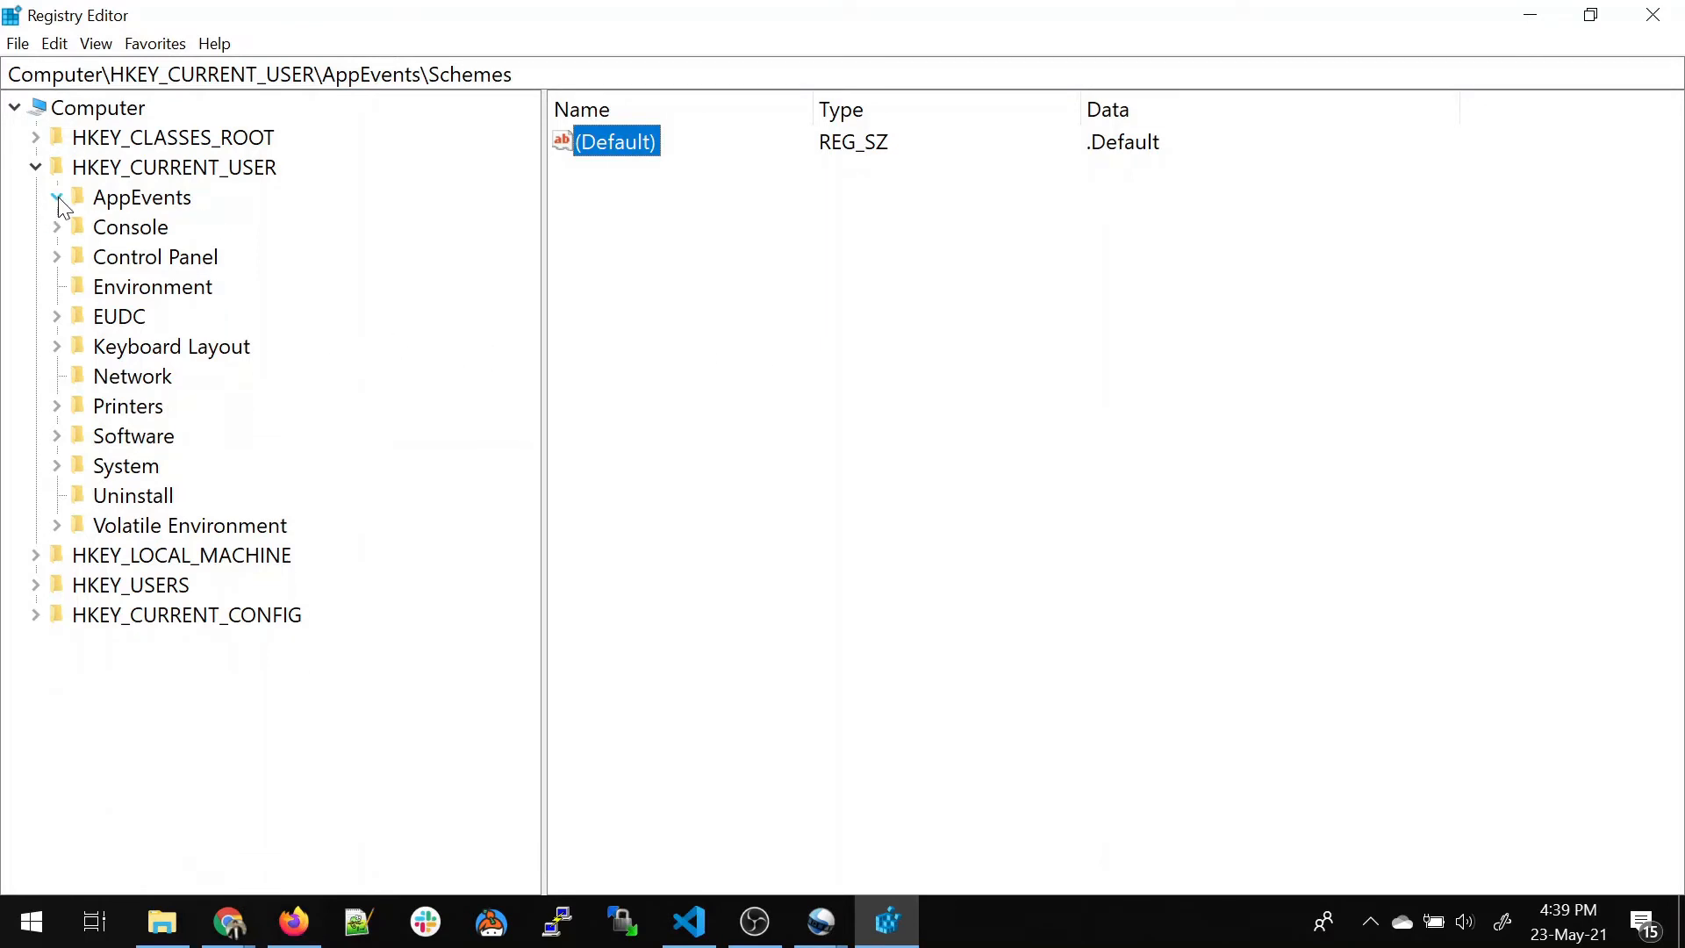
pyautogui.click(176, 167)
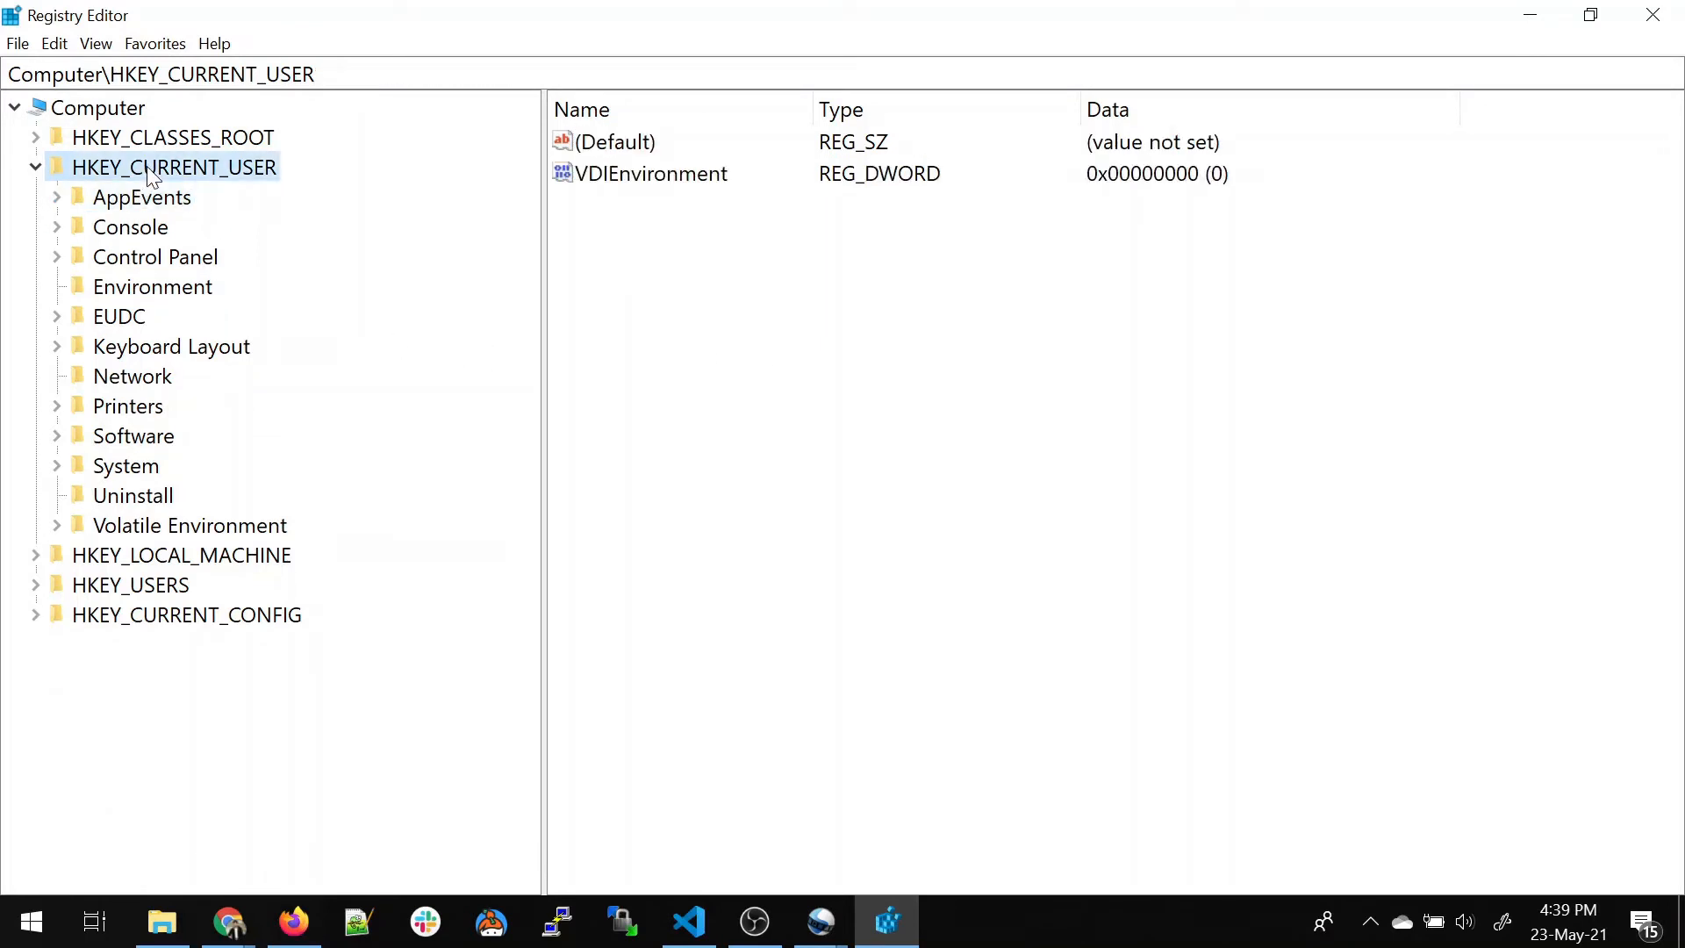
pyautogui.moveTo(156, 237)
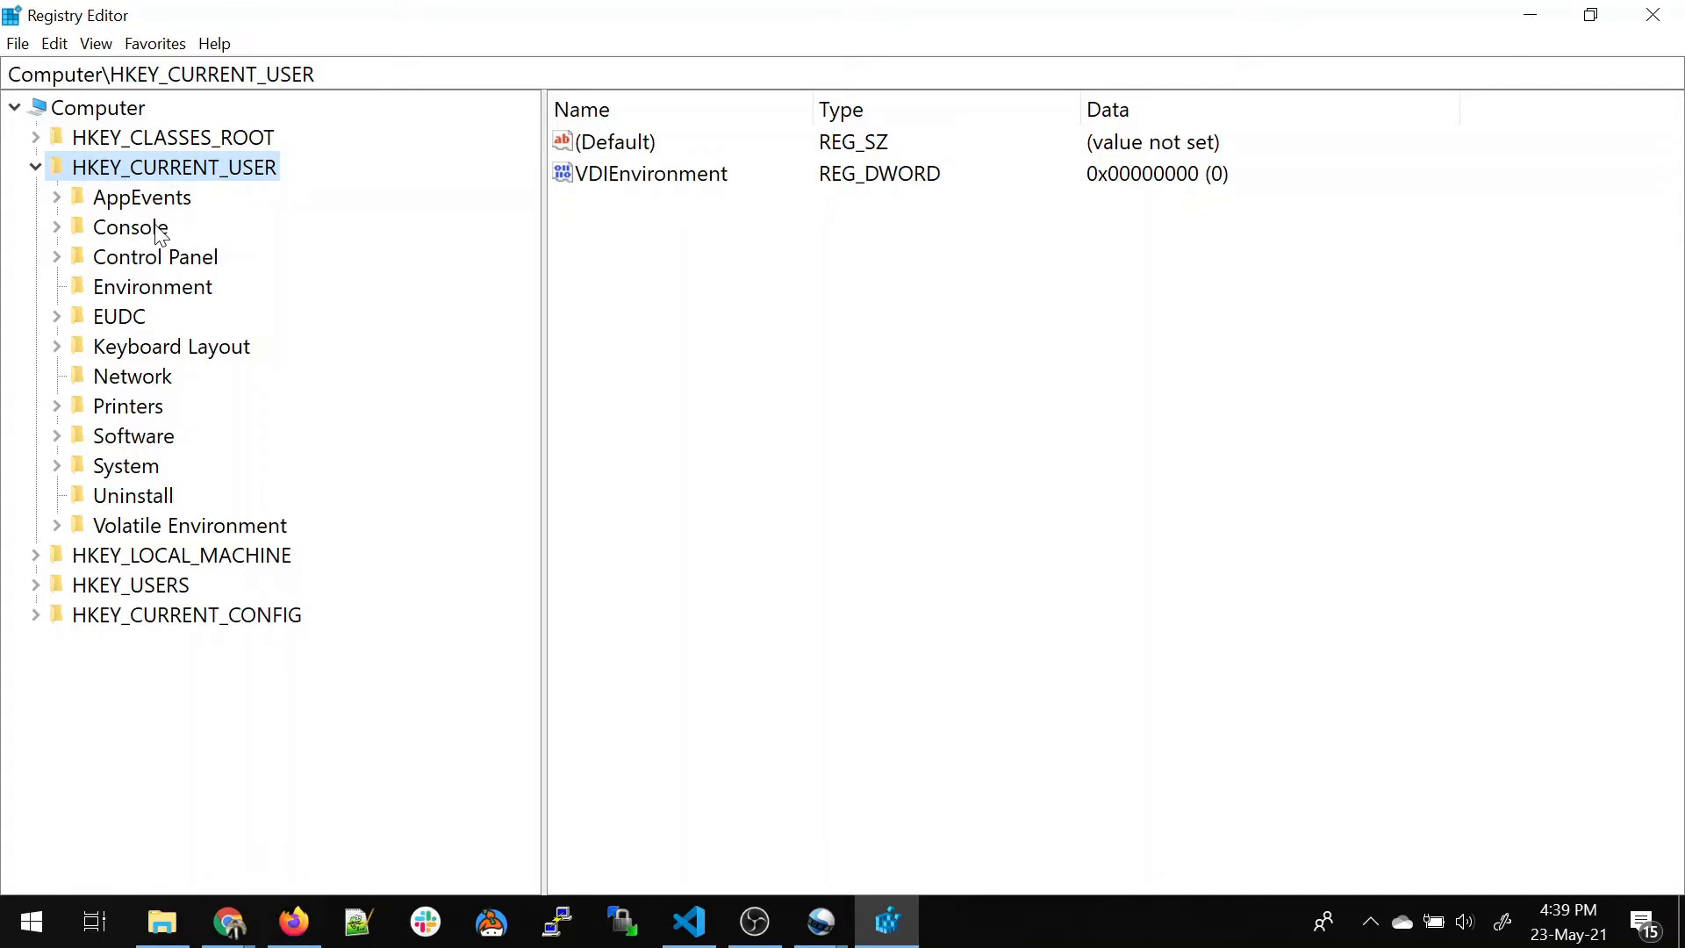
# Step: Expand and select the Console key to review its values such as FaceName, FontSize and WindowSize
pyautogui.click(55, 227)
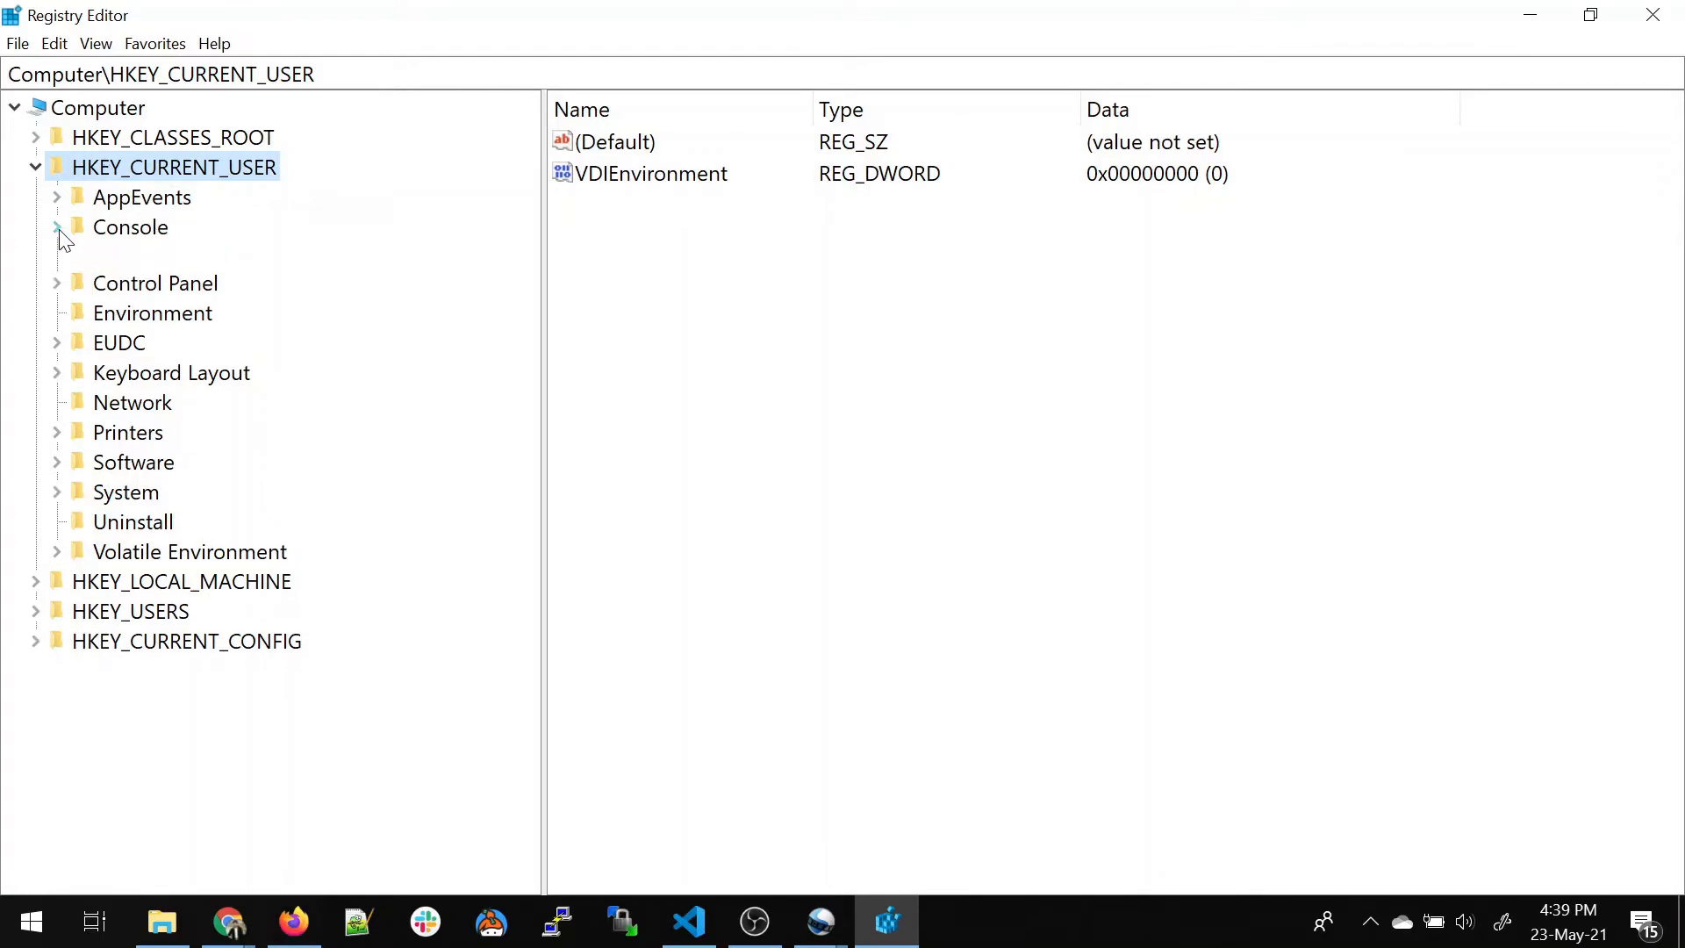
pyautogui.click(55, 226)
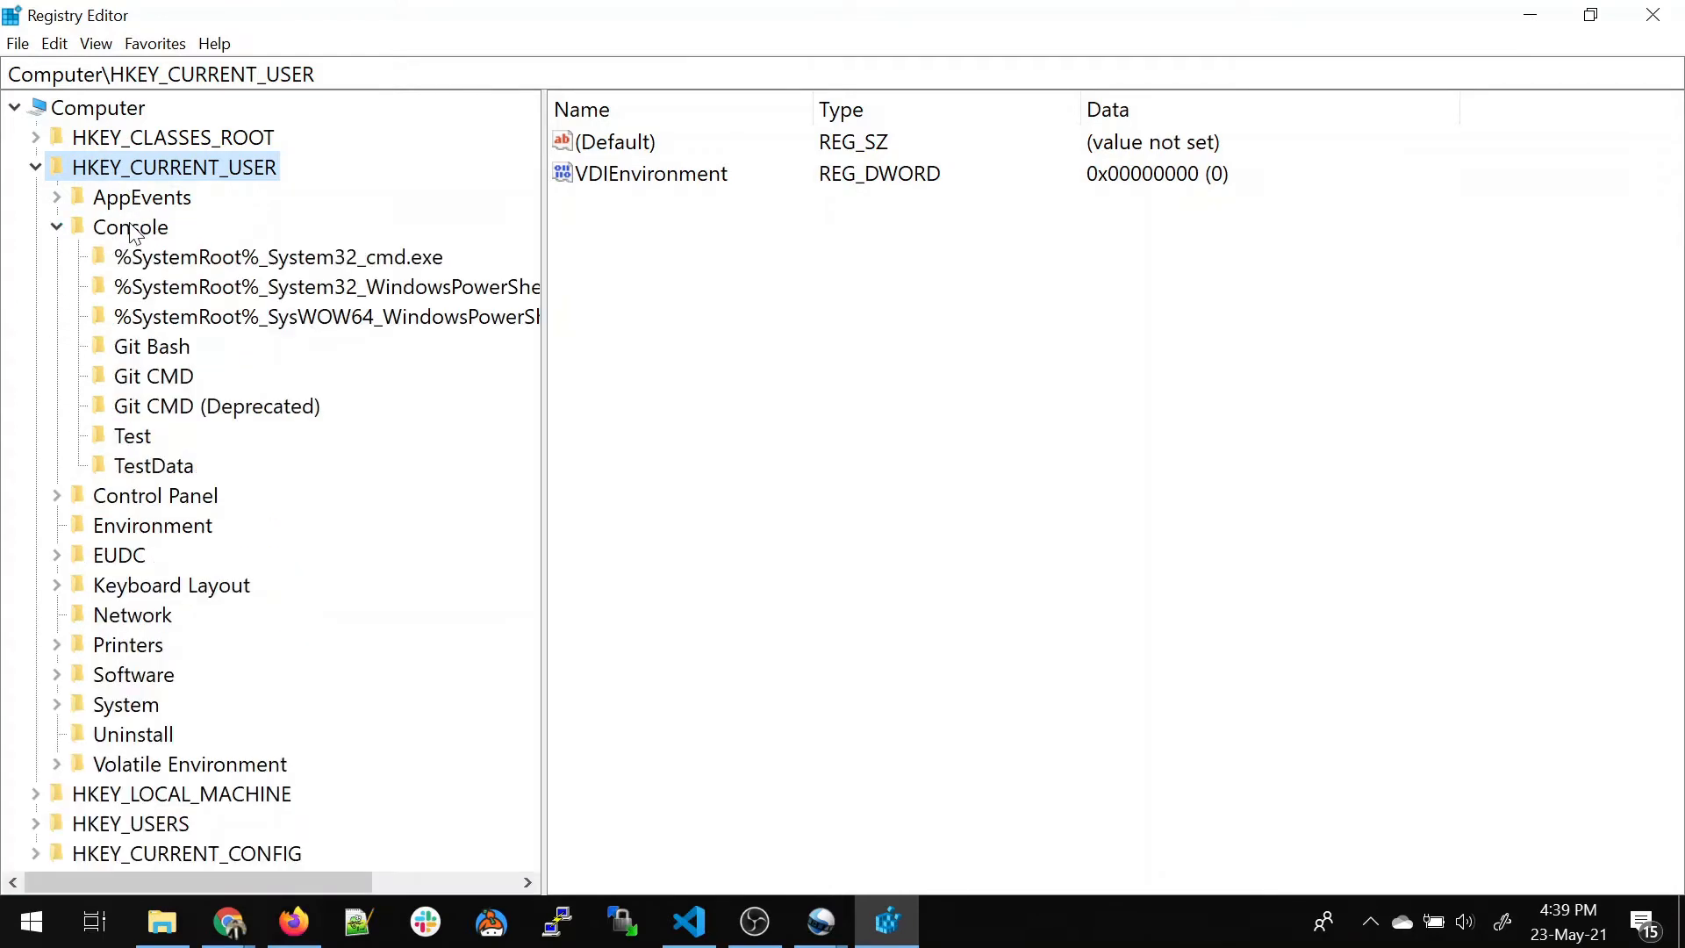
pyautogui.click(130, 227)
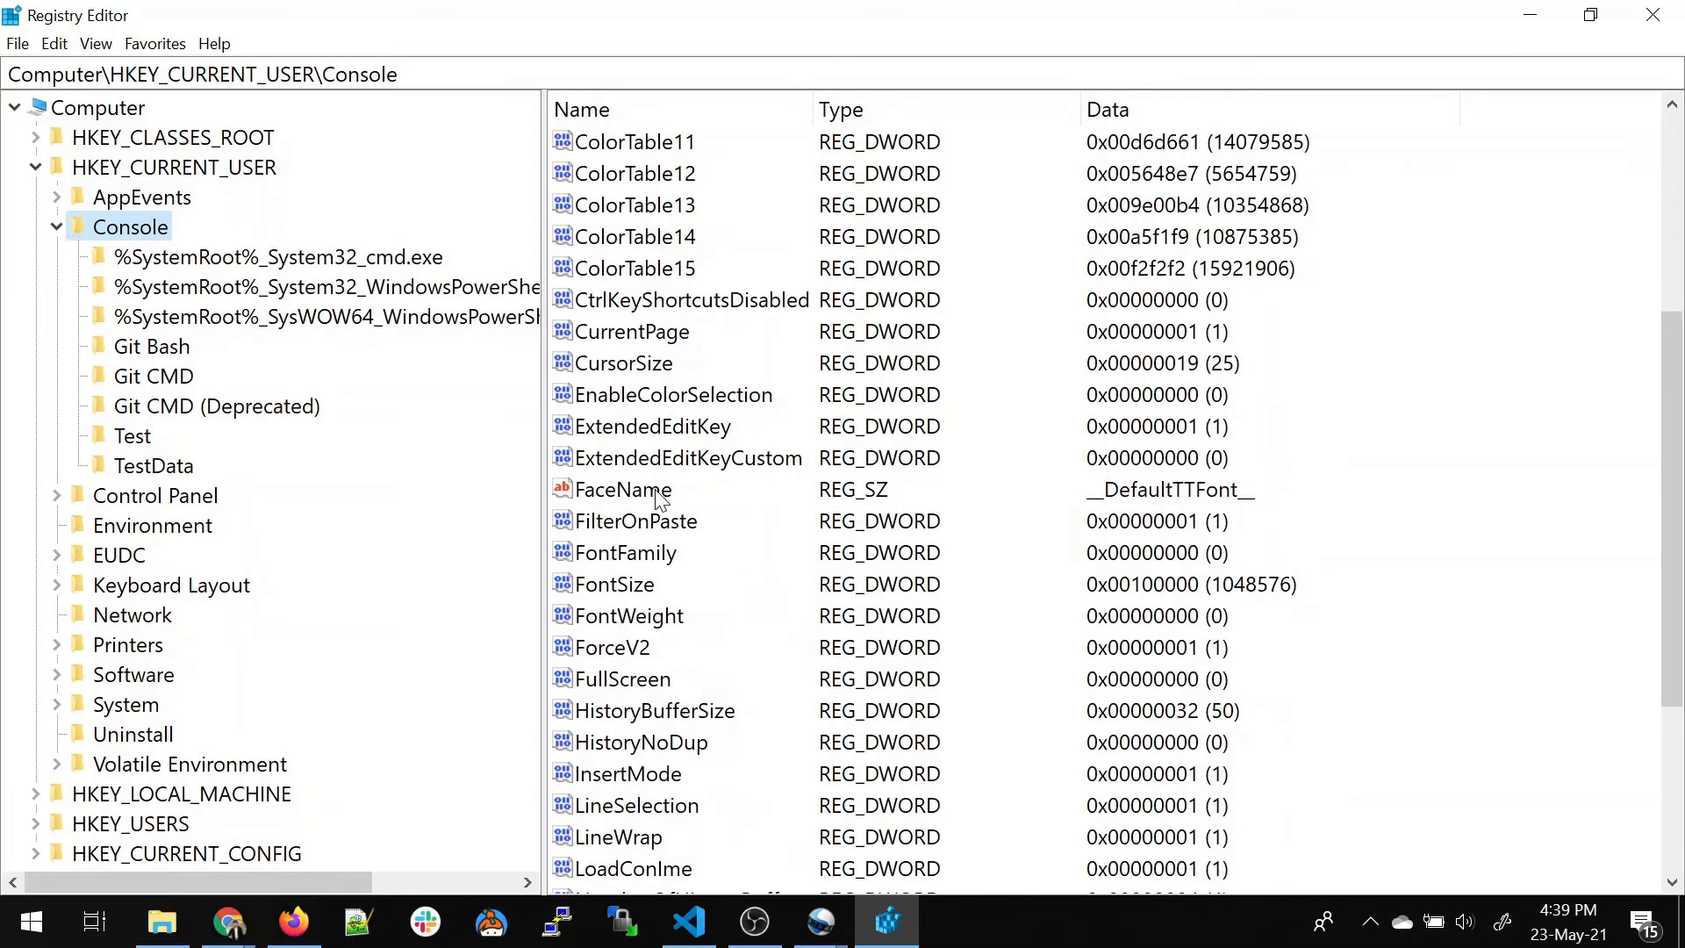
pyautogui.scroll(-3)
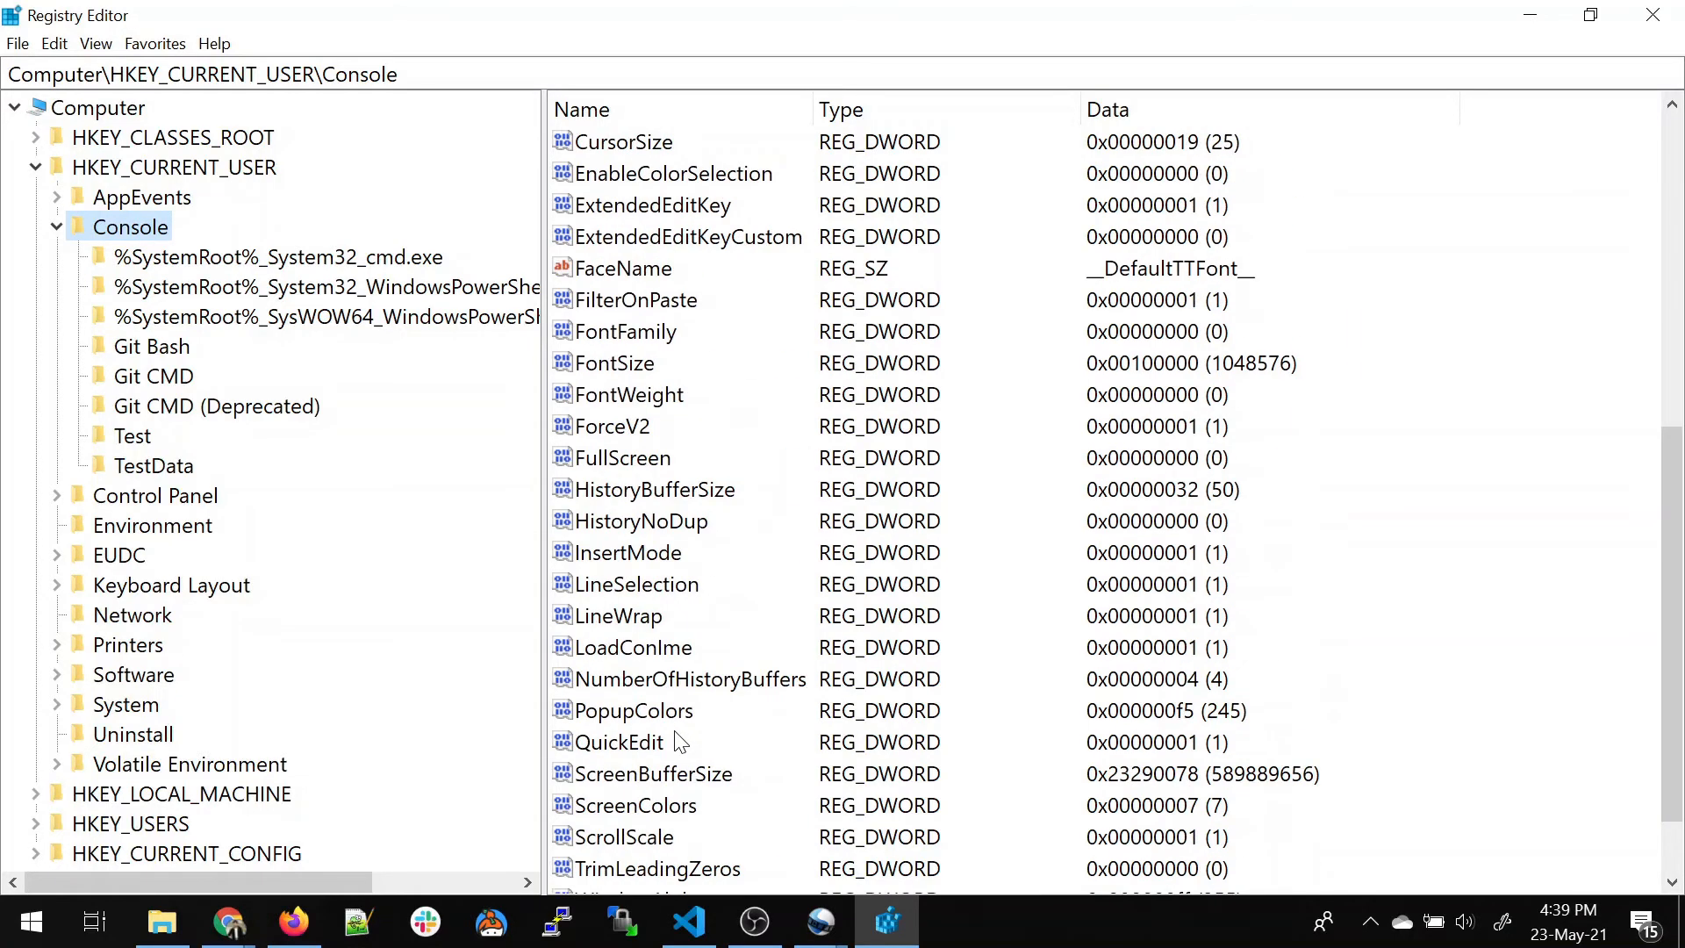
pyautogui.scroll(-3)
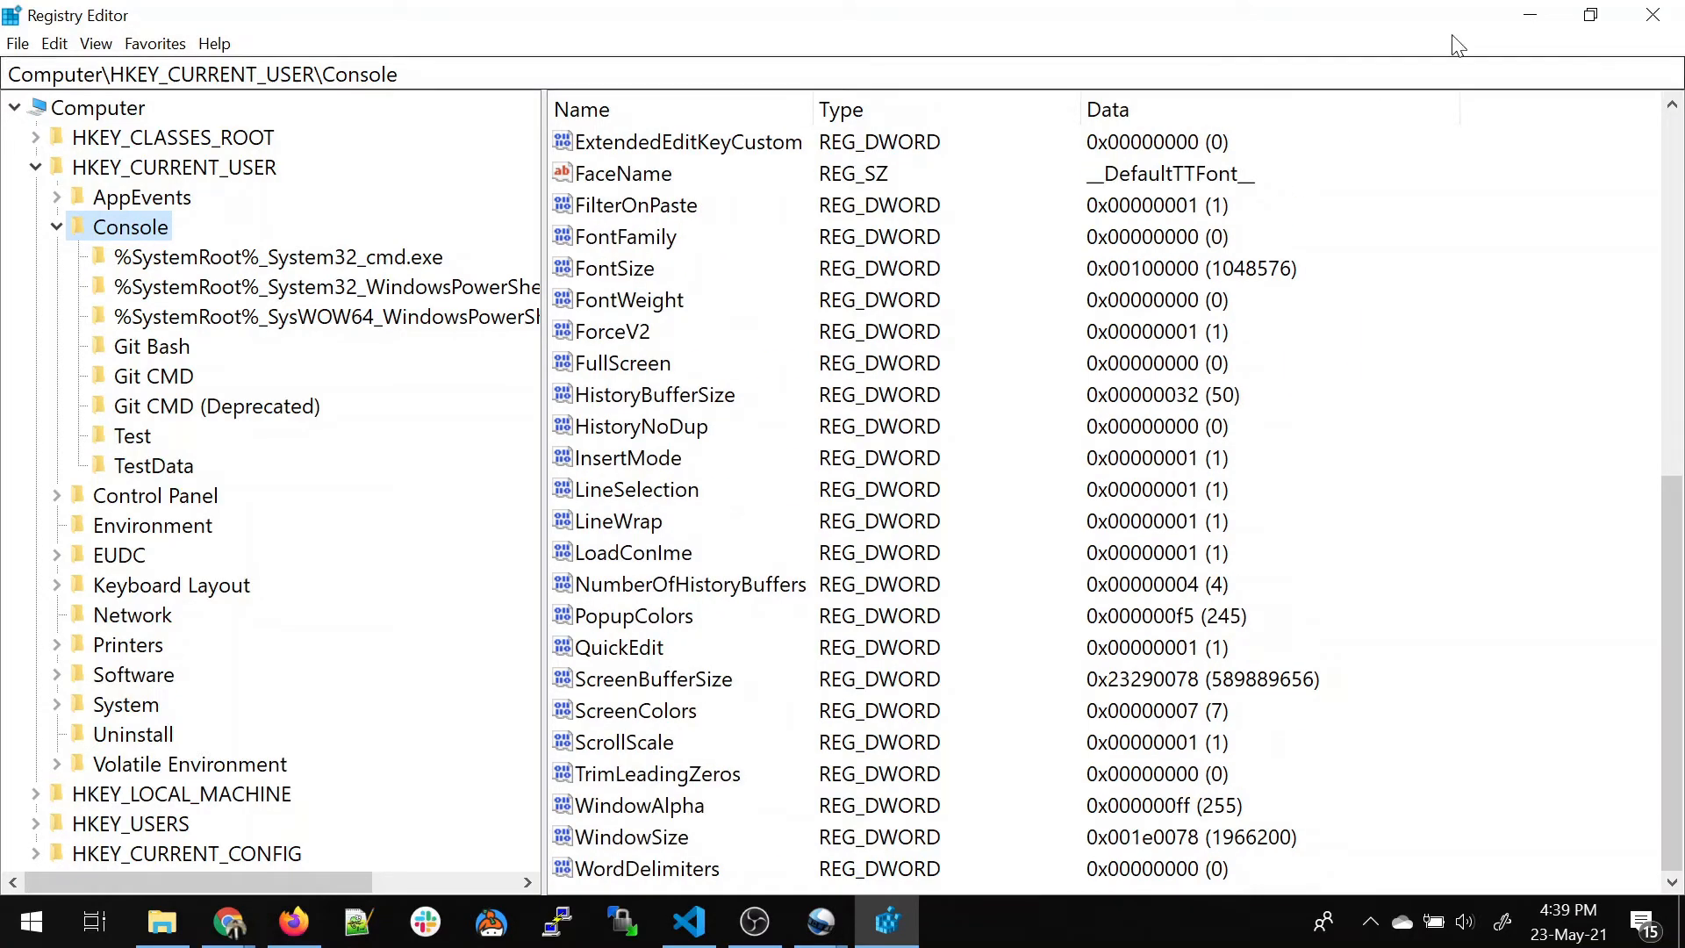
pyautogui.moveTo(1527, 16)
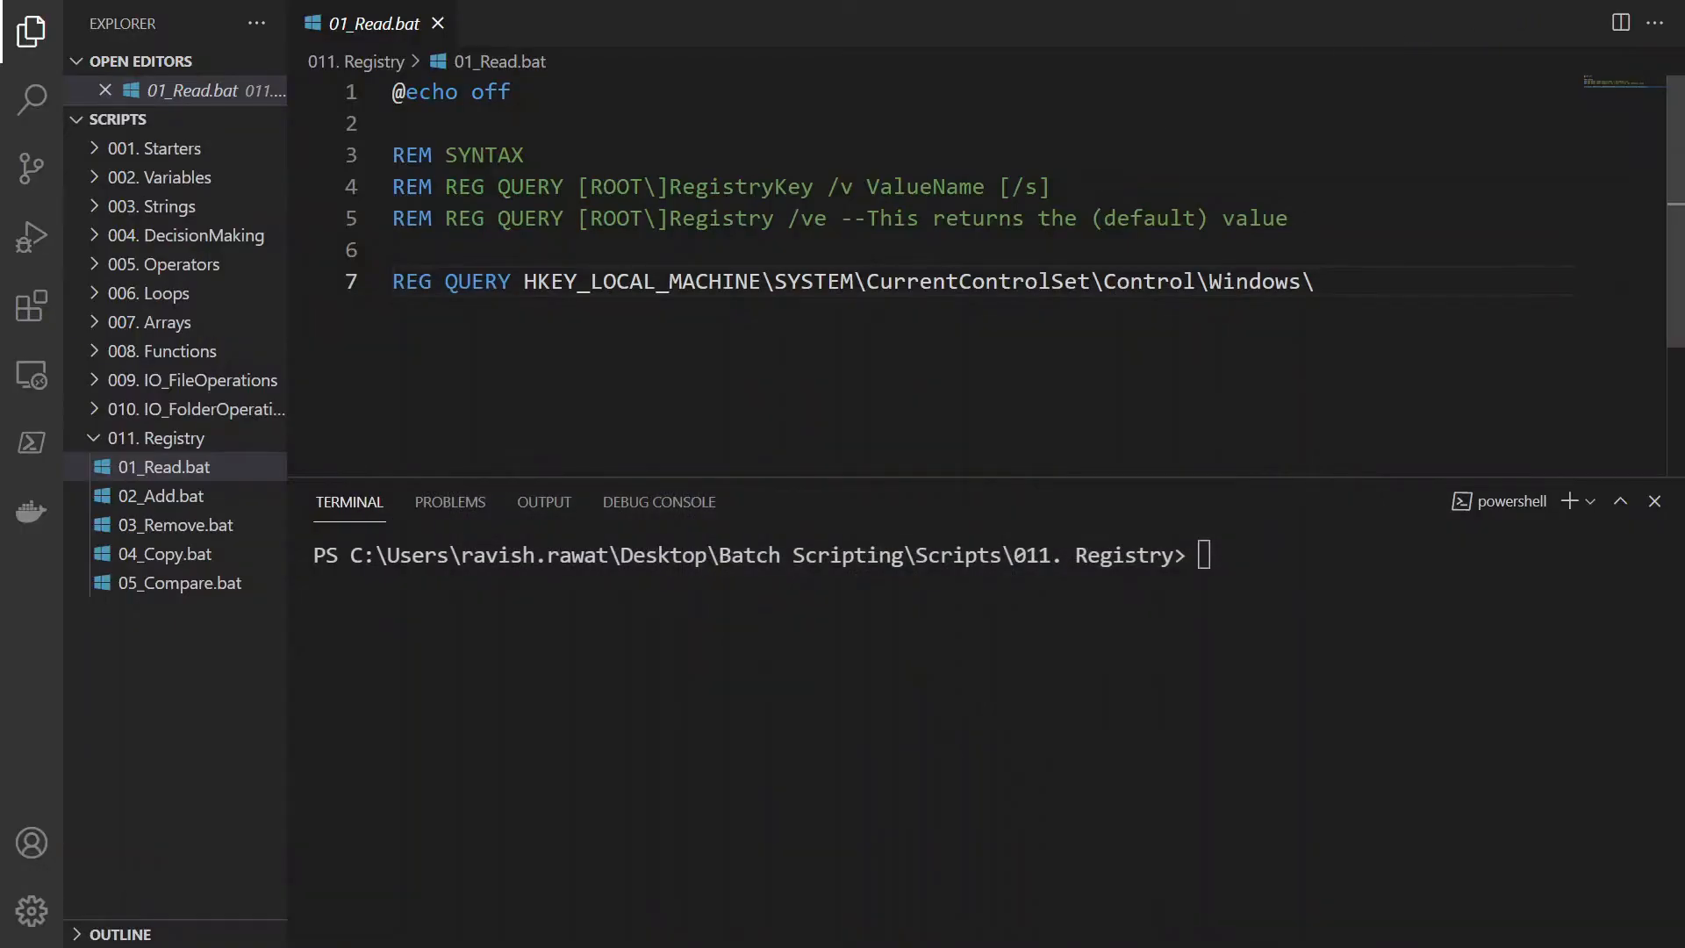
pyautogui.moveTo(172, 470)
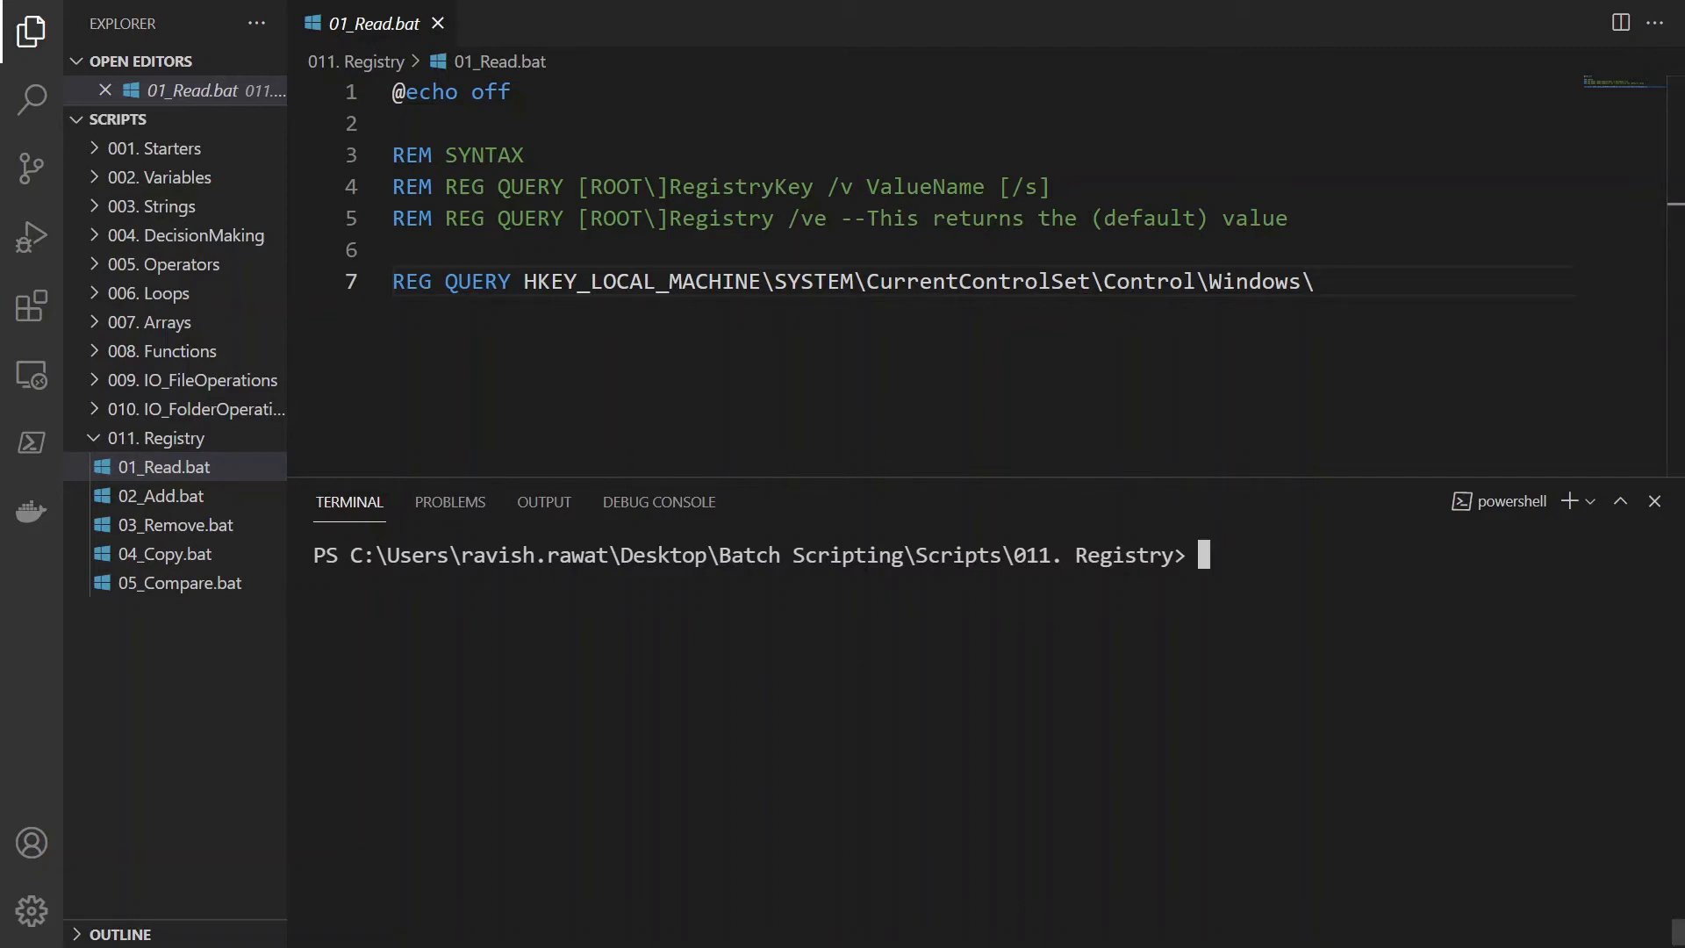
# Step: Run .\01_Read.bat in the terminal to list the Control\Windows registry values, then move to 02_Add.bat
pyautogui.write('.\\01_Read.bat')
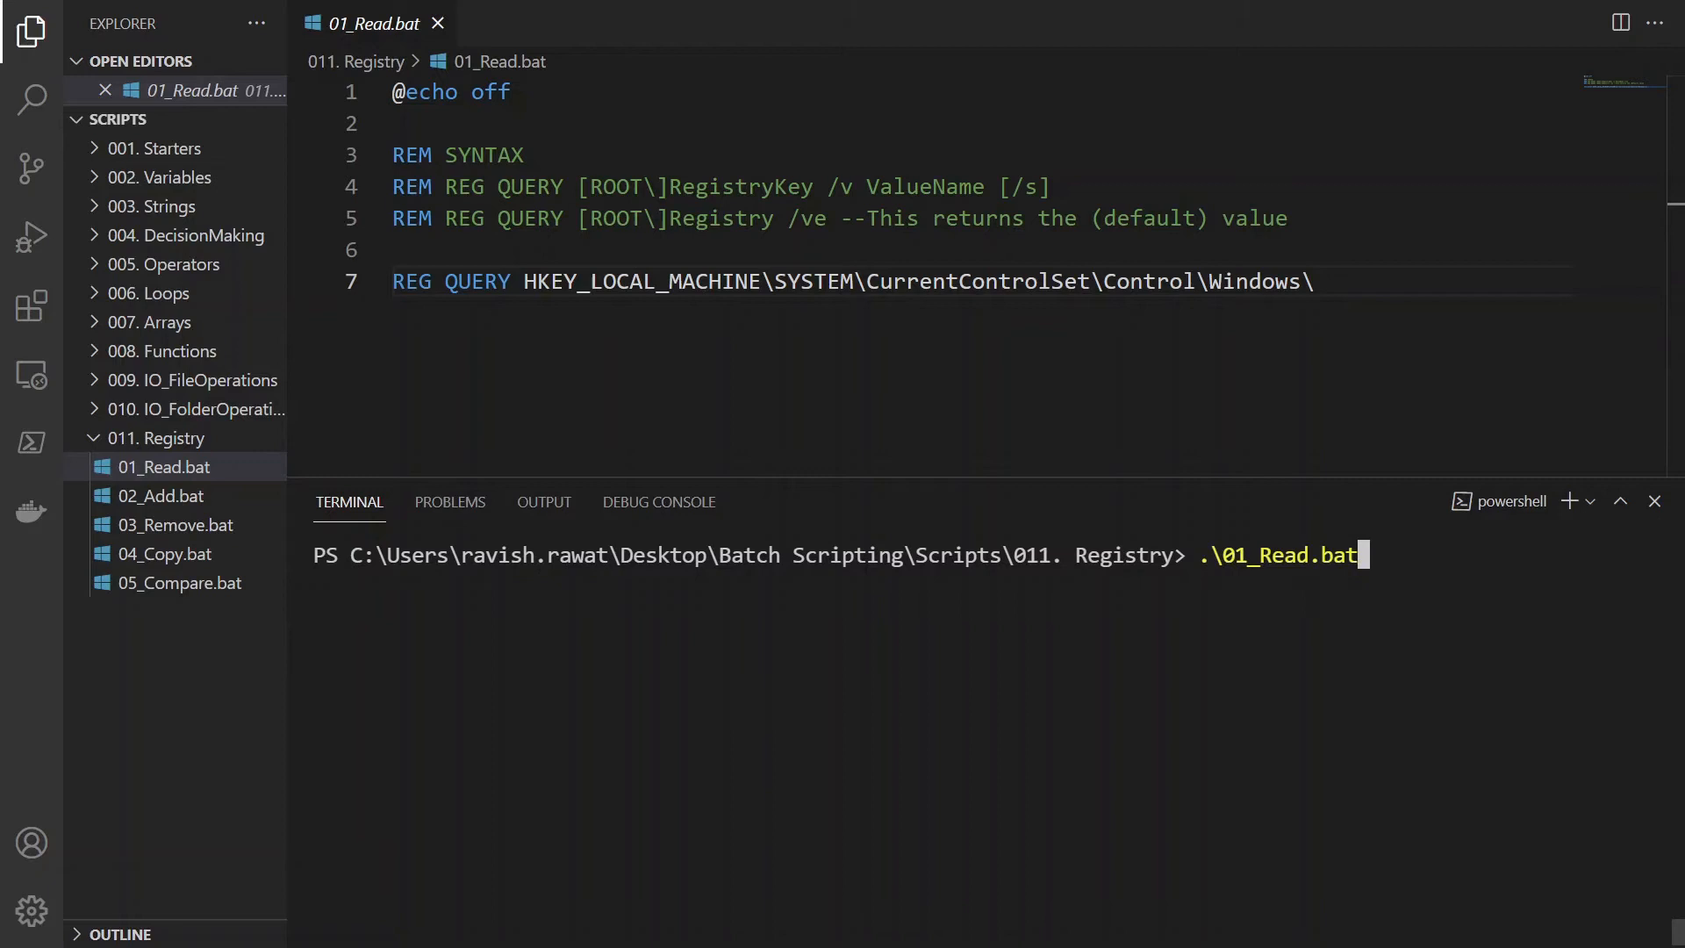
pyautogui.press('Enter')
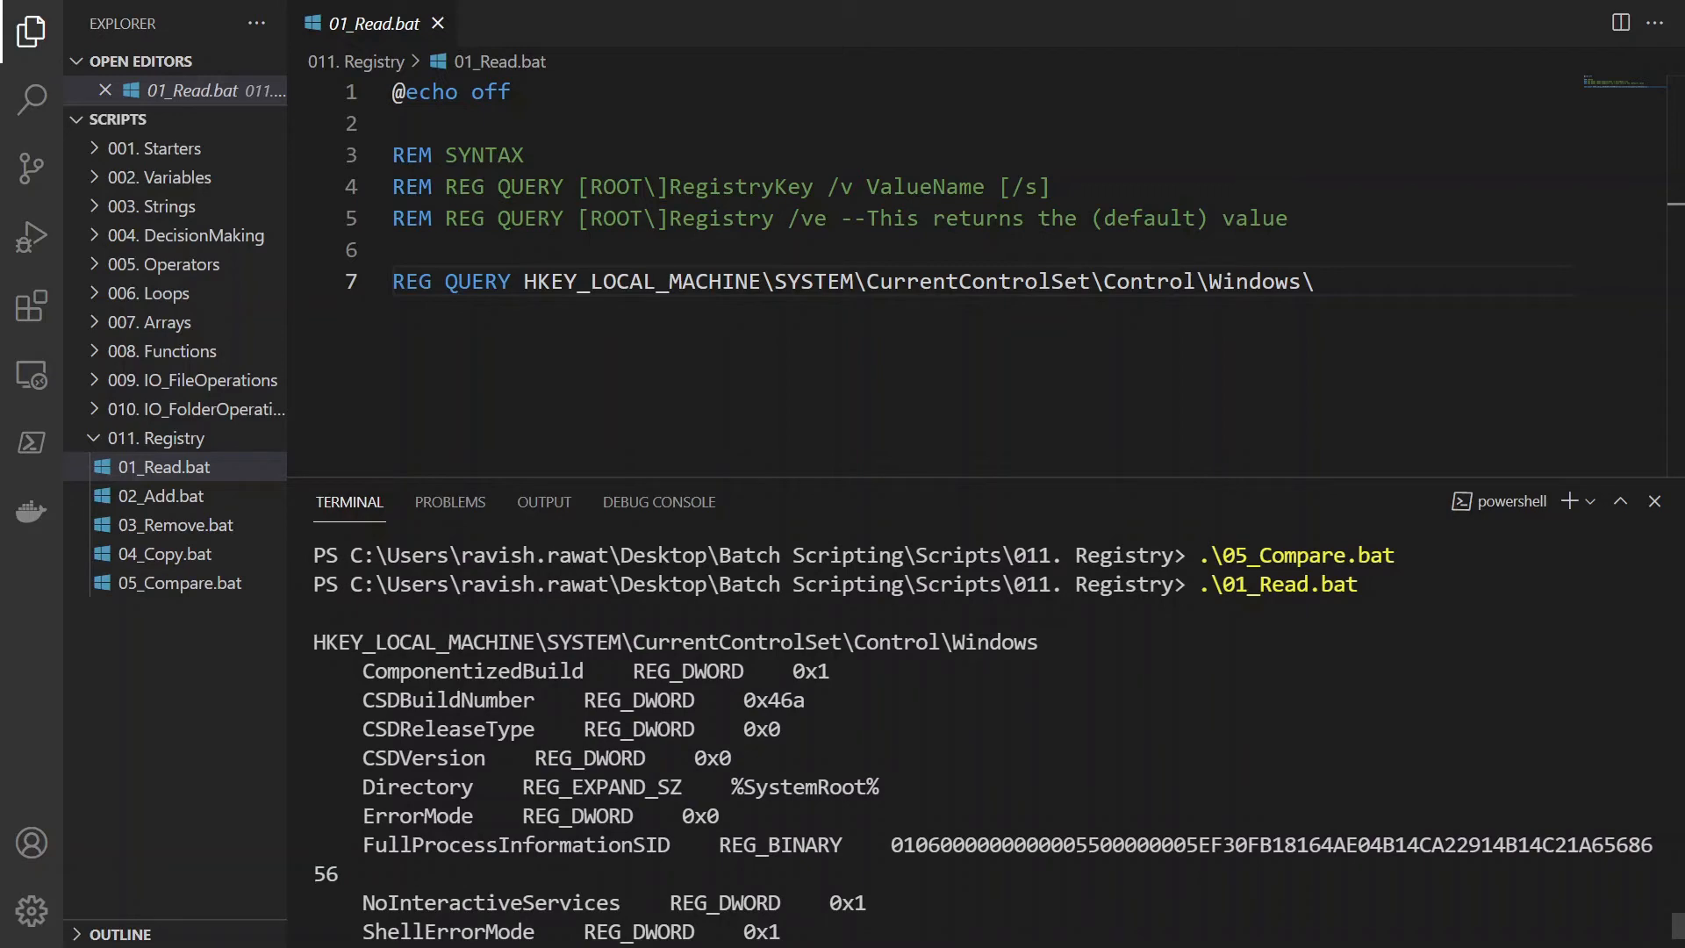
pyautogui.scroll(-3)
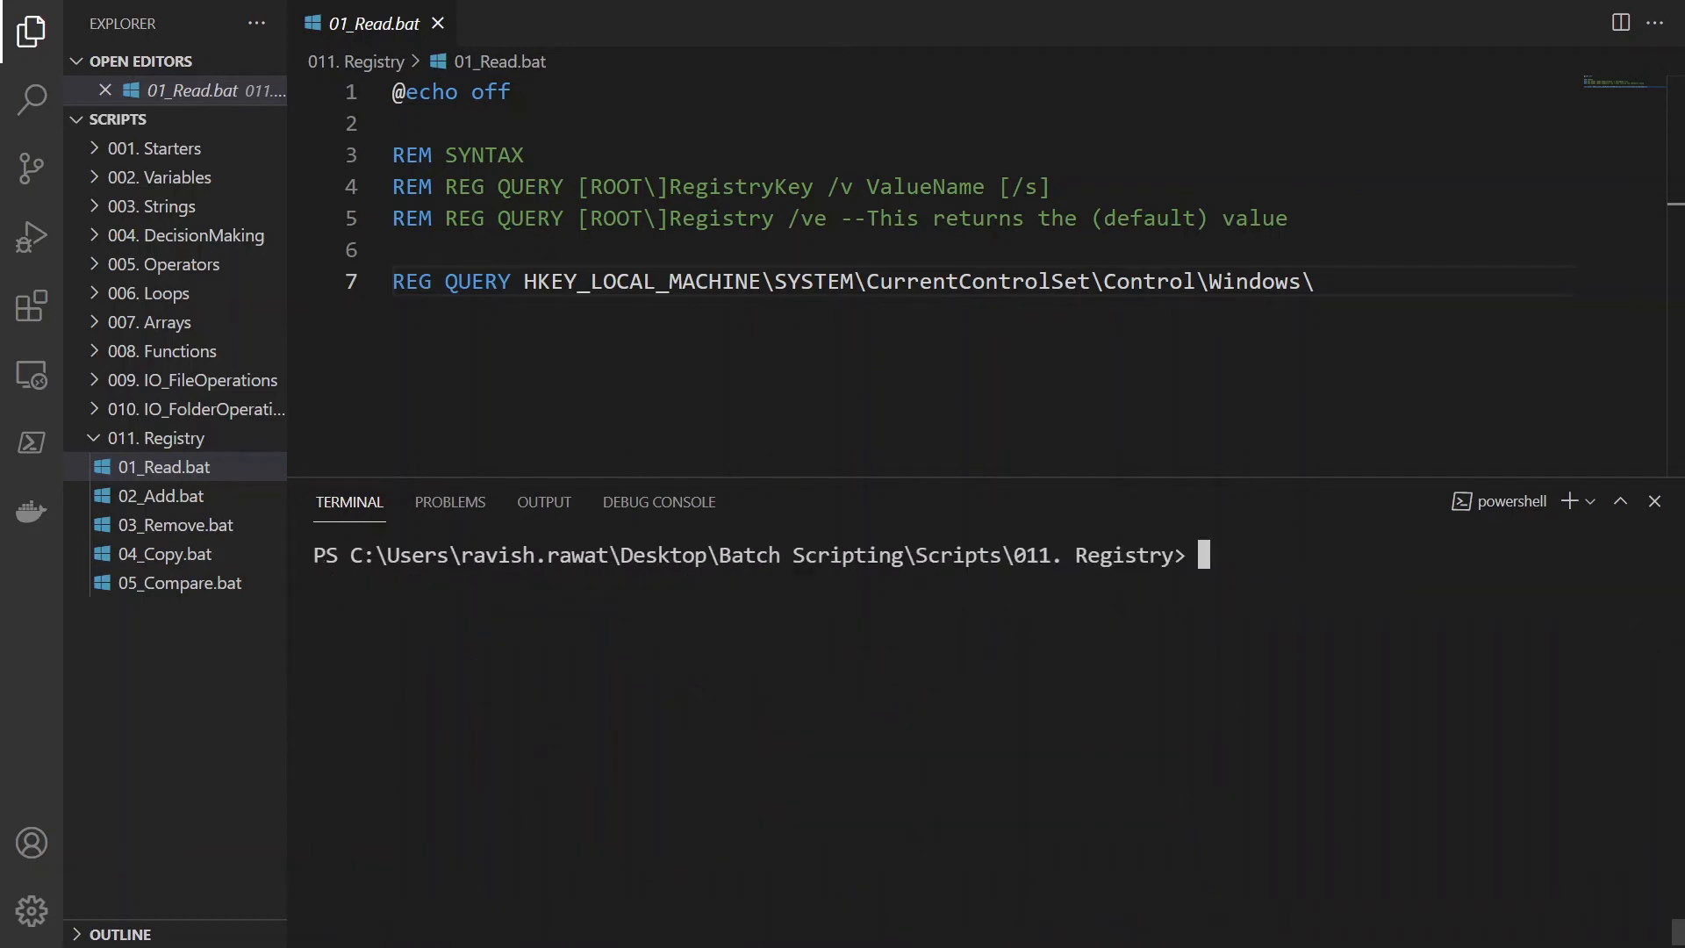
pyautogui.click(161, 495)
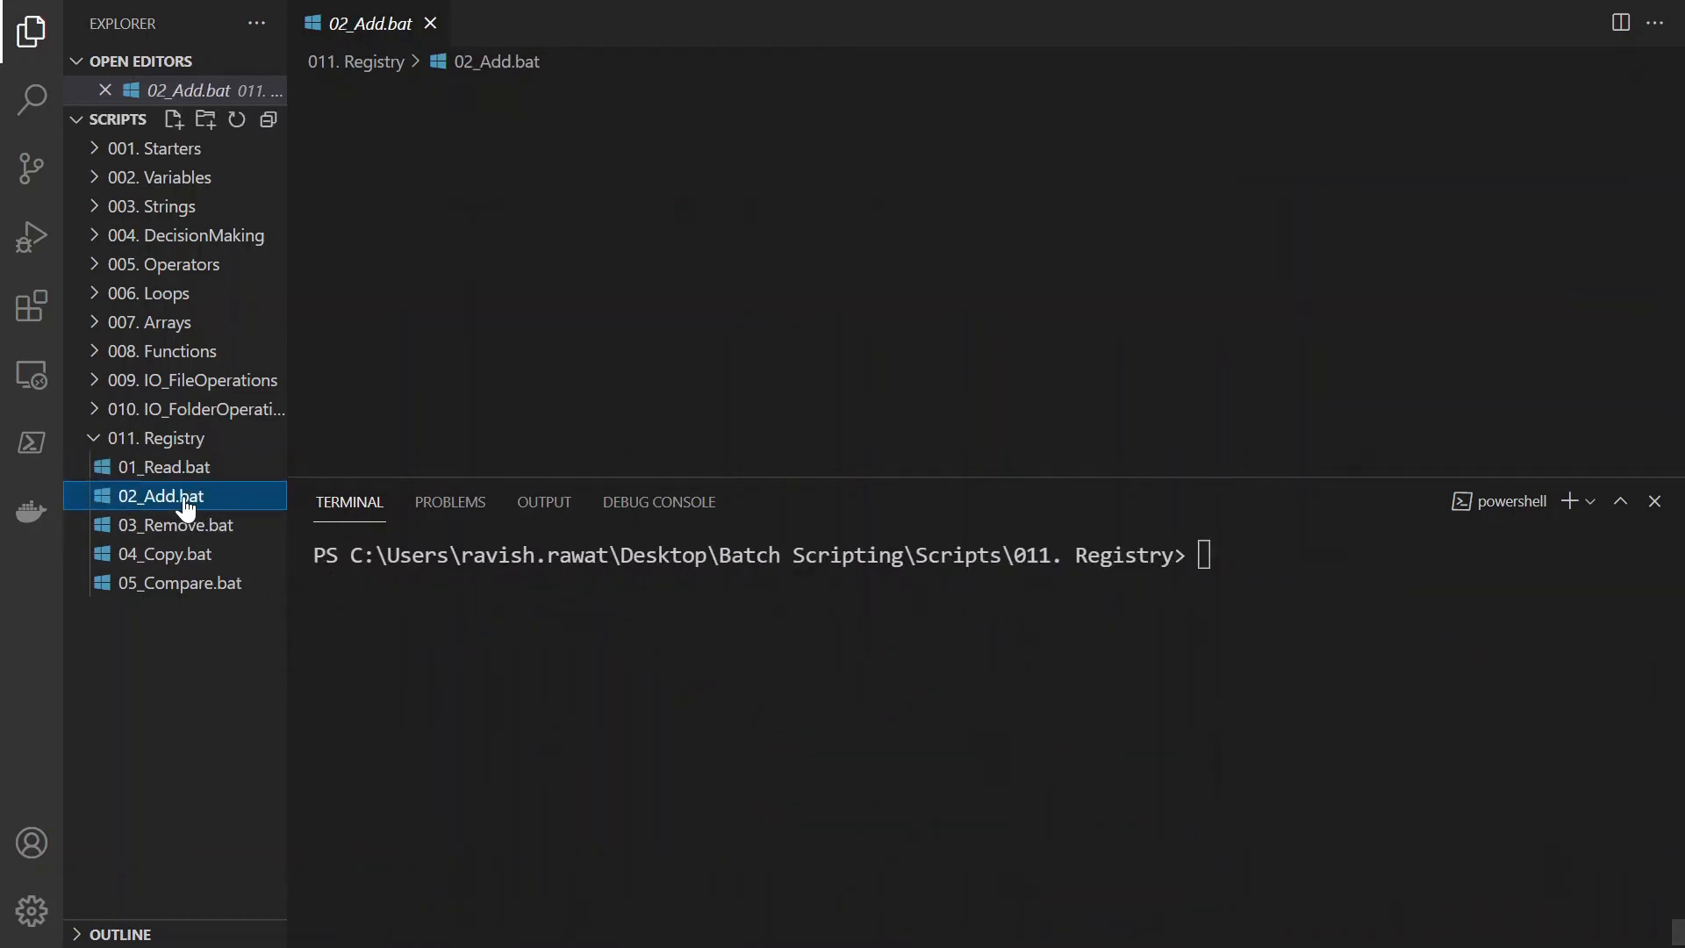
# Step: Review 02_Add.bat's REG ADD lines, highlighting the HKEY_CURRENT_USER\Console path and DataDemo value
pyautogui.click(162, 495)
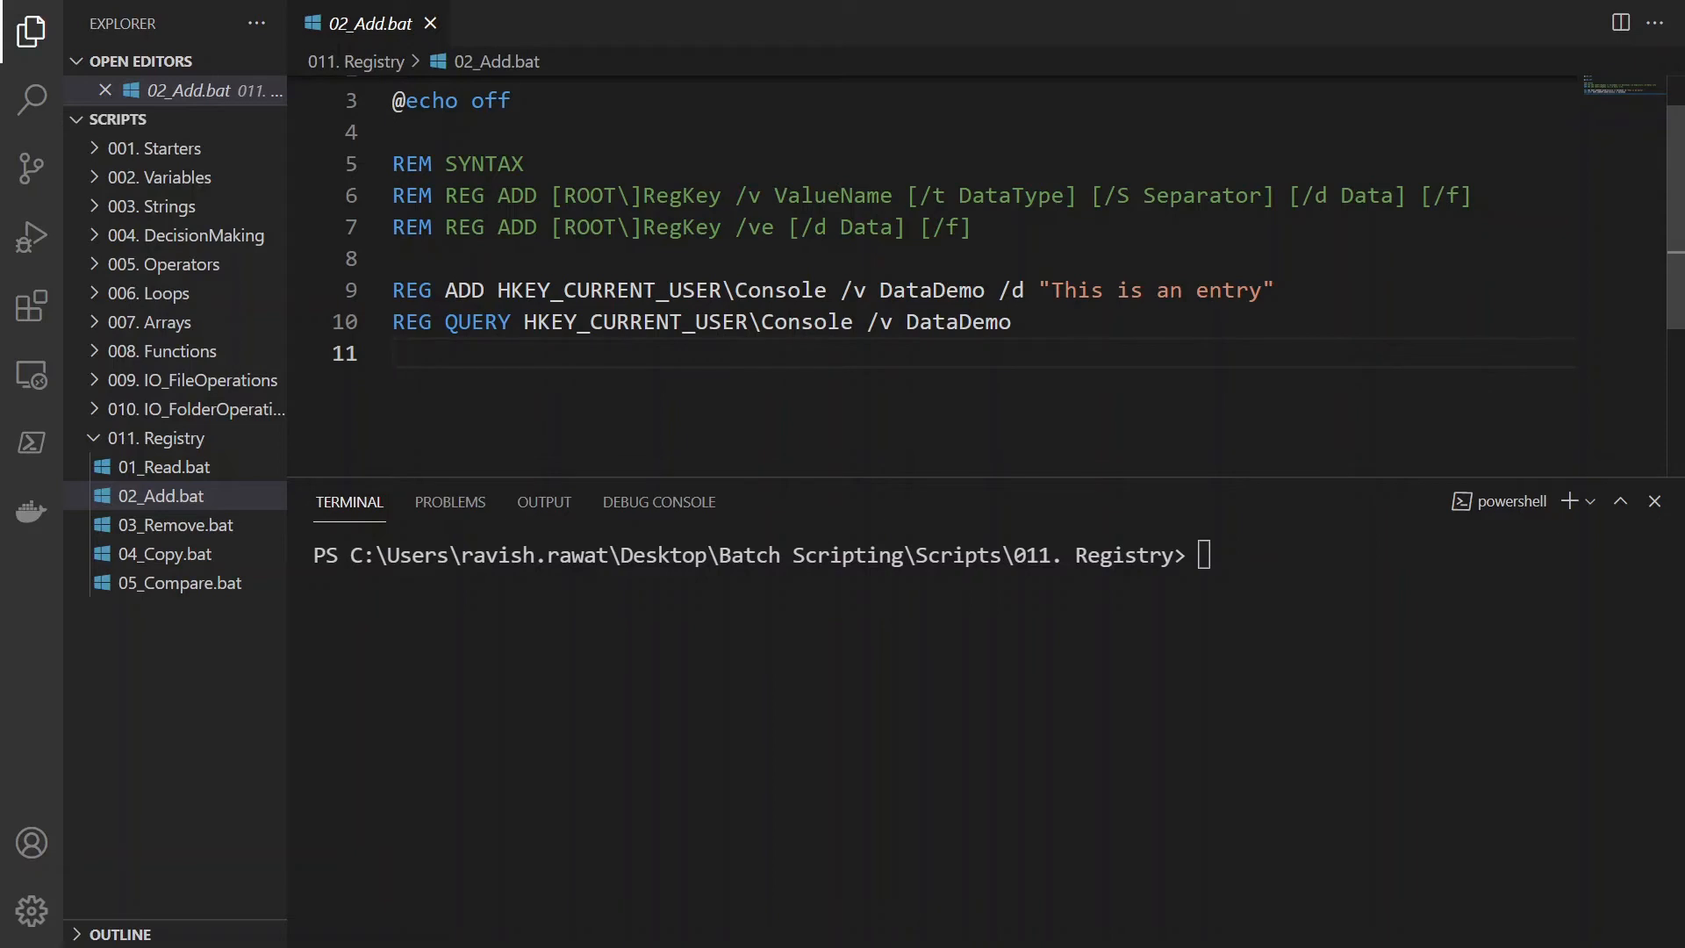
pyautogui.doubleClick(516, 195)
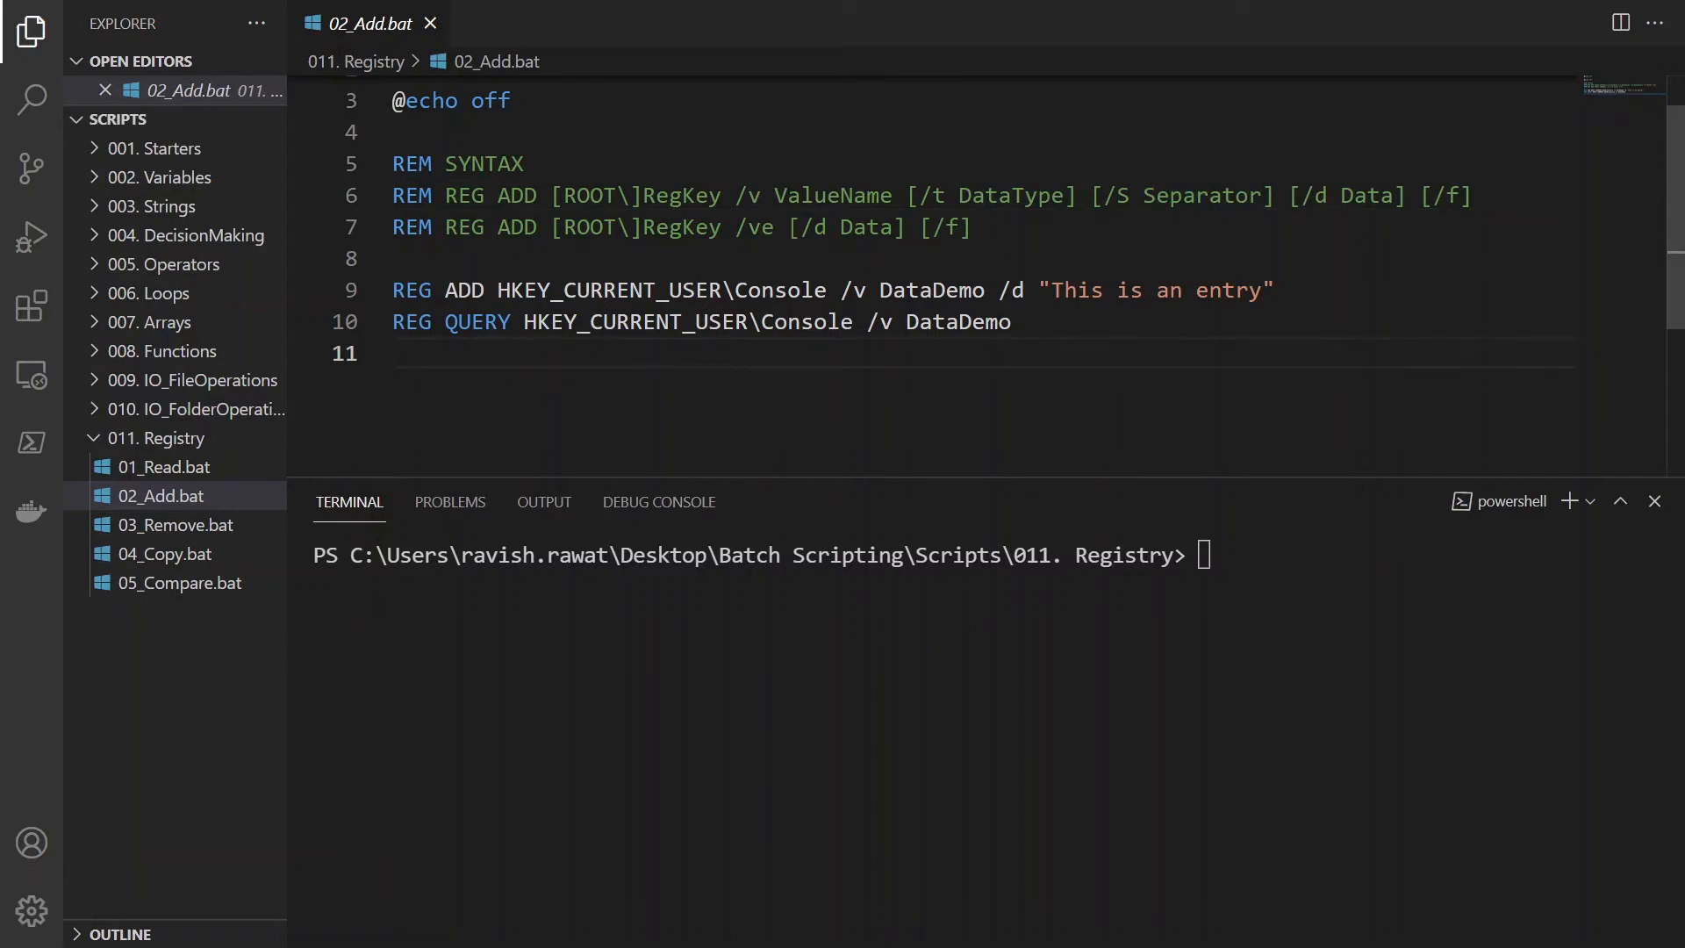
pyautogui.doubleClick(668, 289)
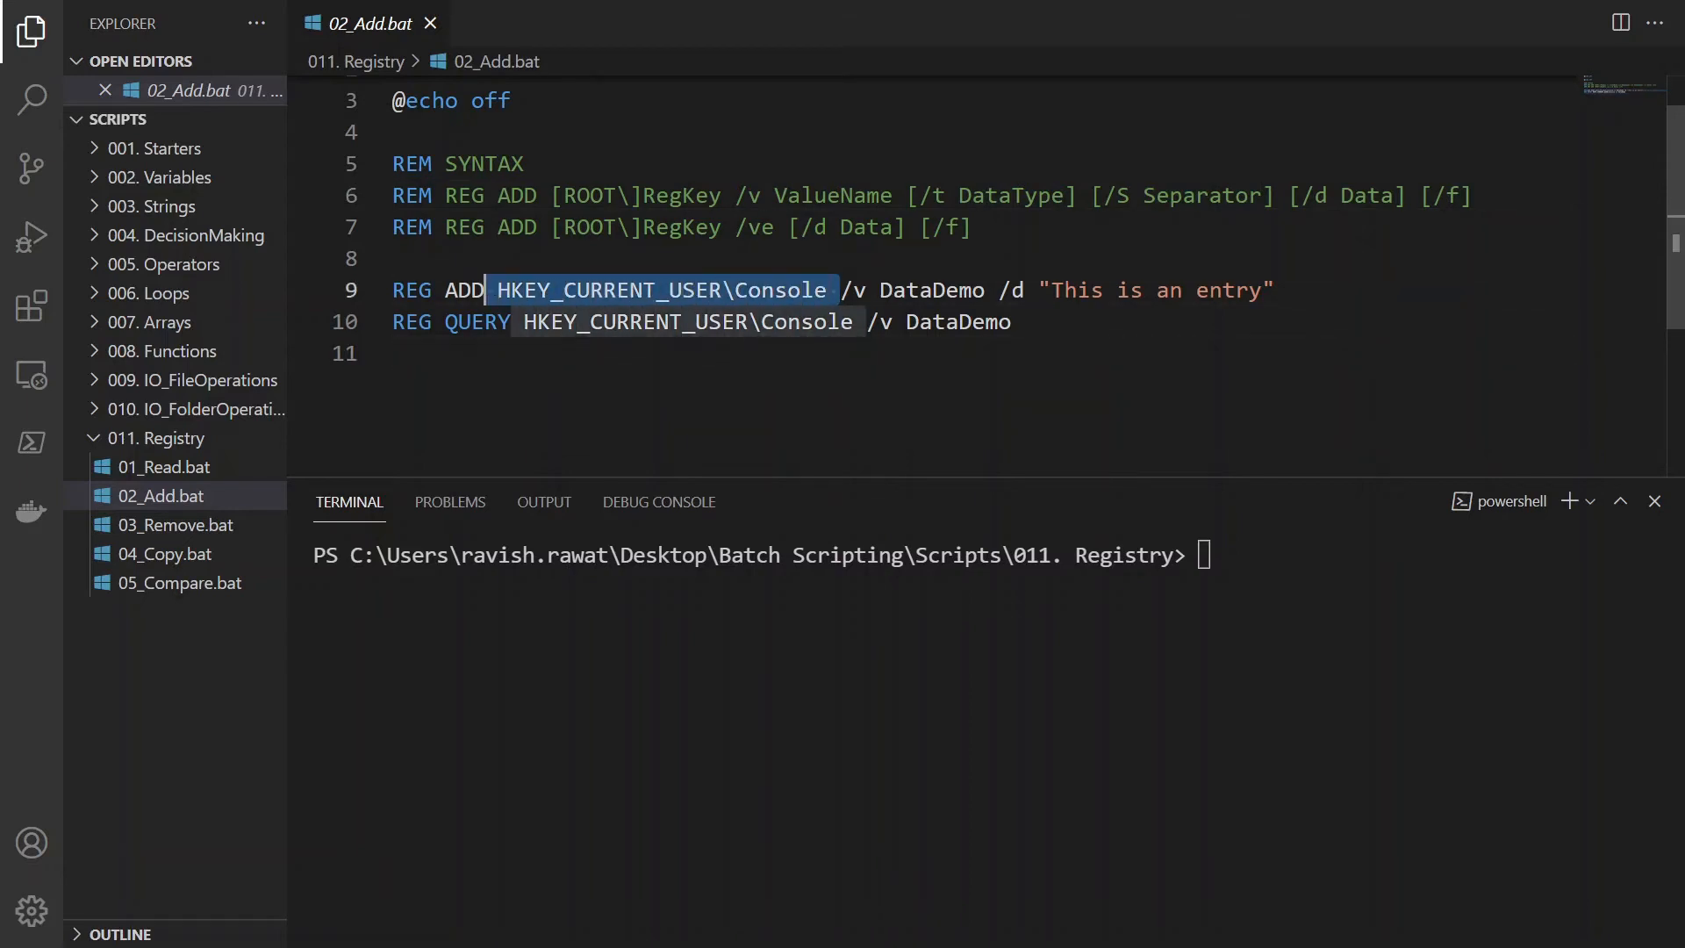
pyautogui.doubleClick(932, 289)
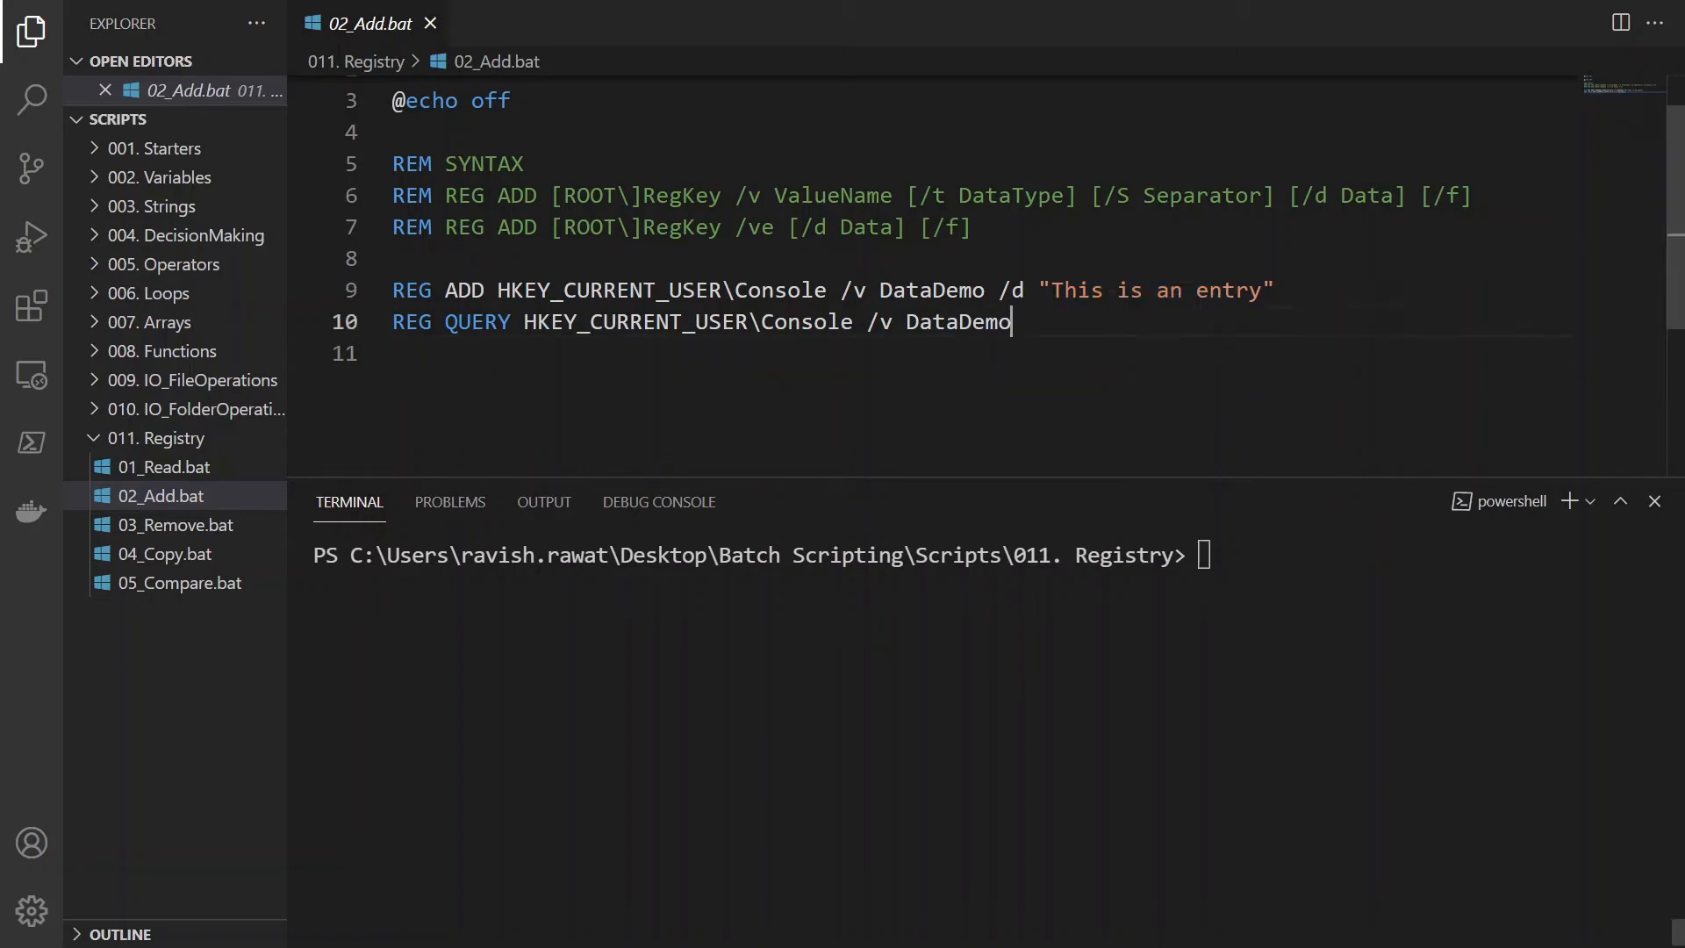
pyautogui.doubleClick(959, 322)
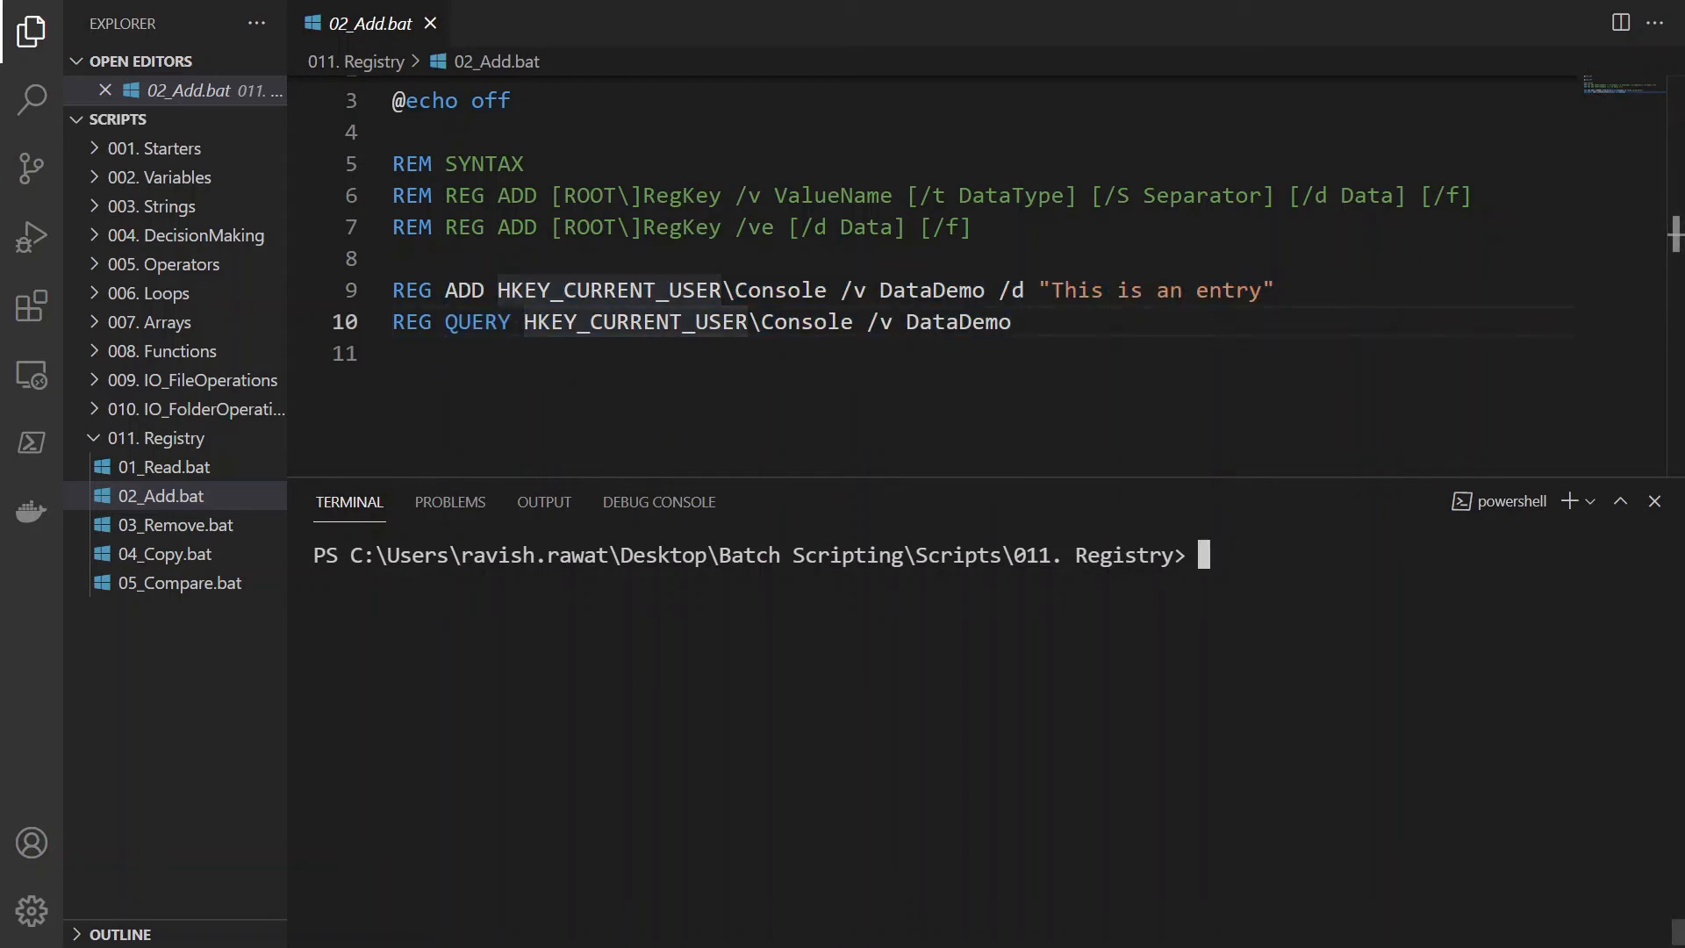
# Step: Run .\02_Add.bat in the terminal to add the DataDemo value under Console
pyautogui.write('.\\02_Add.bat')
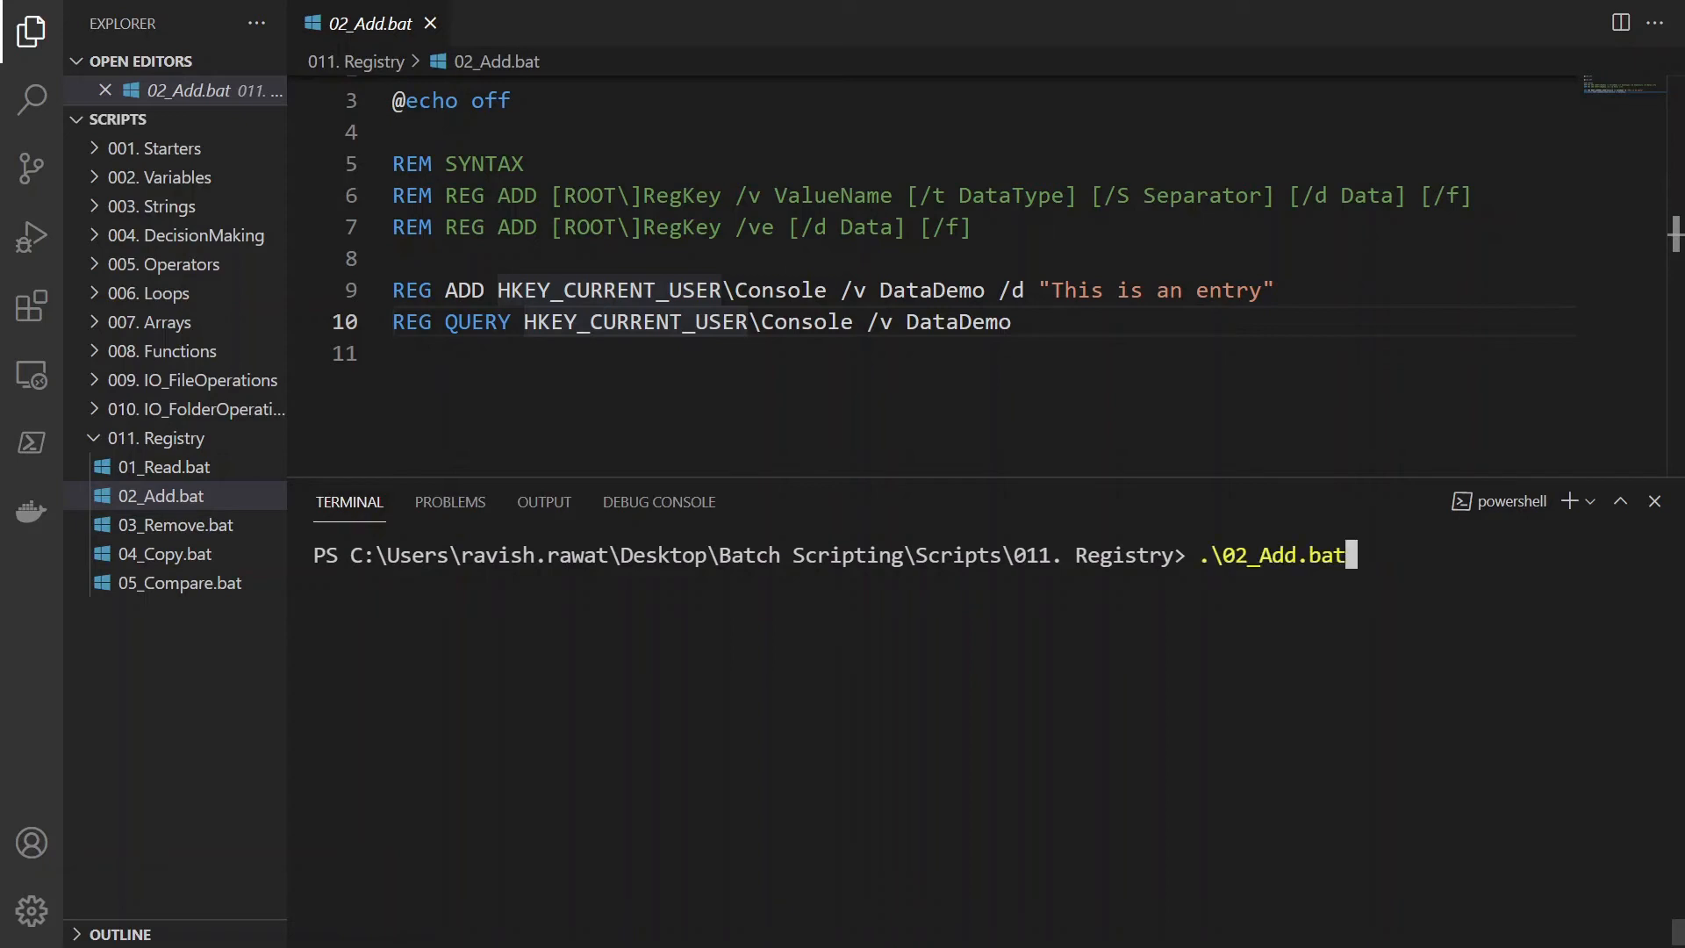
pyautogui.press('Enter')
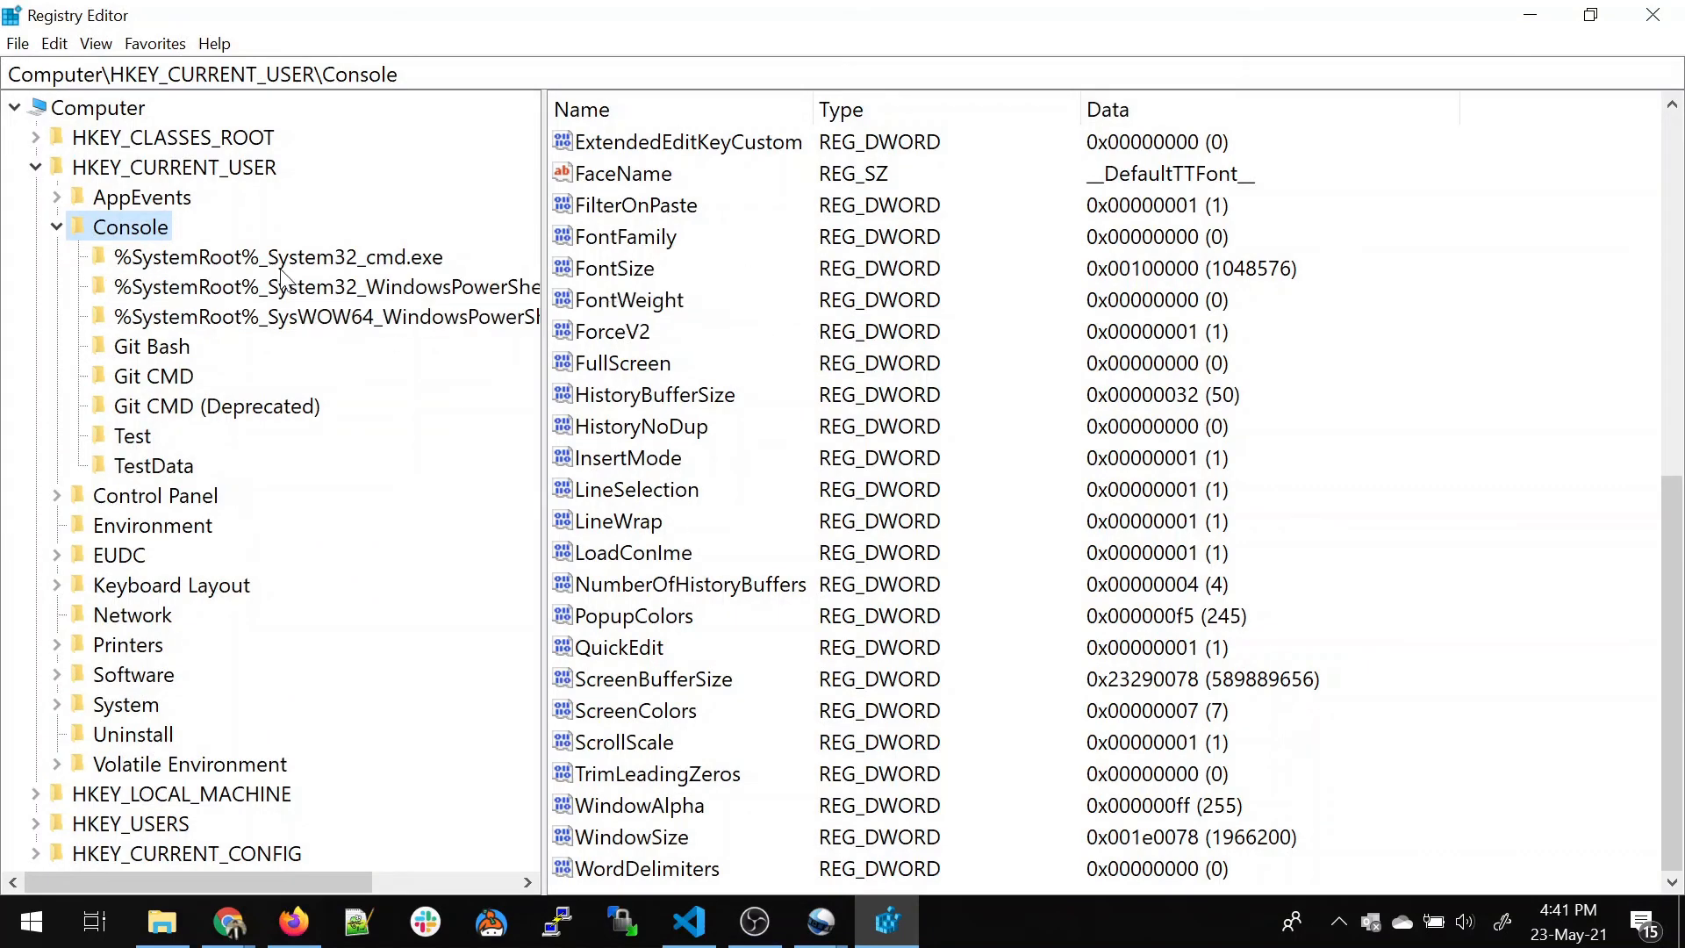
# Step: Check the Console values list for the new DataDemo entry reading 'This is an entry', then return to VS Code
pyautogui.click(264, 257)
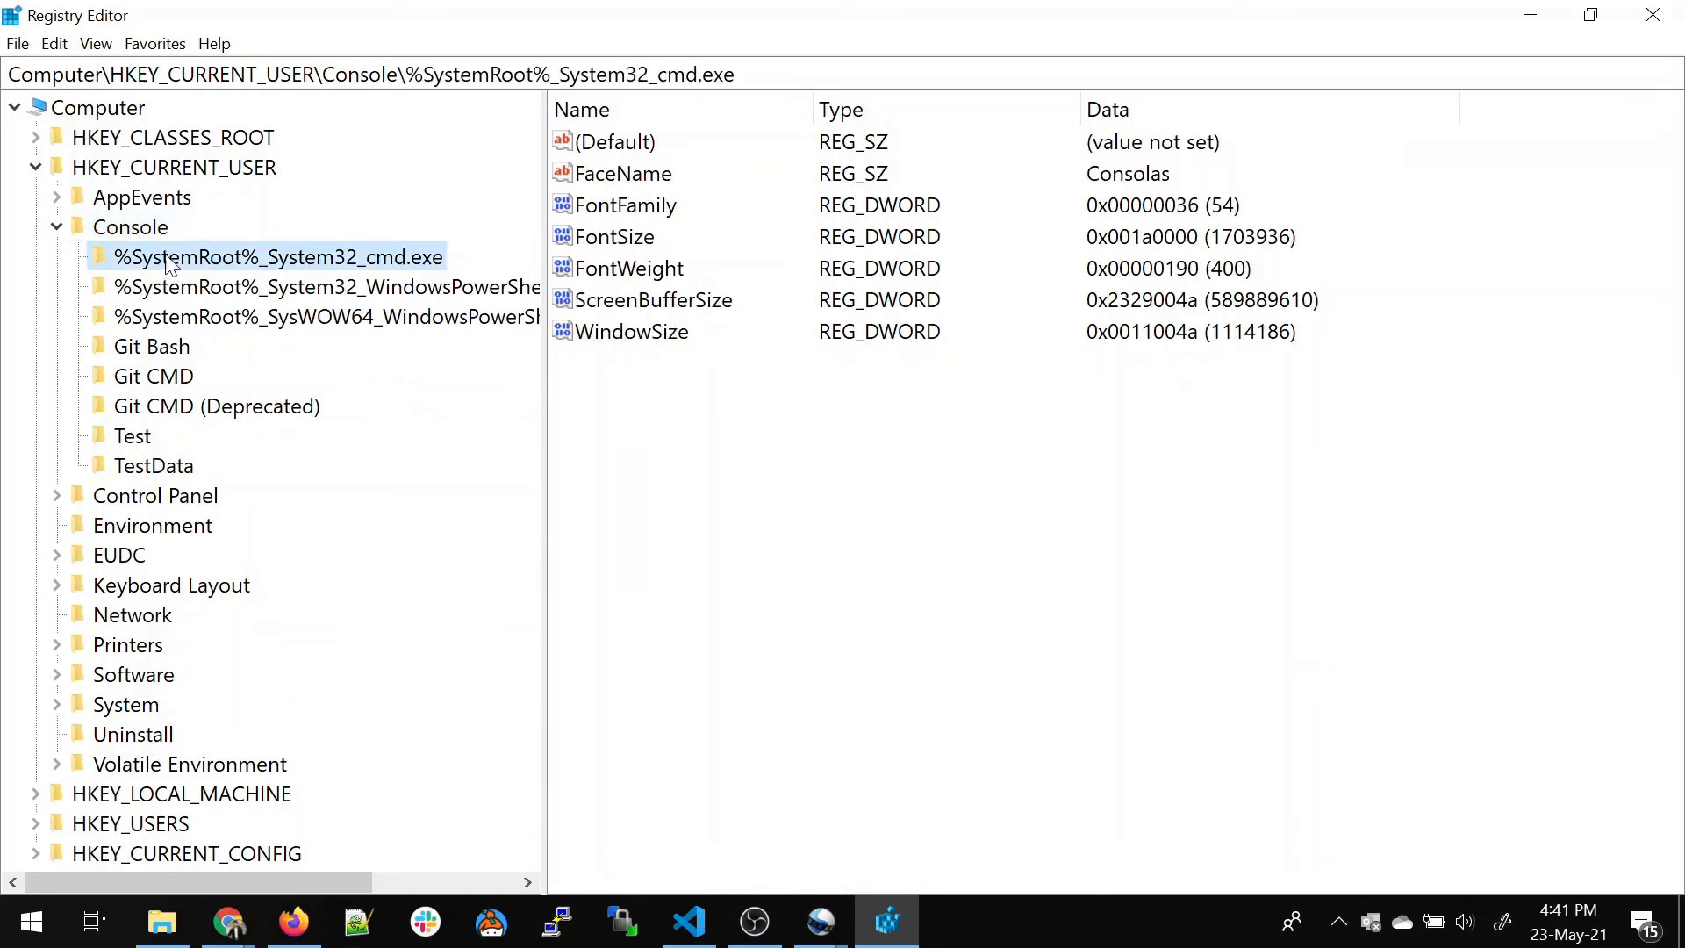
pyautogui.click(116, 227)
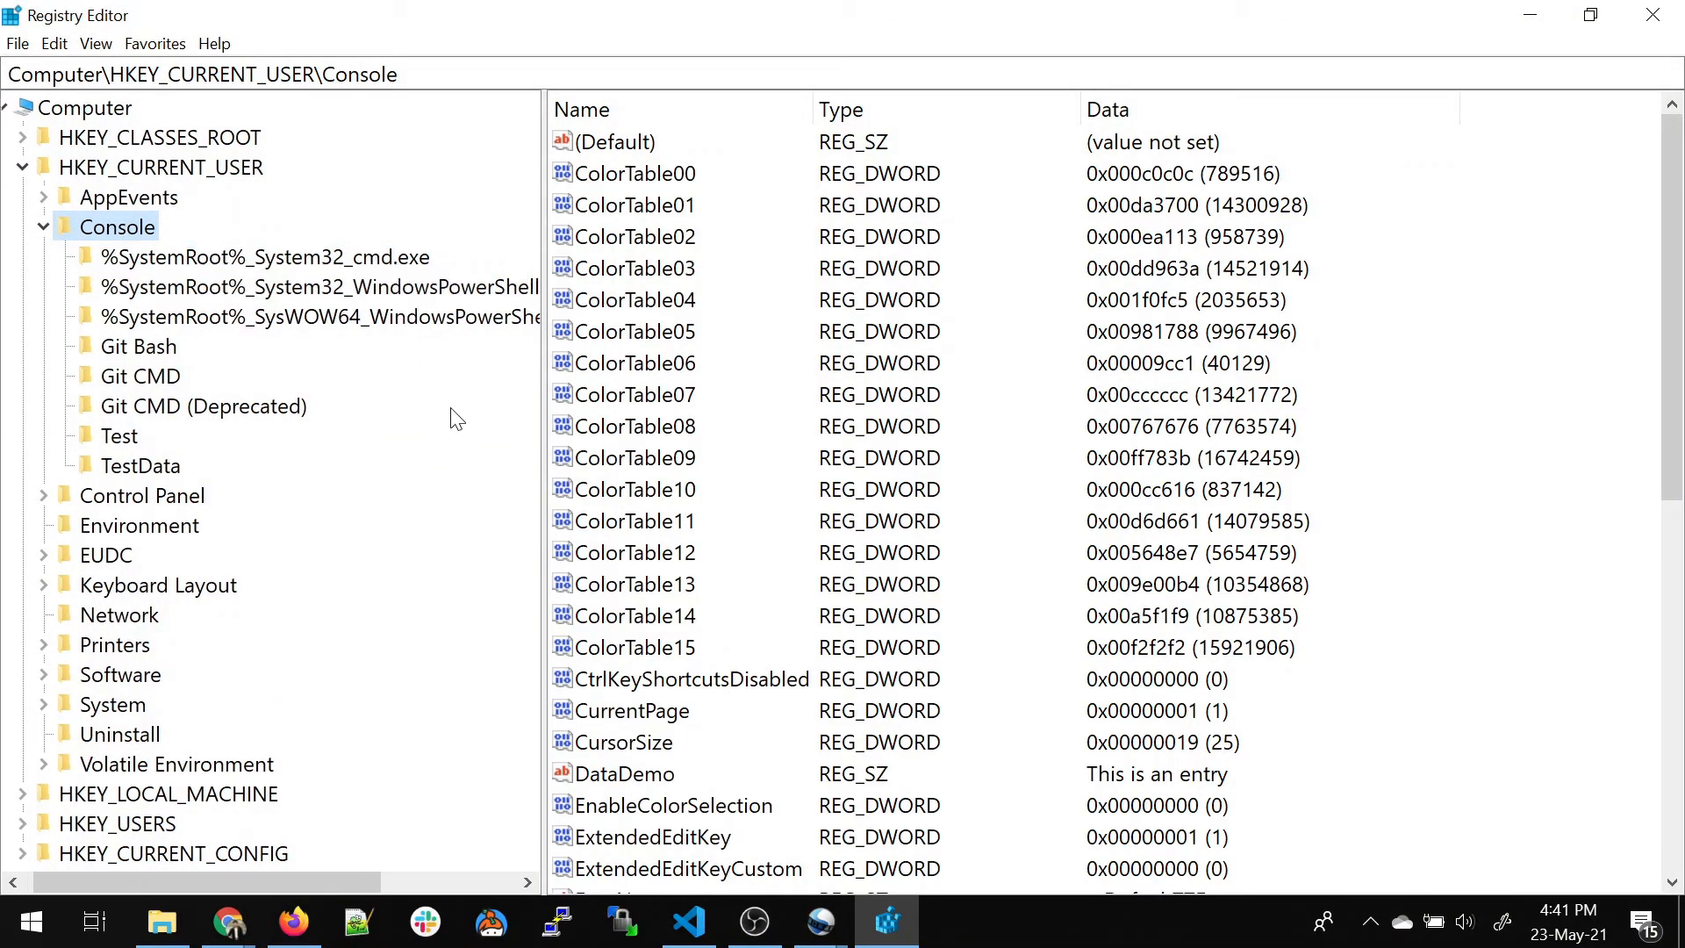
pyautogui.scroll(-3)
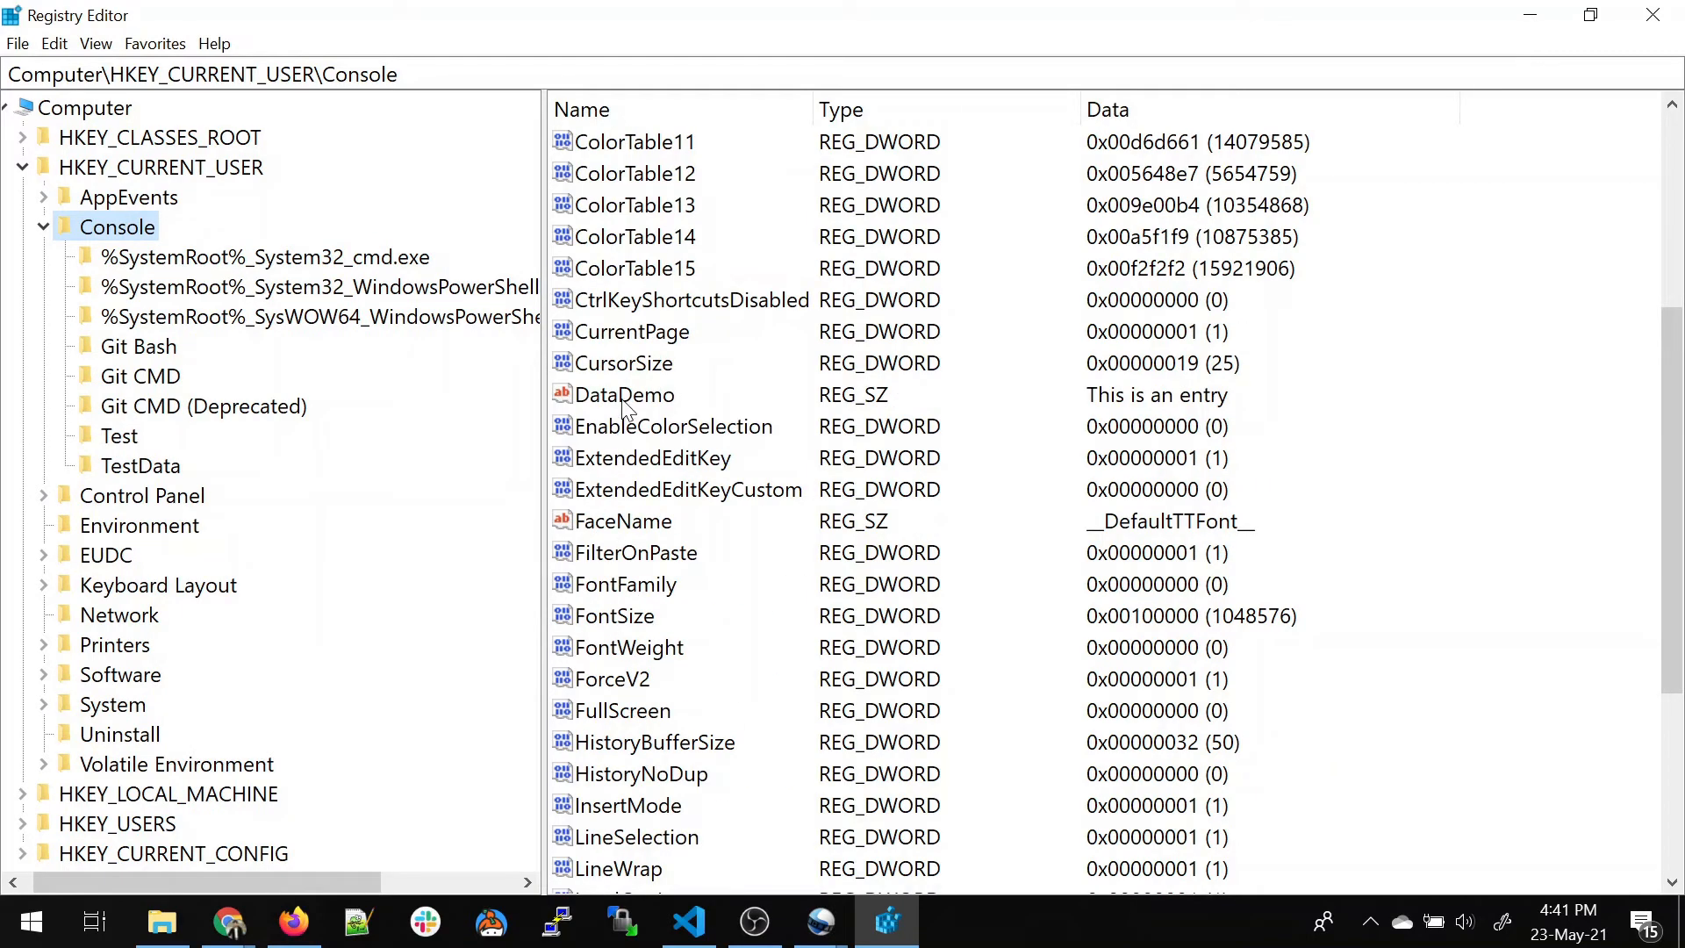
pyautogui.click(625, 394)
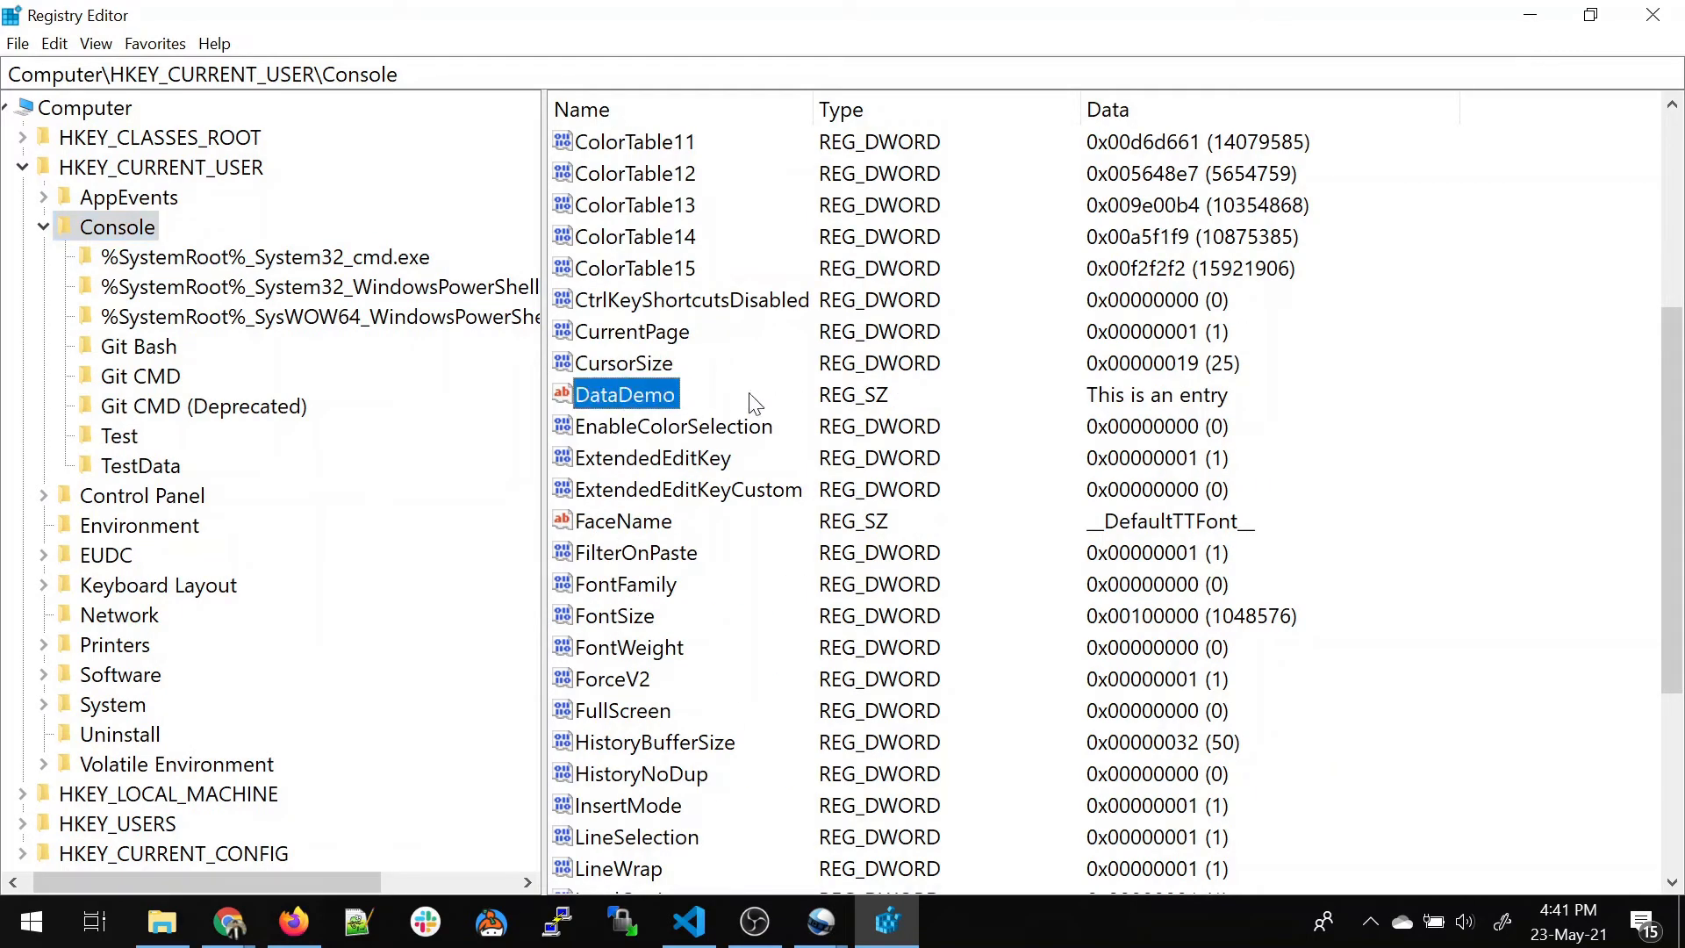
pyautogui.moveTo(1172, 407)
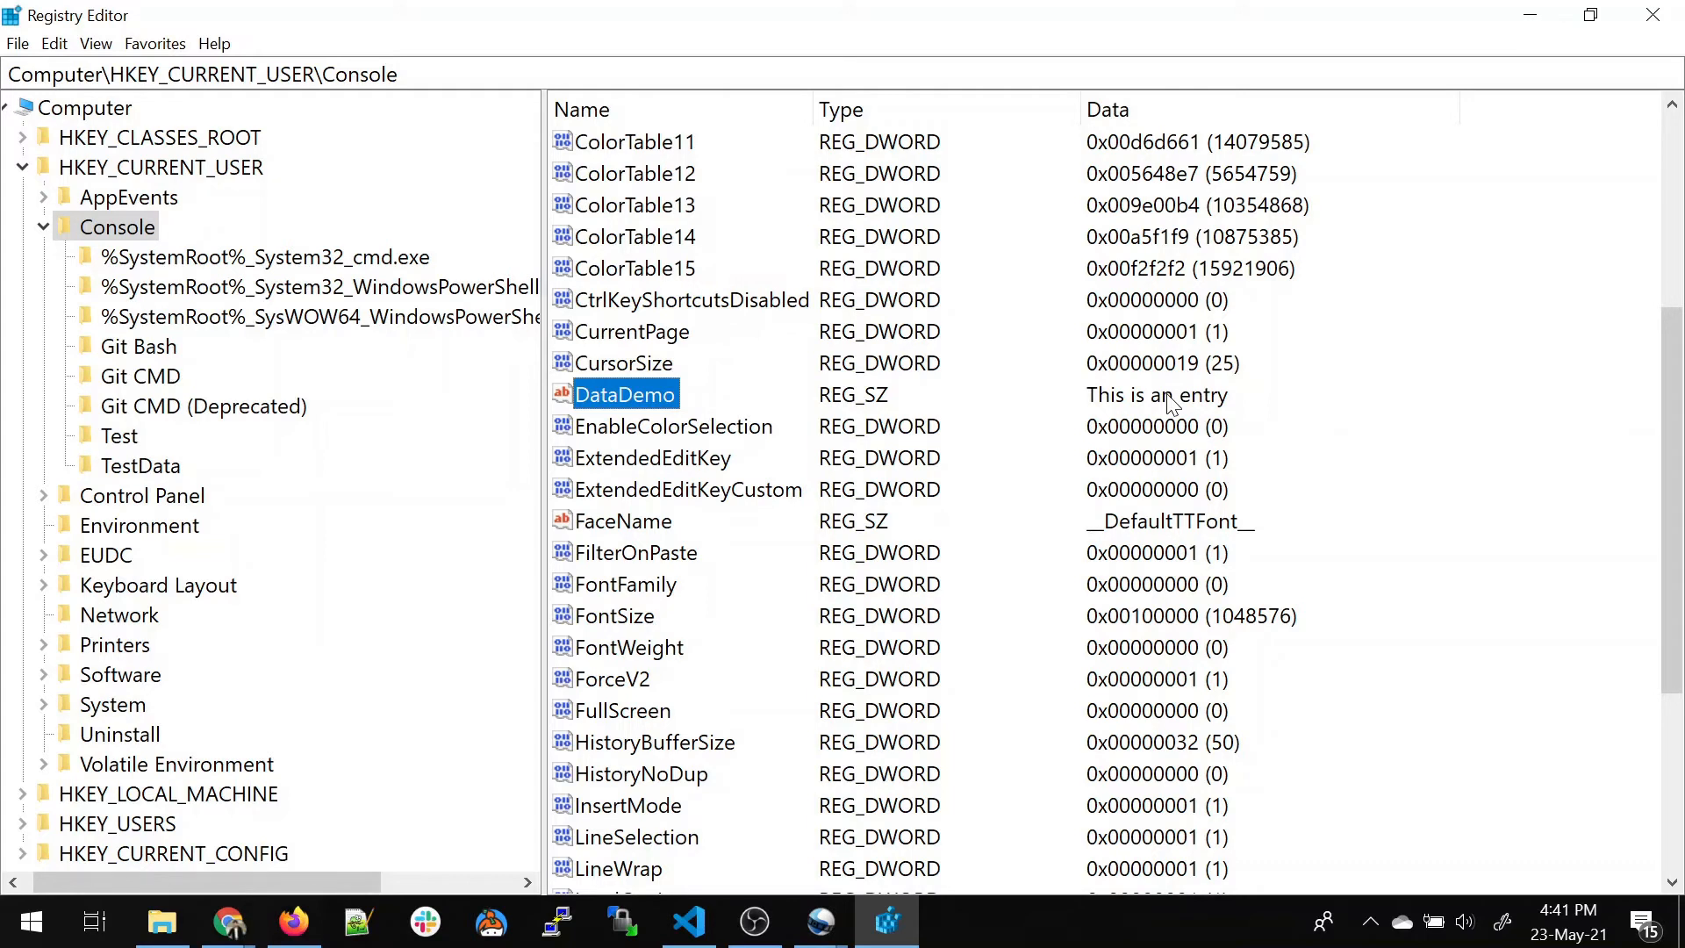
pyautogui.click(755, 922)
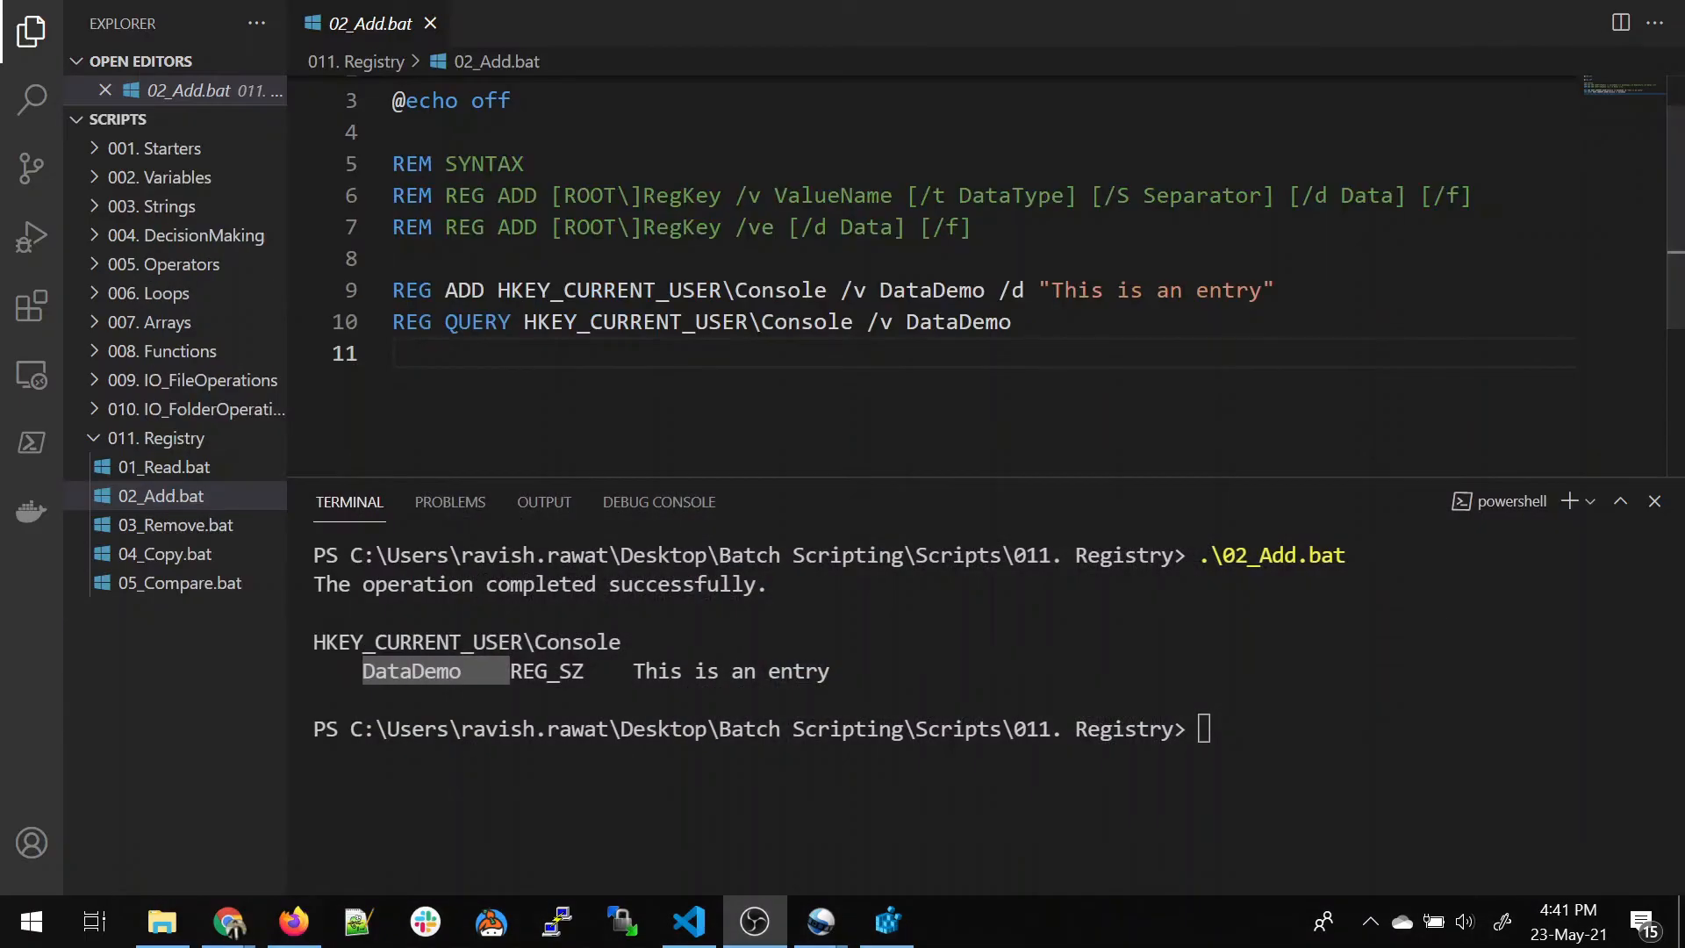
# Step: Review 03_Remove.bat's REG DELETE syntax, highlighting DELETE, the /ve form and the /f force switch
pyautogui.click(175, 525)
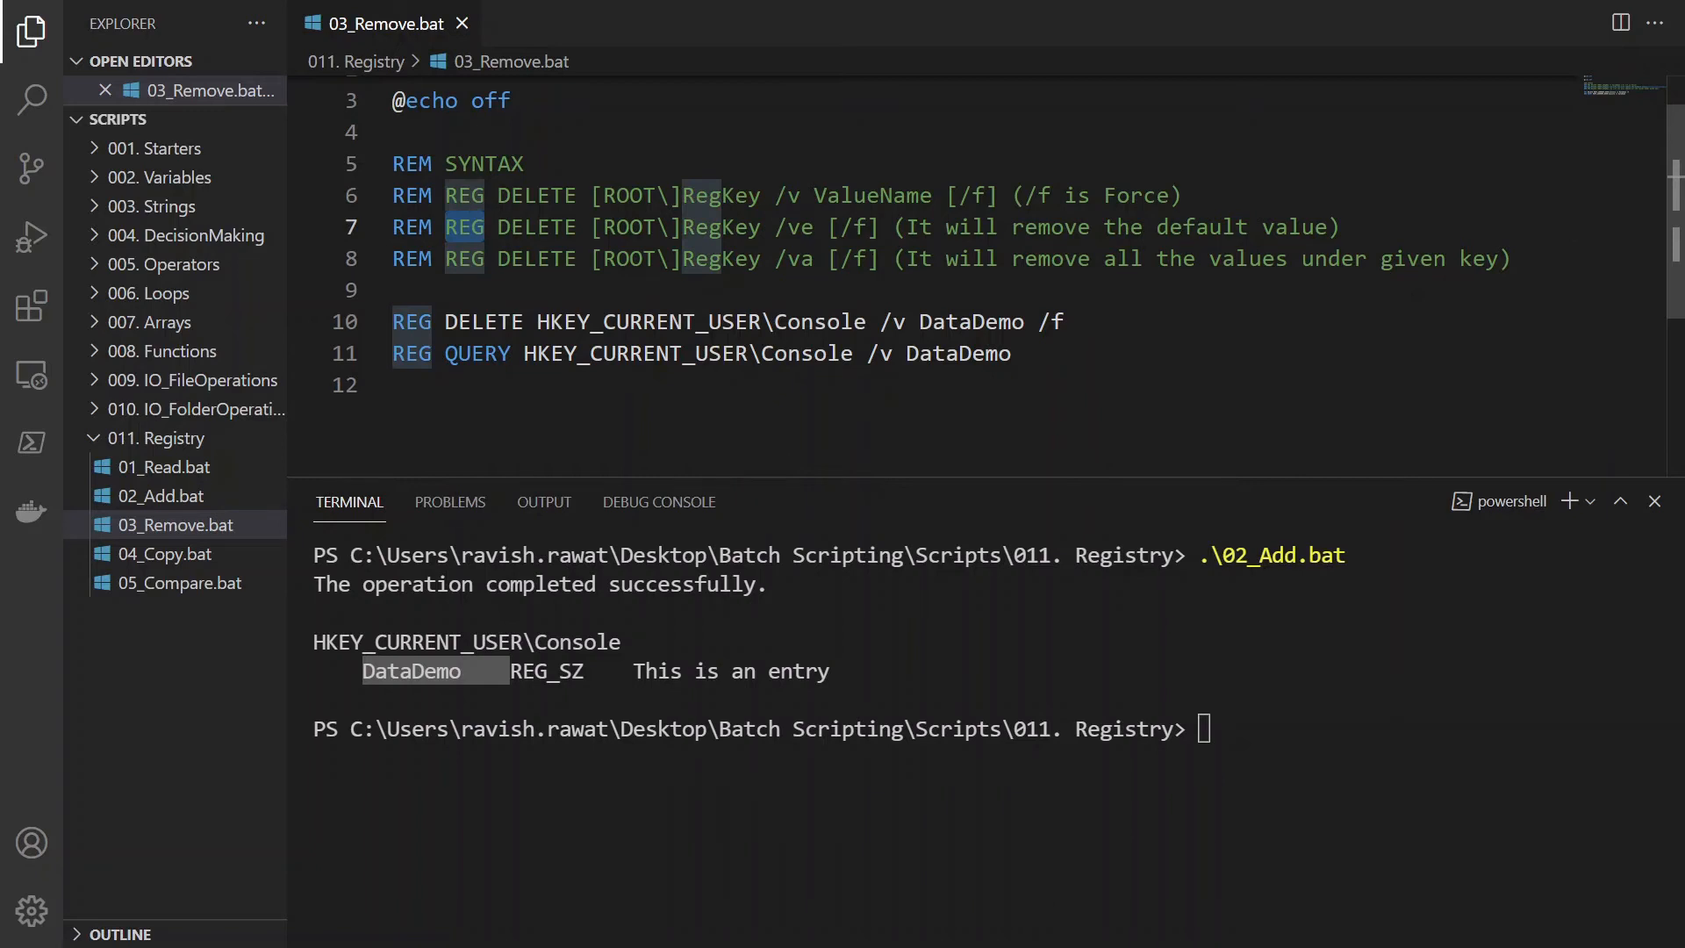
pyautogui.doubleClick(537, 226)
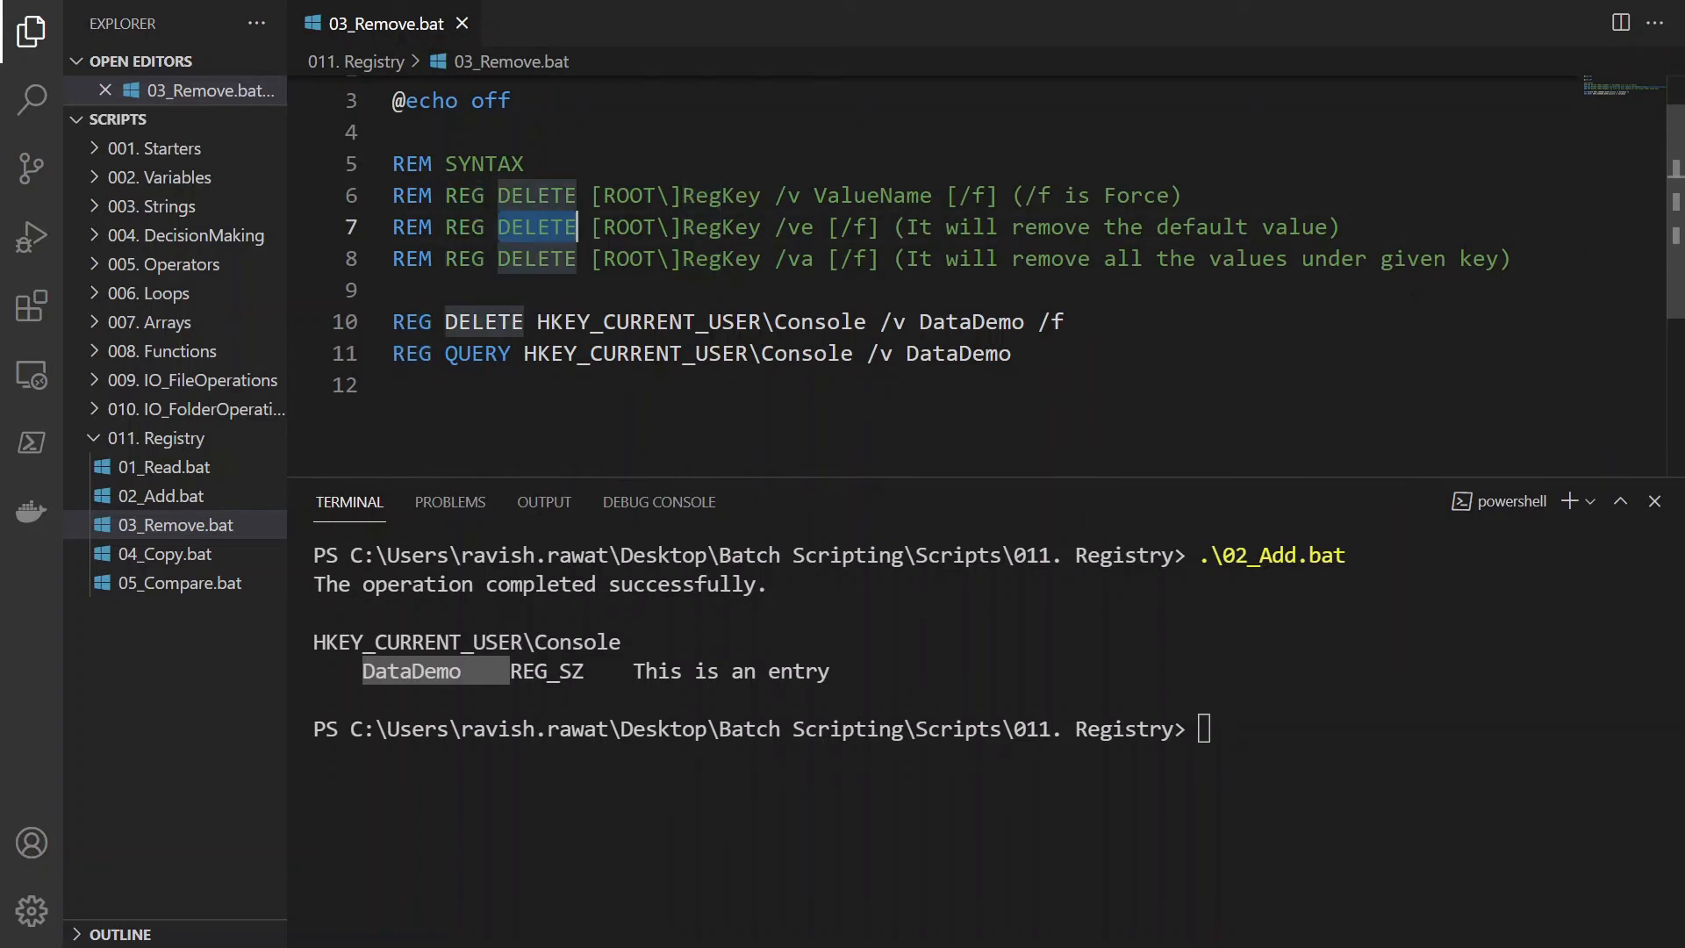
pyautogui.moveTo(588, 227); pyautogui.dragTo(857, 226)
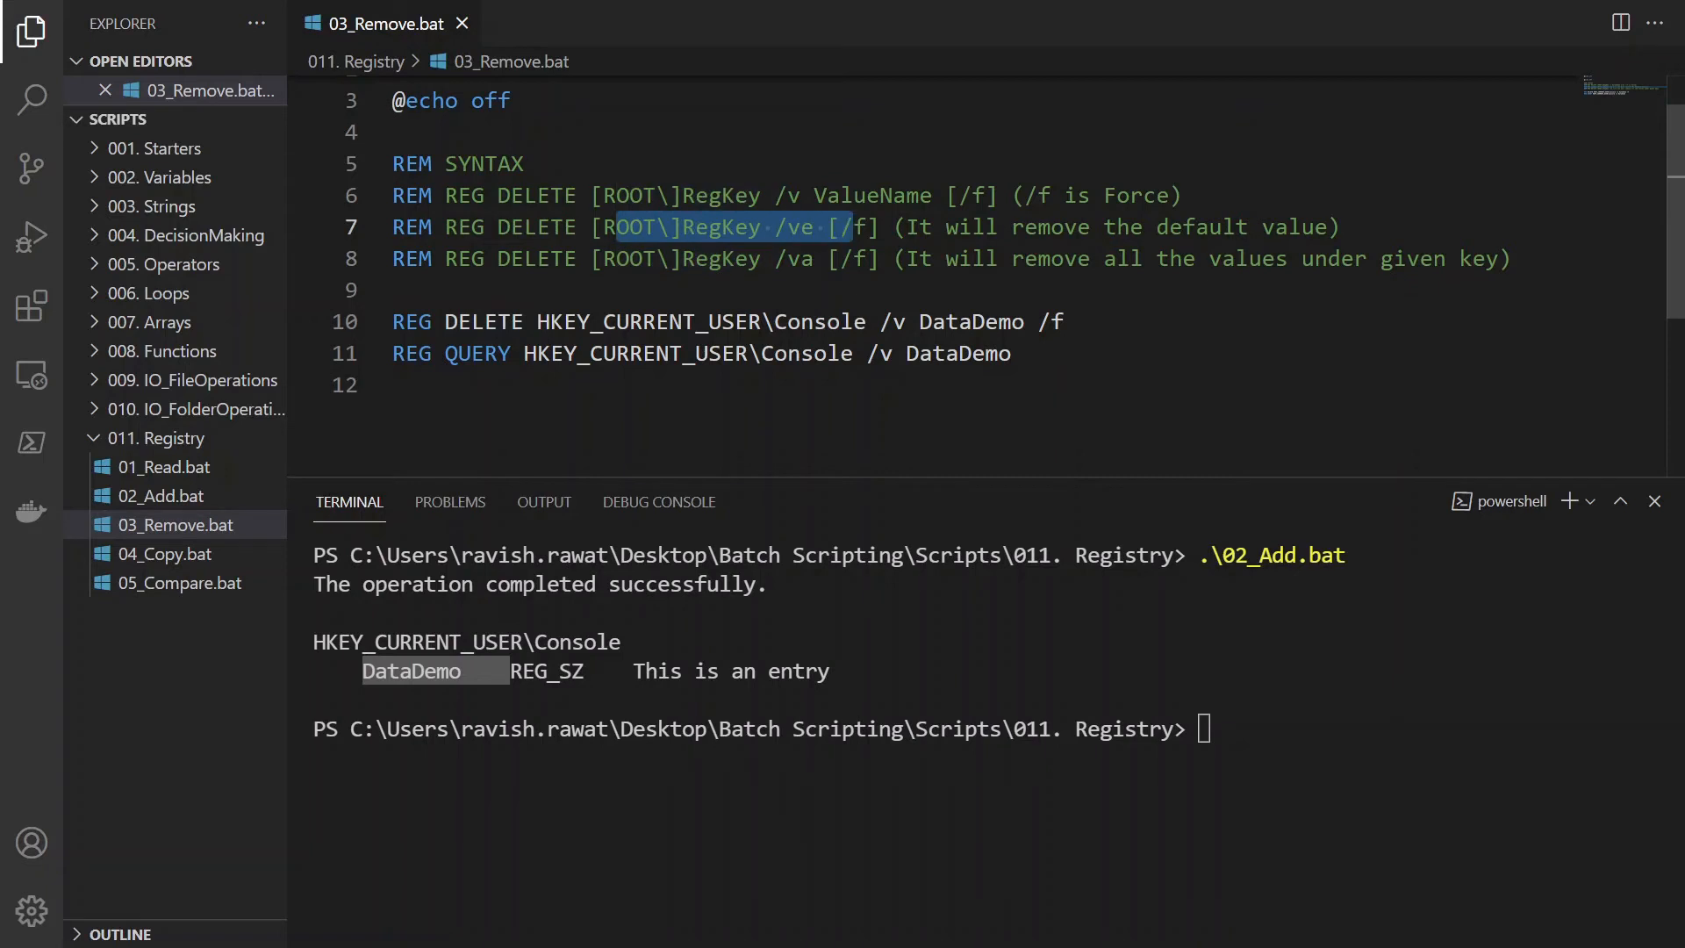
pyautogui.doubleClick(870, 195)
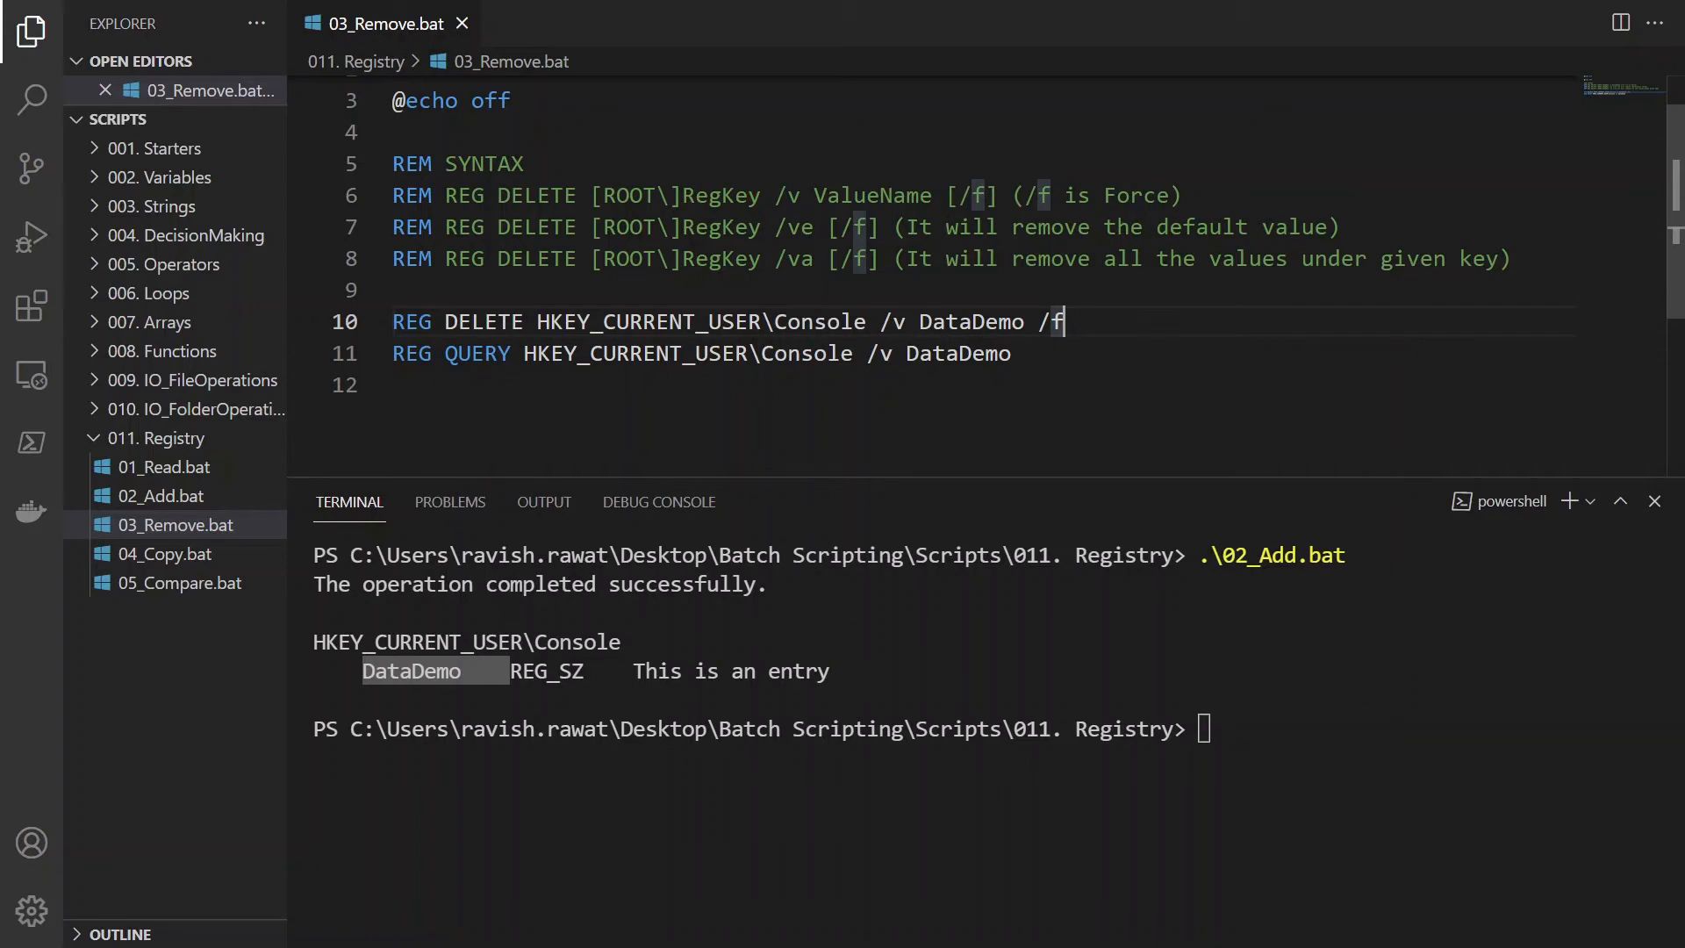
# Step: Run .\03_Remove.bat in the terminal to force-delete the DataDemo value from Console
pyautogui.click(1067, 195)
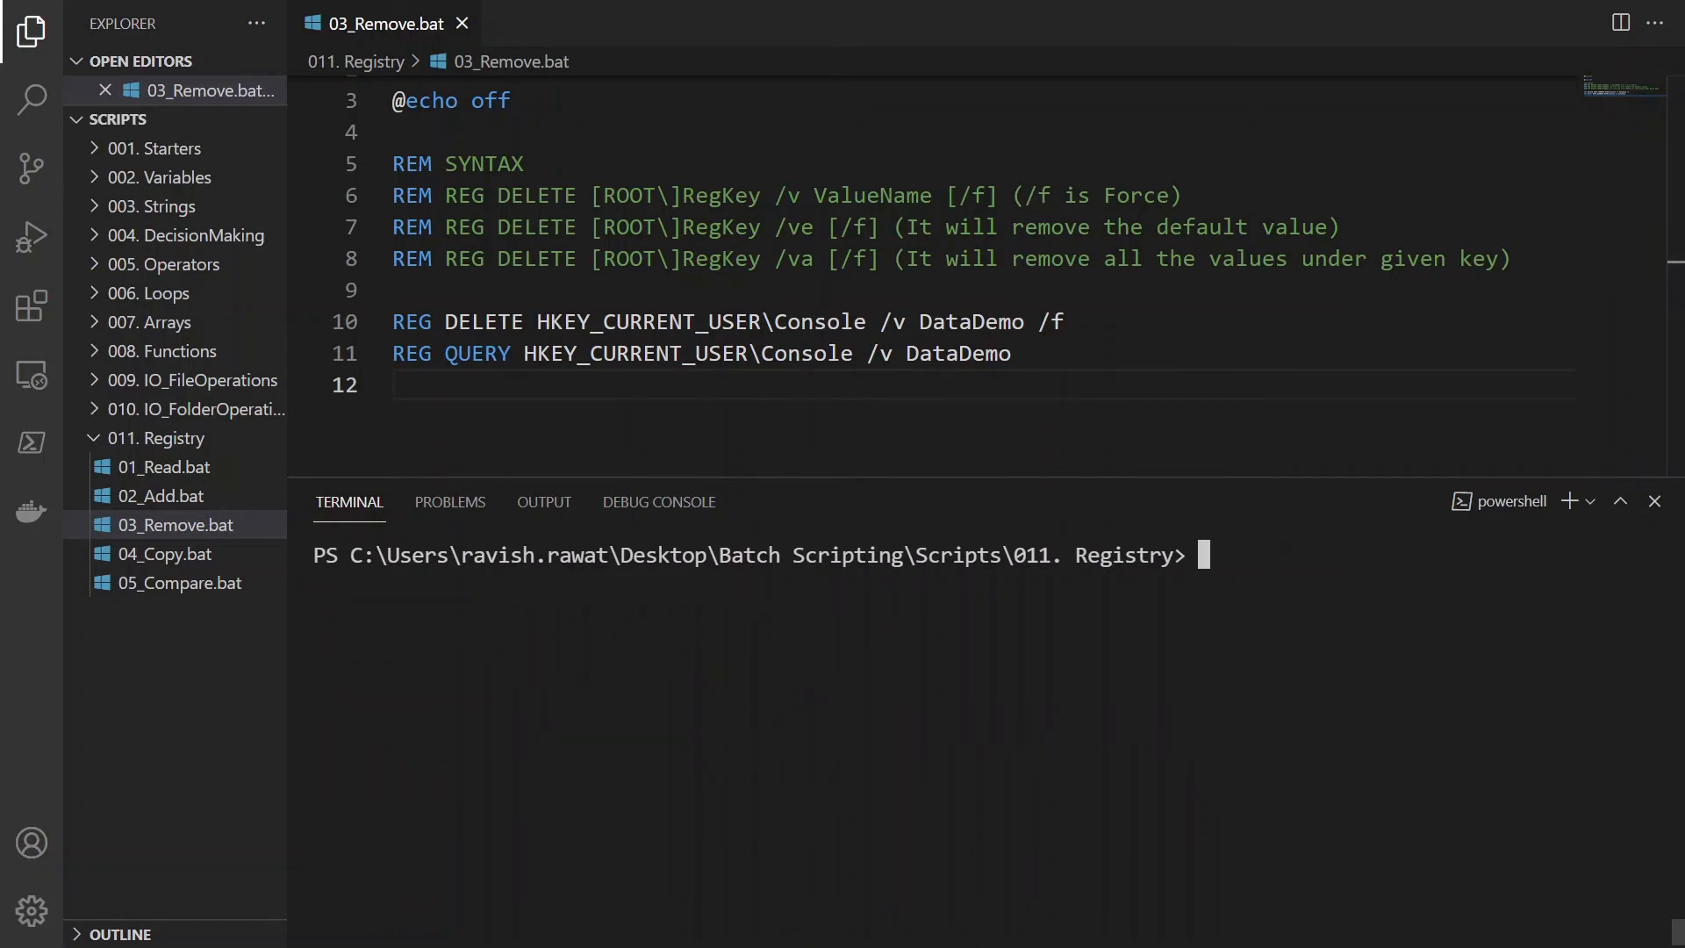
pyautogui.write('03')
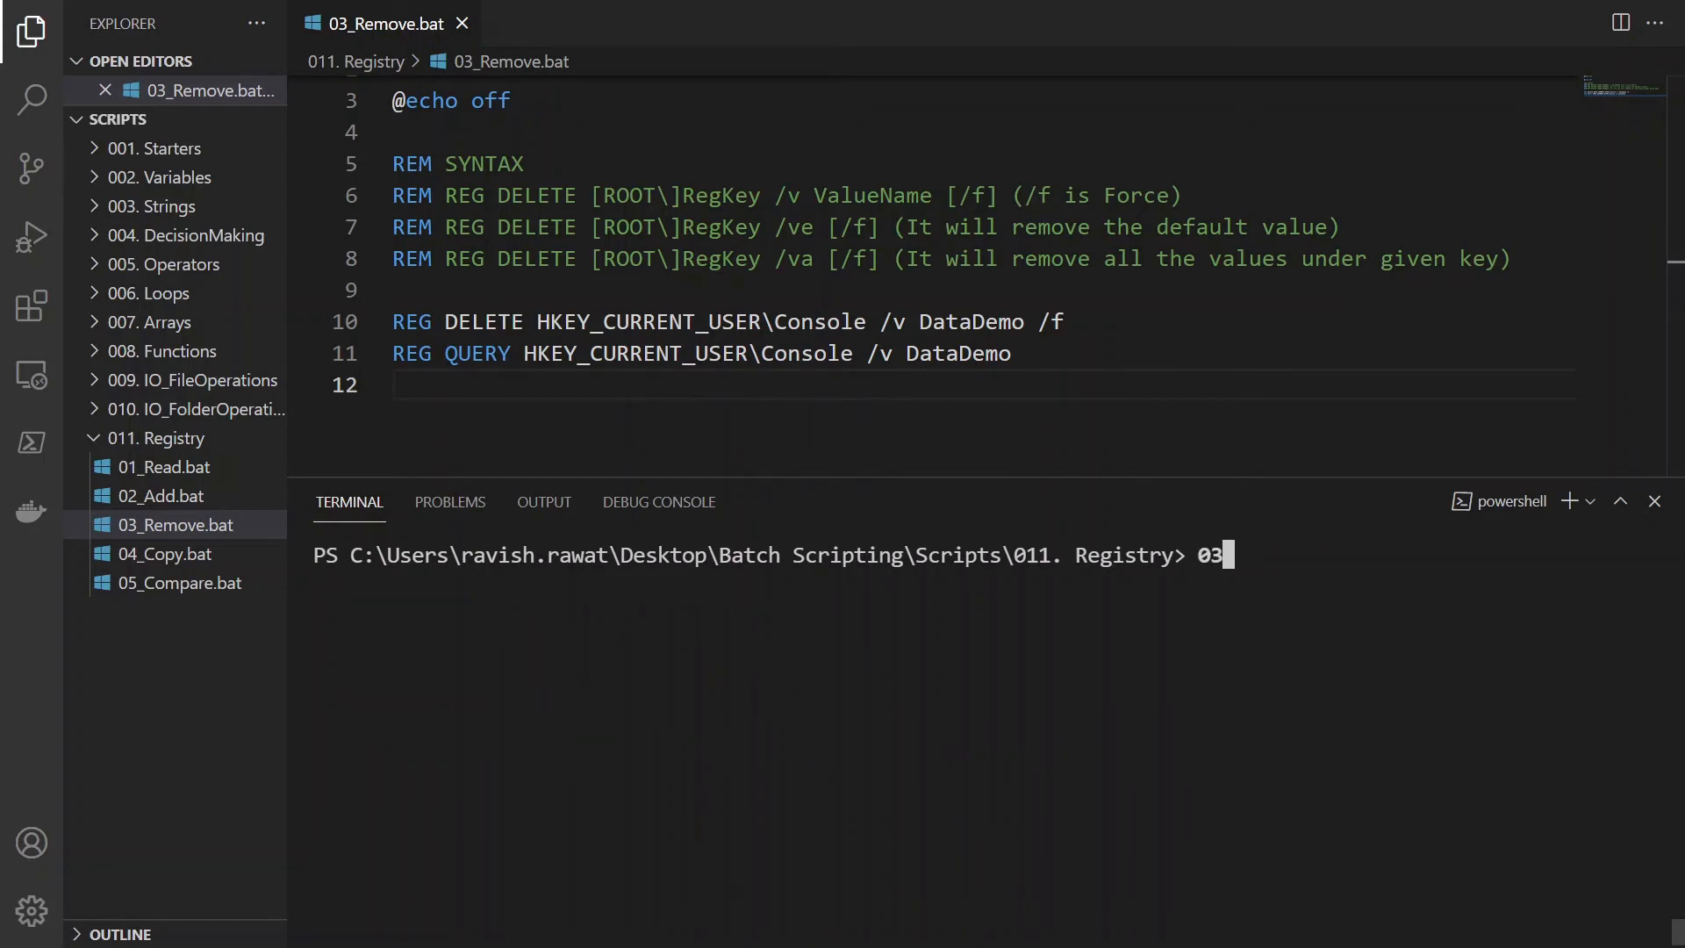
pyautogui.press('Enter')
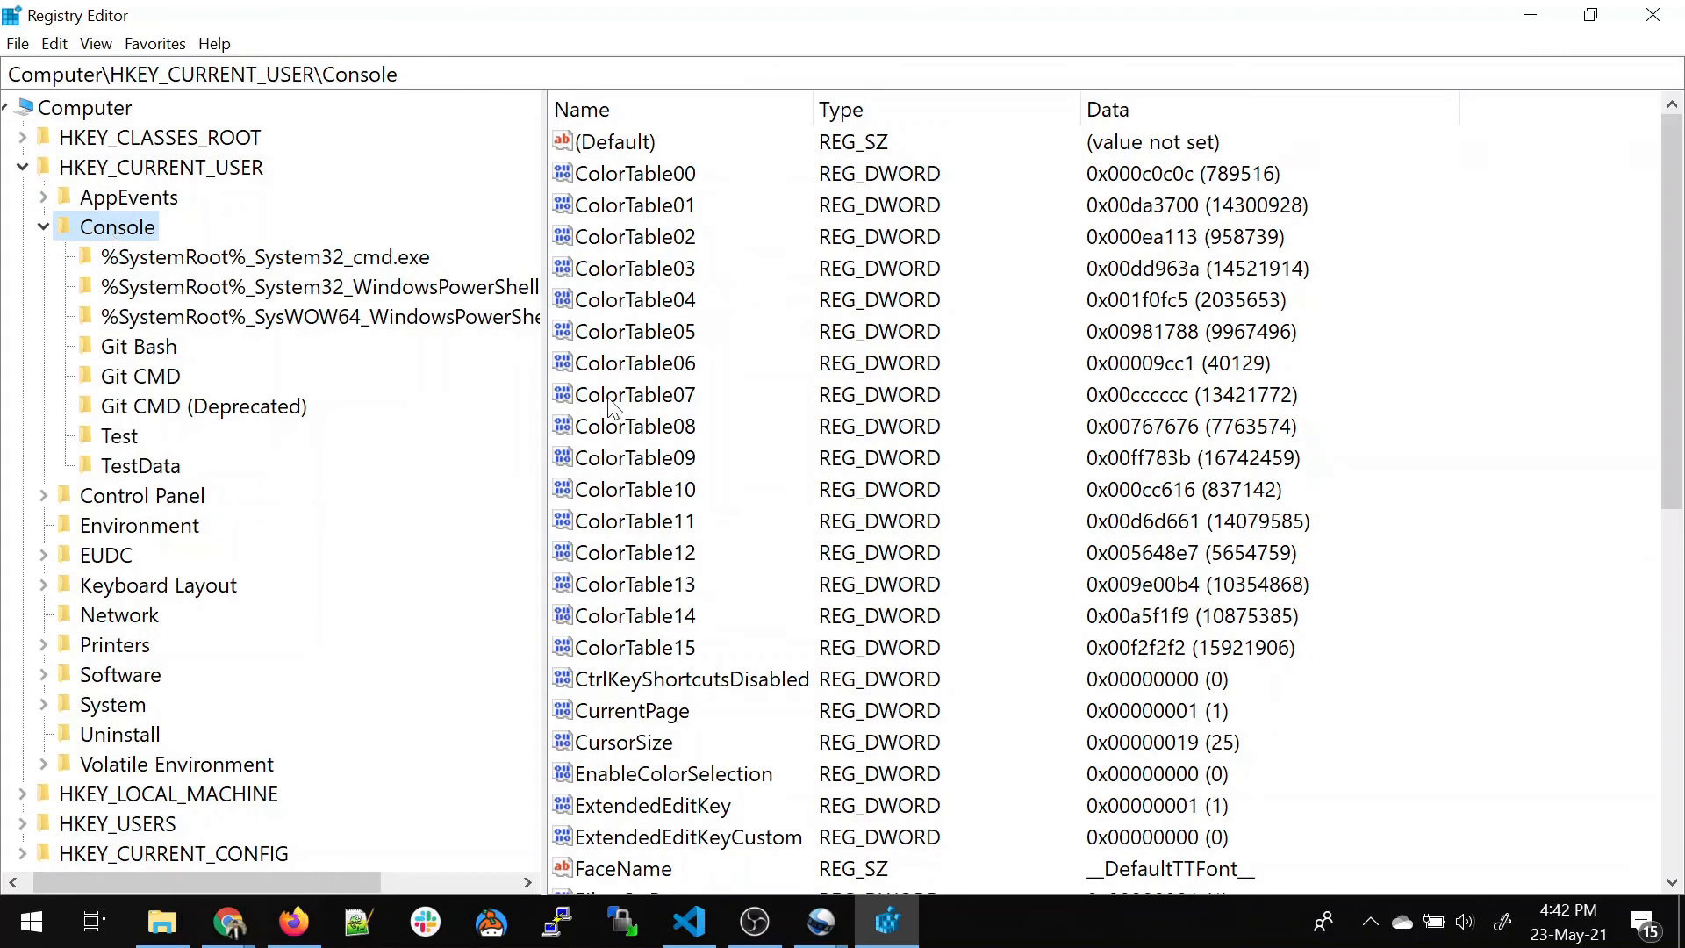
pyautogui.moveTo(637, 498)
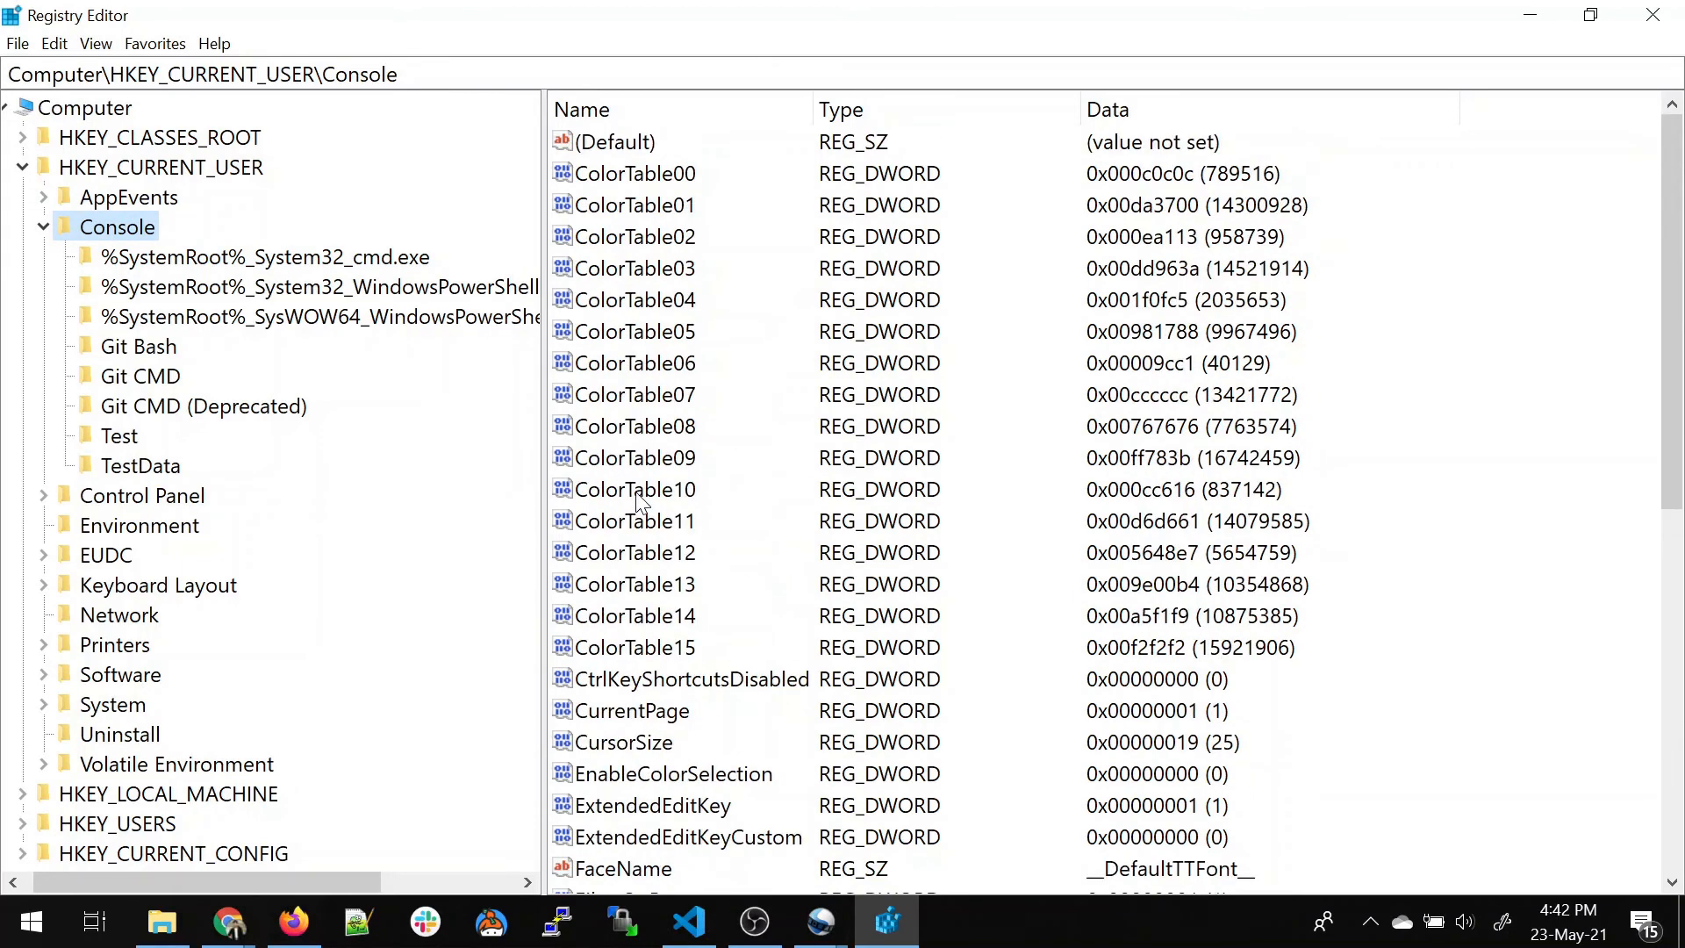
# Step: Scroll the Console values list to confirm DataDemo is gone
pyautogui.scroll(-3)
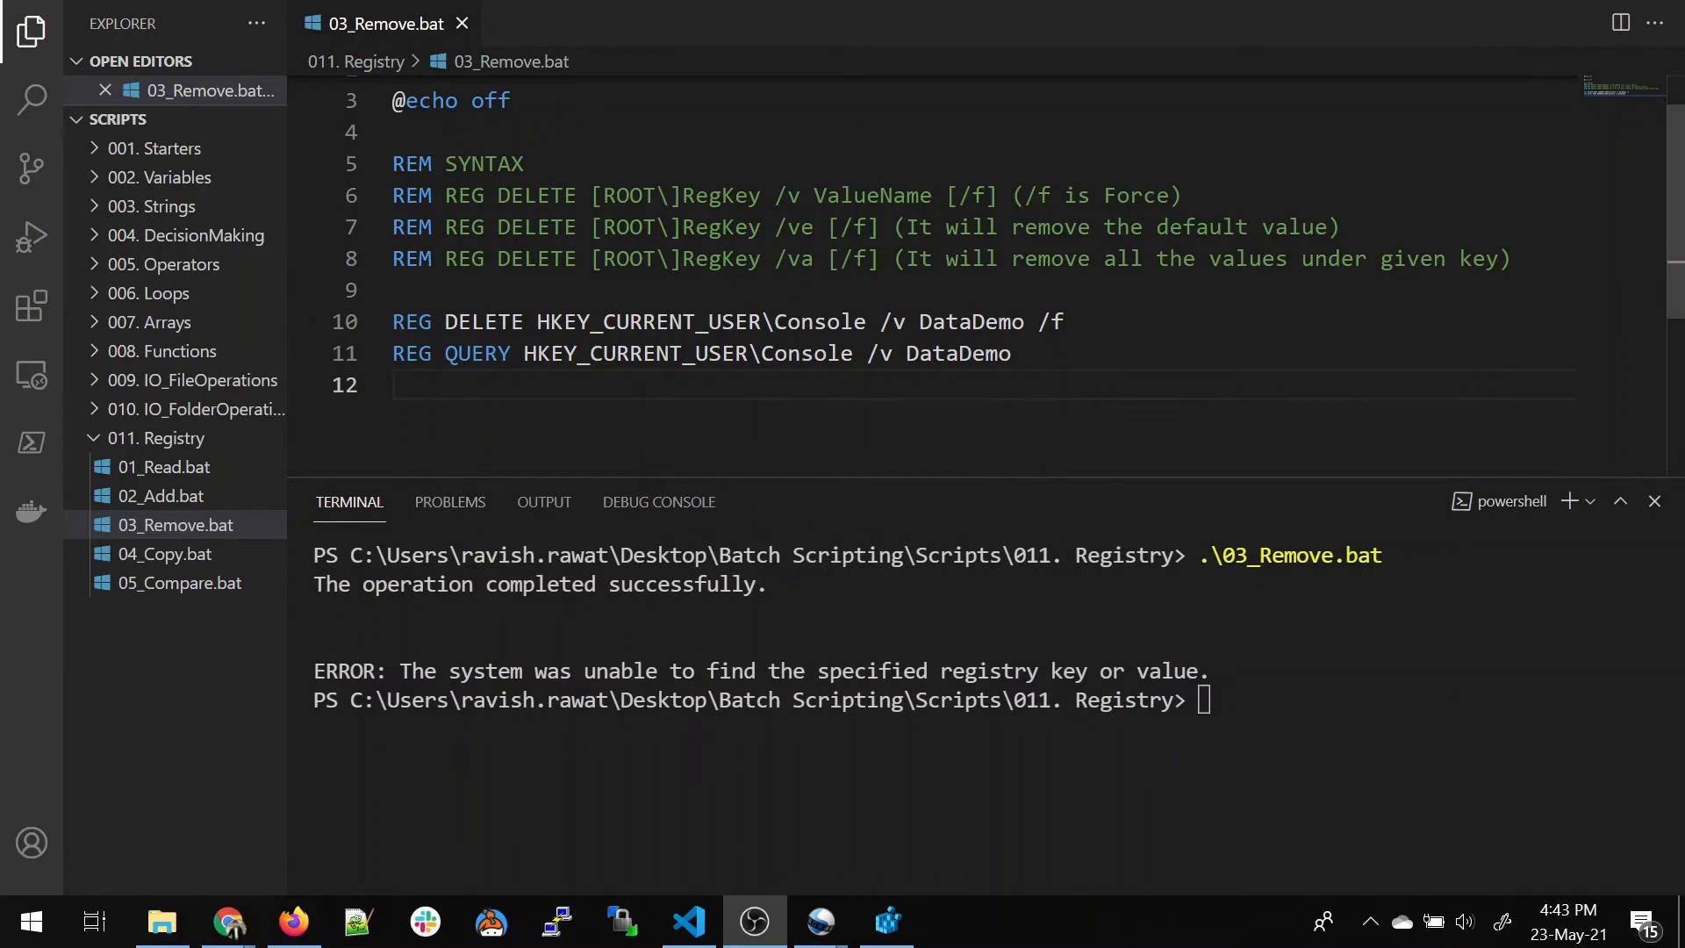
# Step: Open 04_Copy.bat and highlight the TestData destination key in its REG COPY line
pyautogui.click(165, 553)
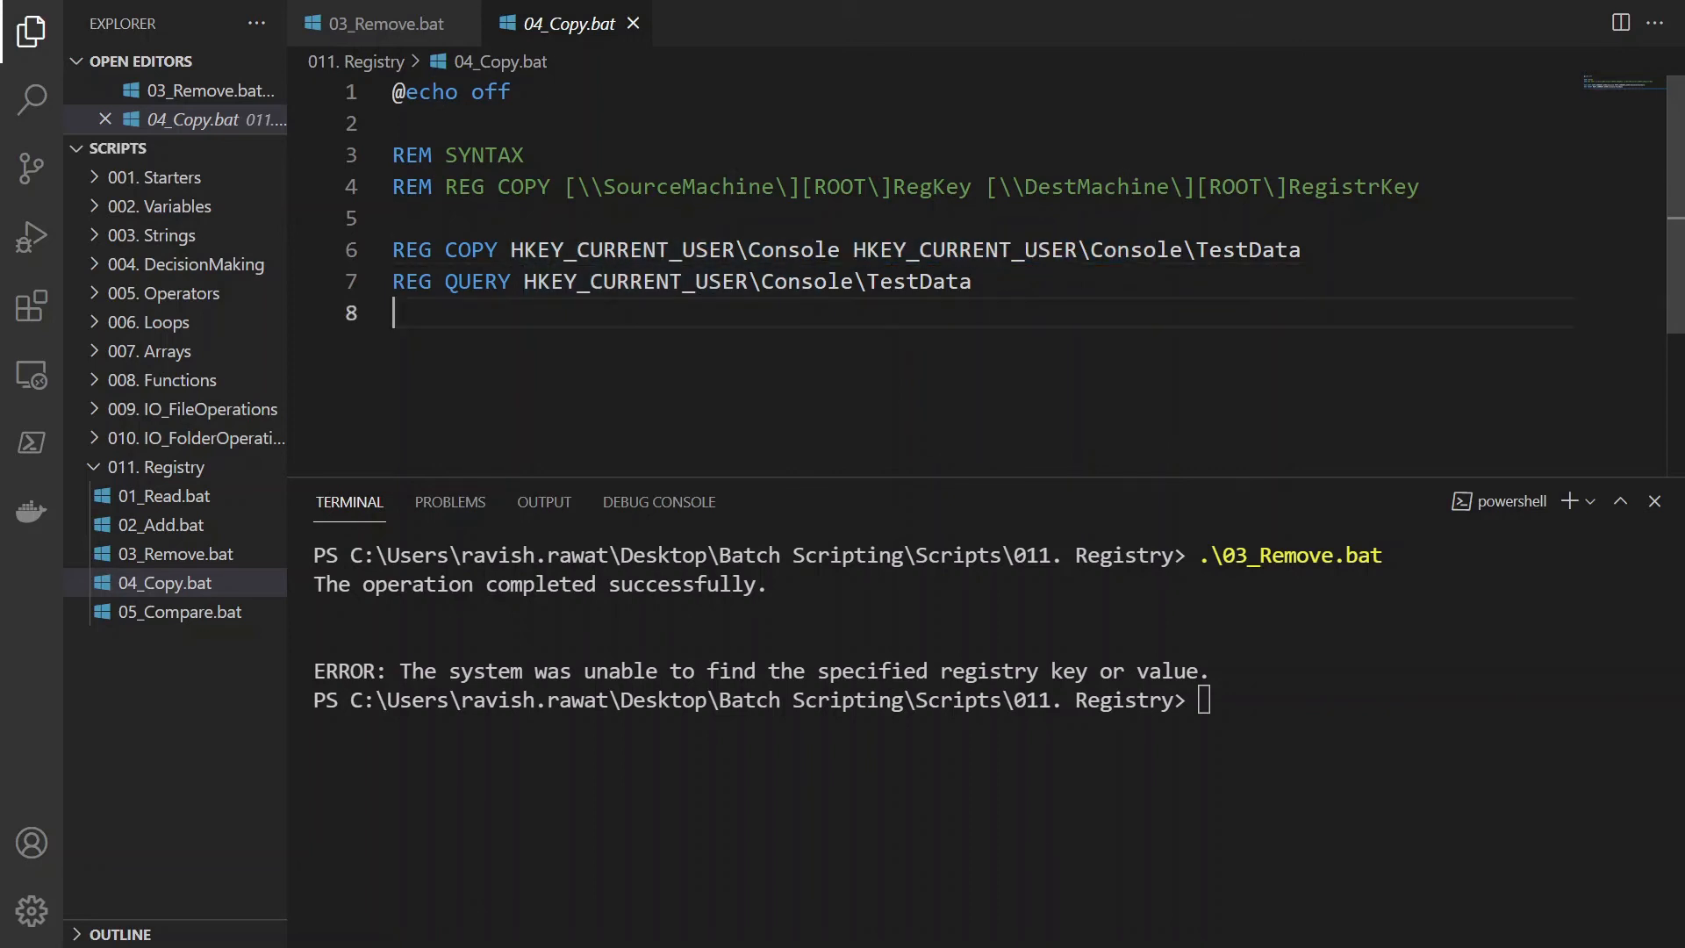
pyautogui.doubleClick(1248, 249)
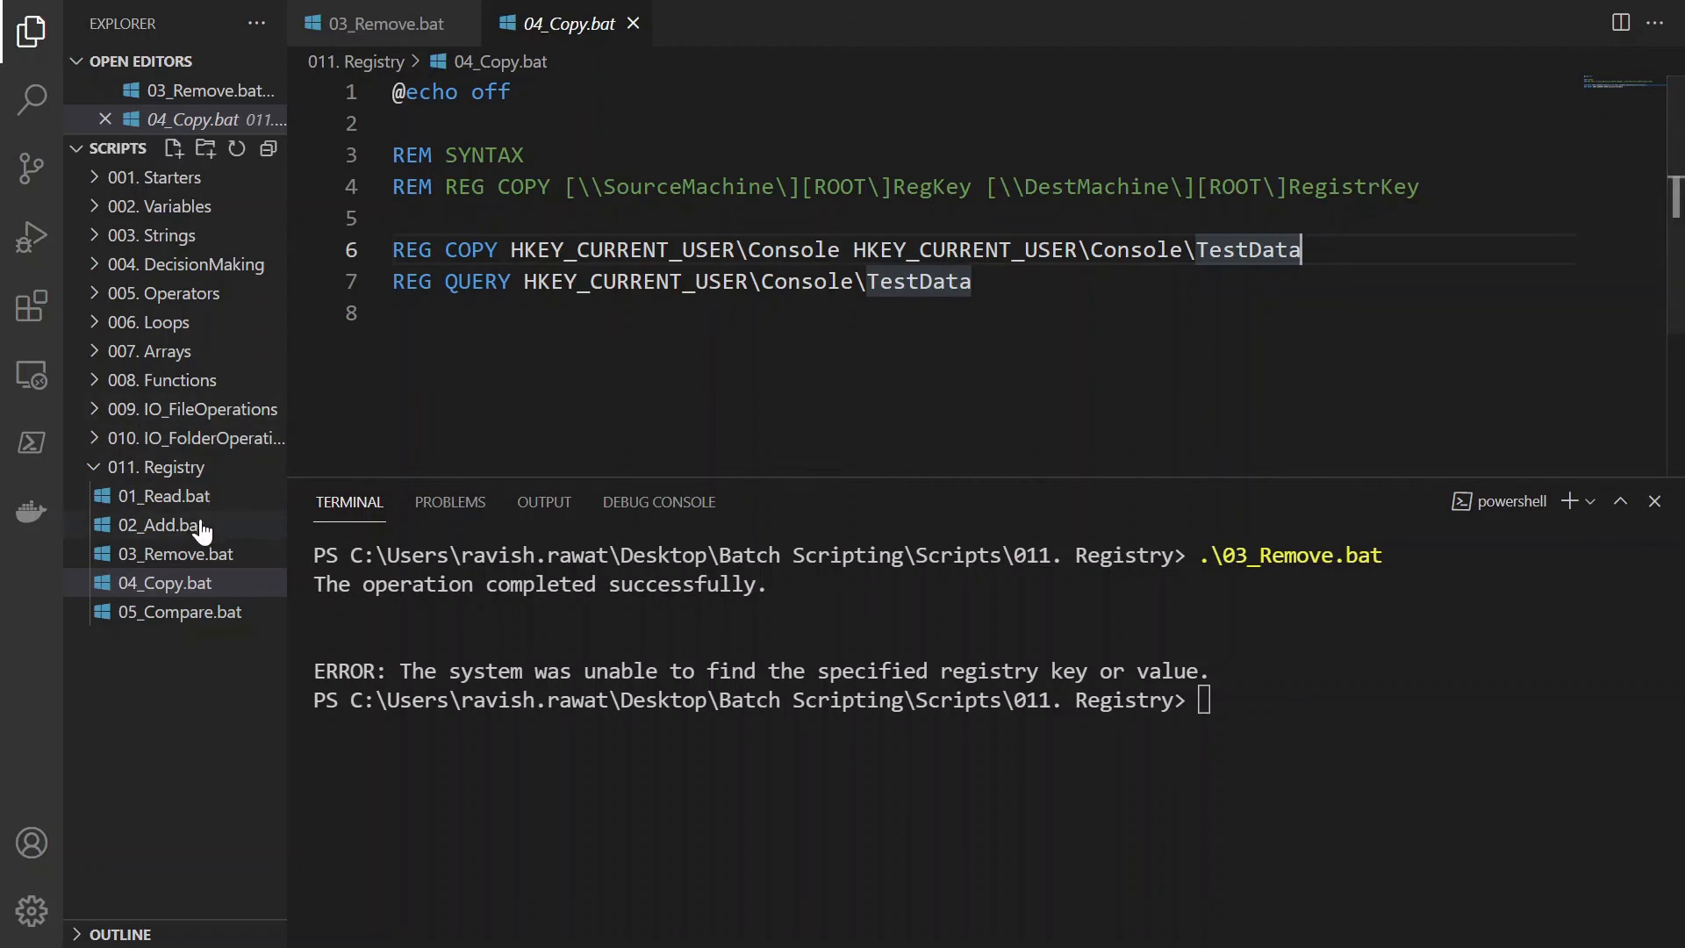
# Step: In 02_Add.bat, replace the DataDemo value name with LogicOps on the add and query lines
pyautogui.click(161, 525)
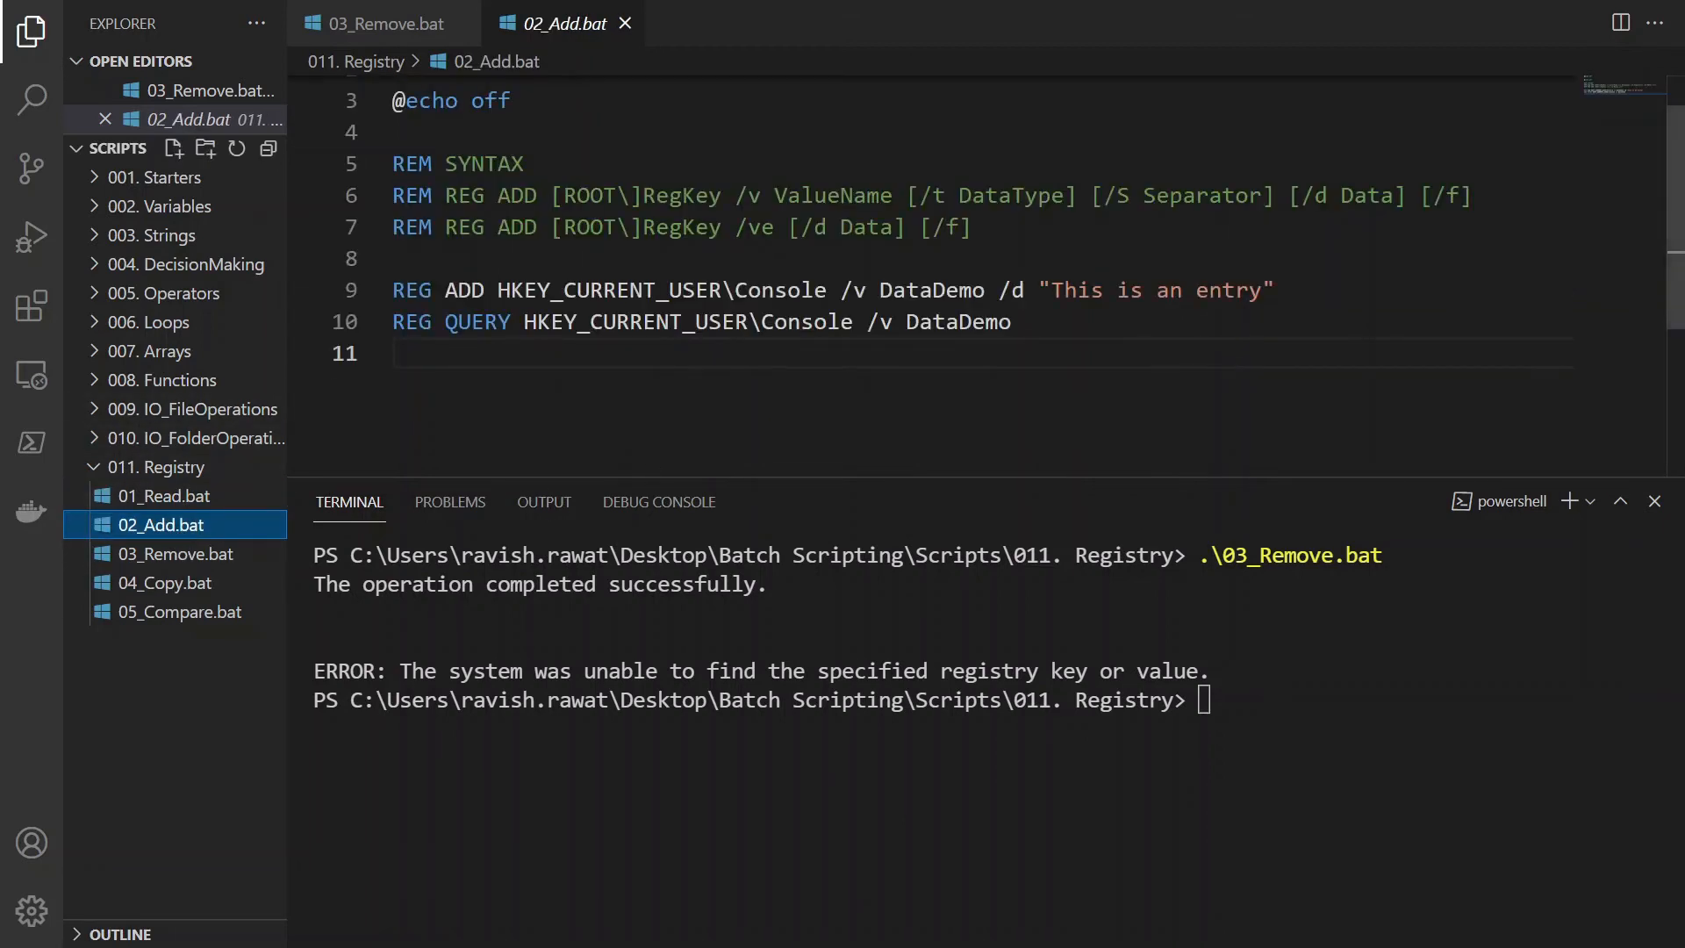
pyautogui.doubleClick(931, 289)
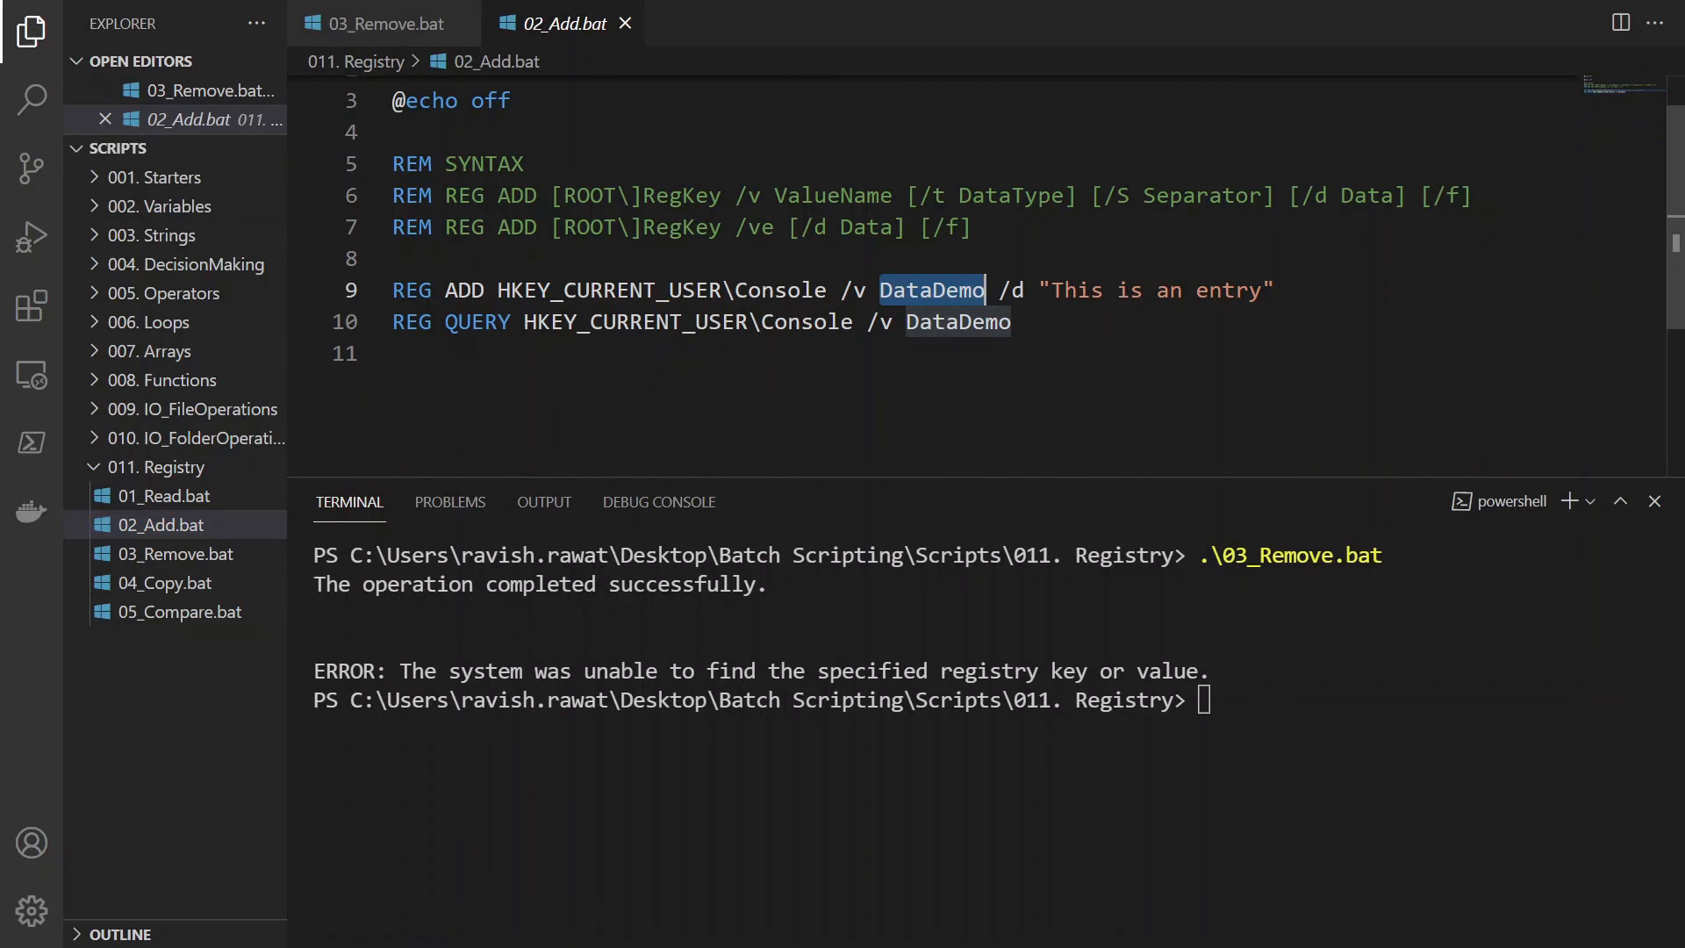
pyautogui.write('L')
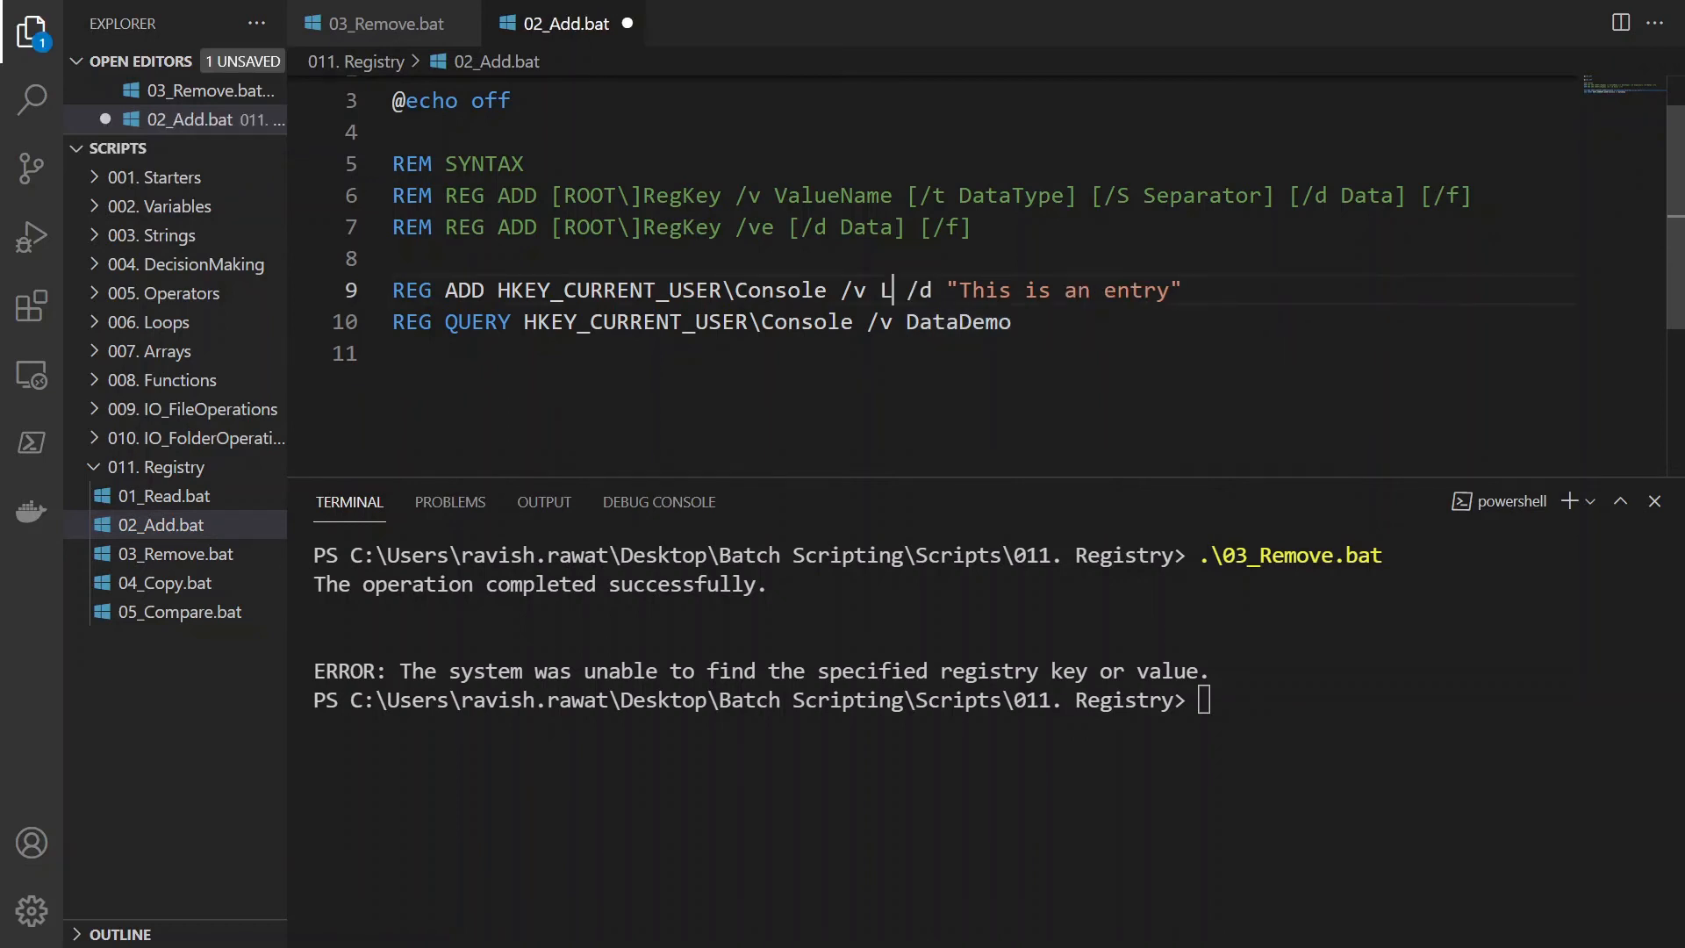
pyautogui.write('ogicOp')
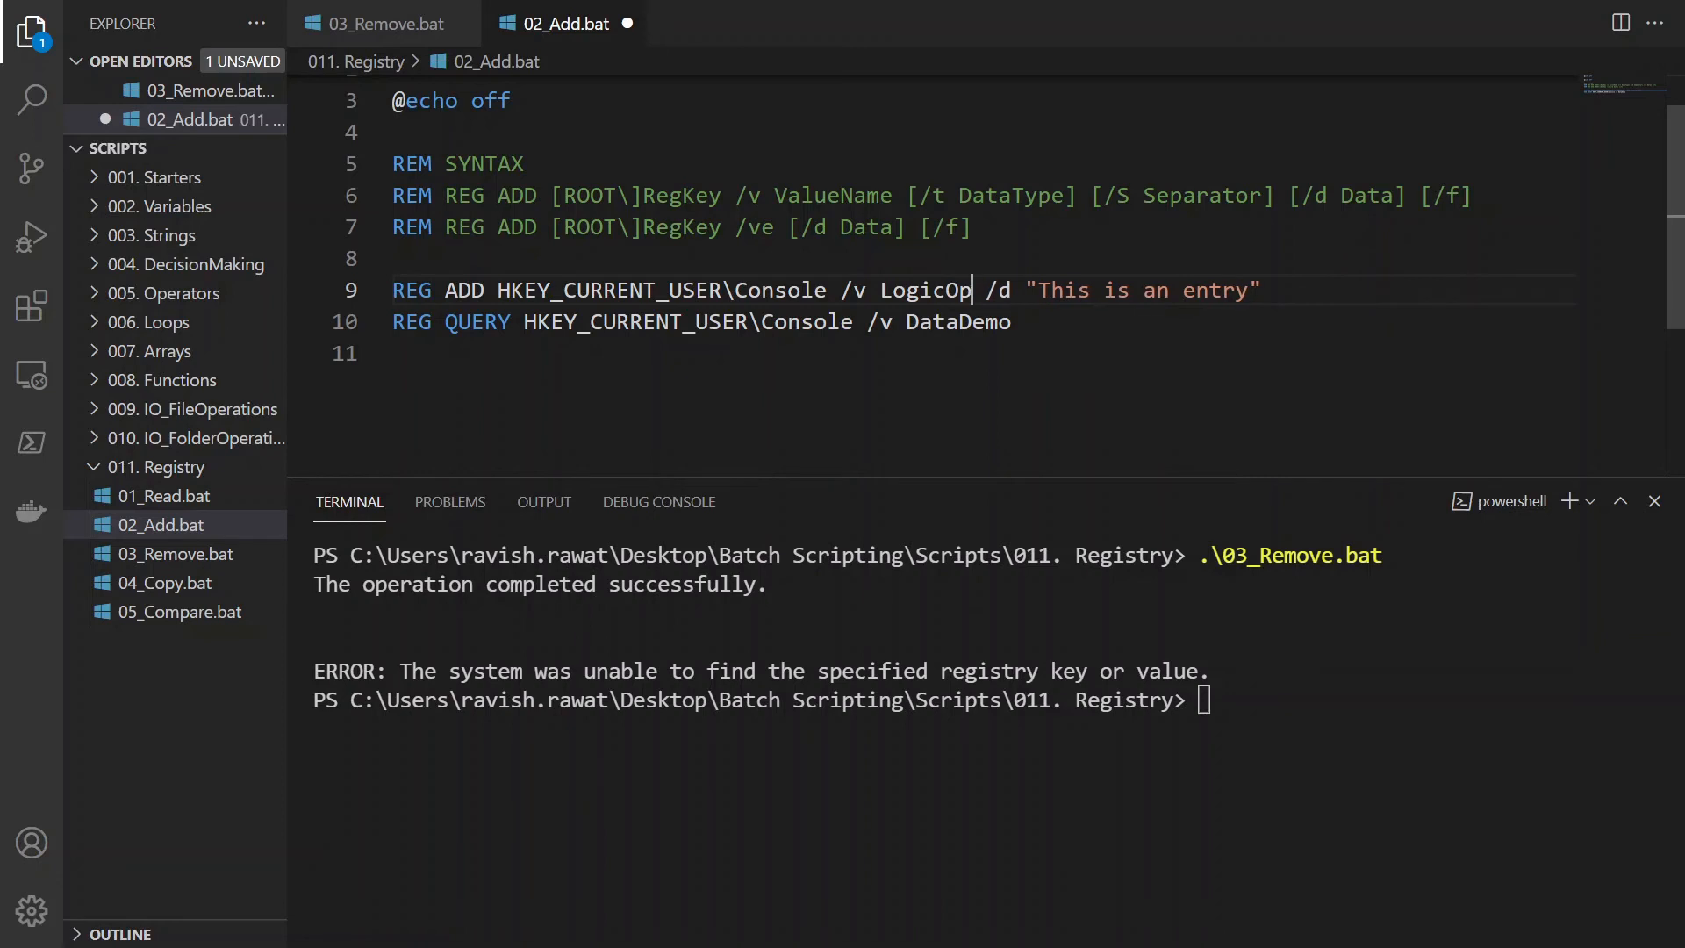
pyautogui.doubleClick(923, 290)
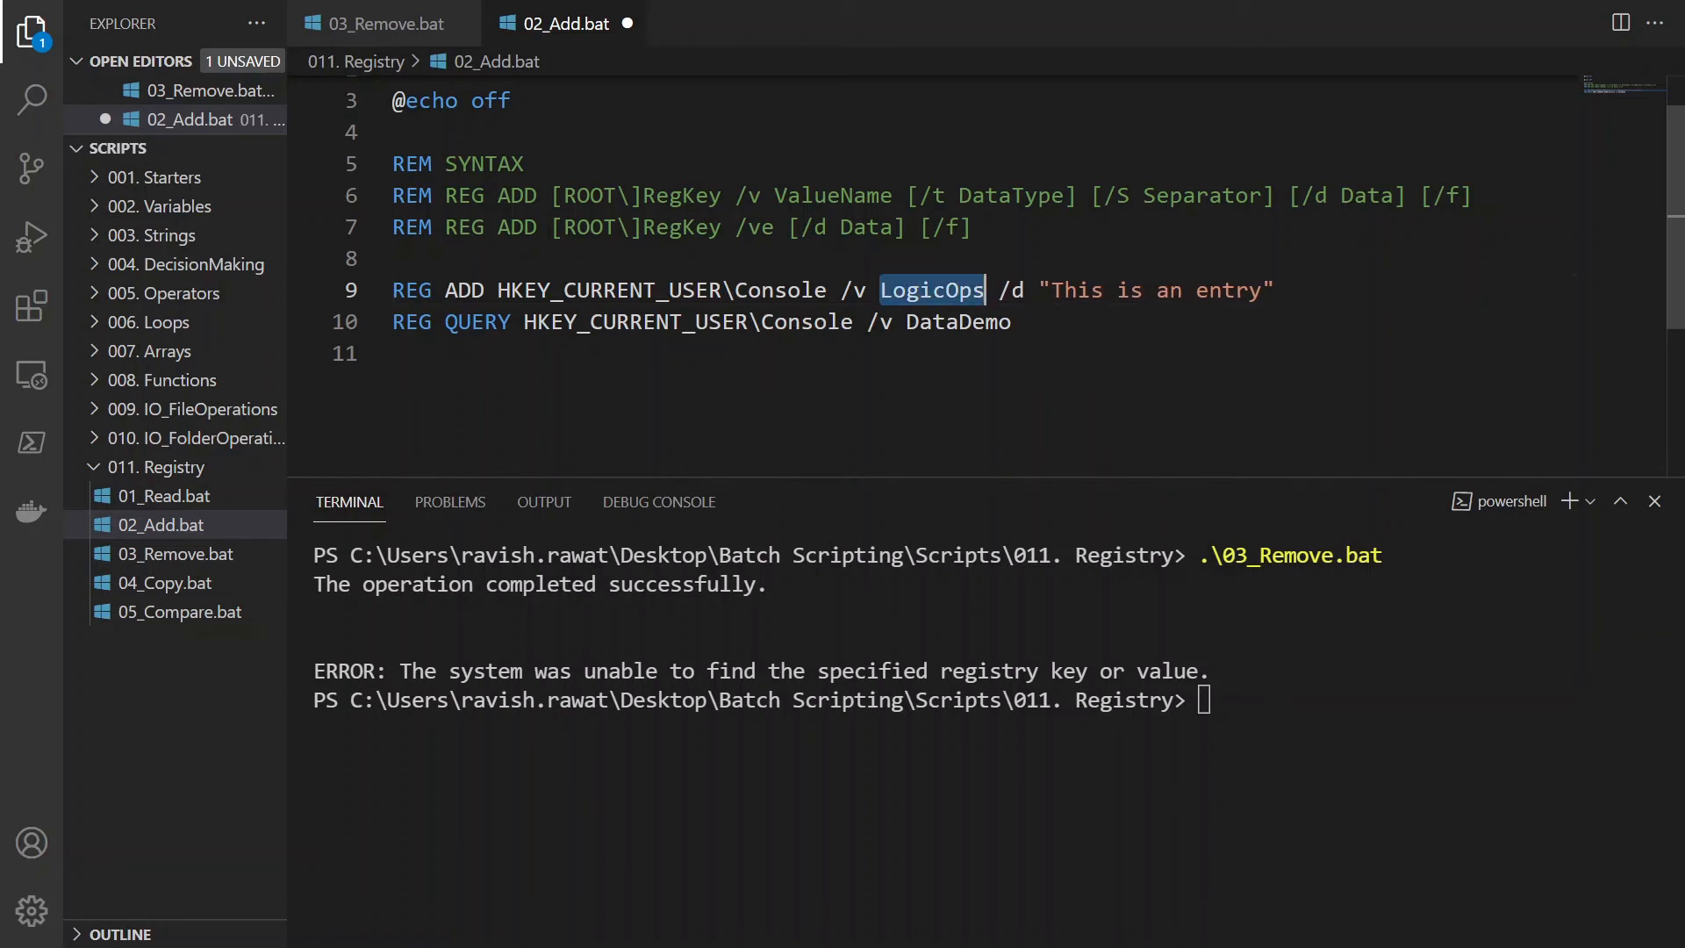
pyautogui.write('LogicOps')
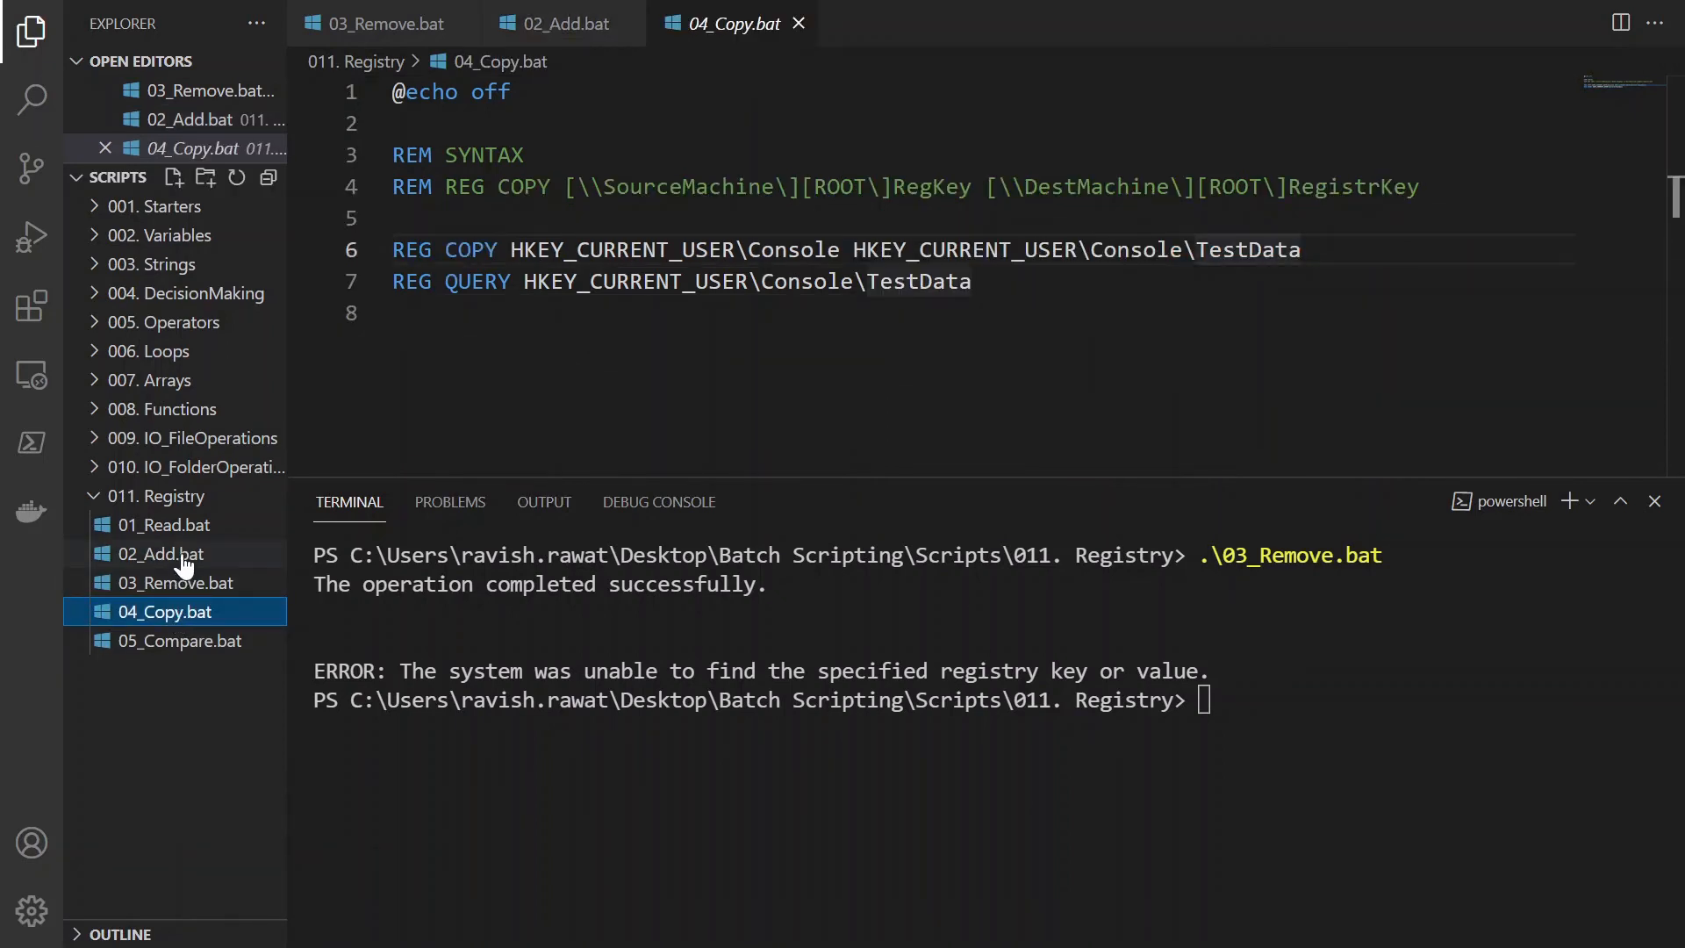
# Step: Run .\02_Add.bat to create LogicOps holding 'This is an entry'
pyautogui.click(162, 553)
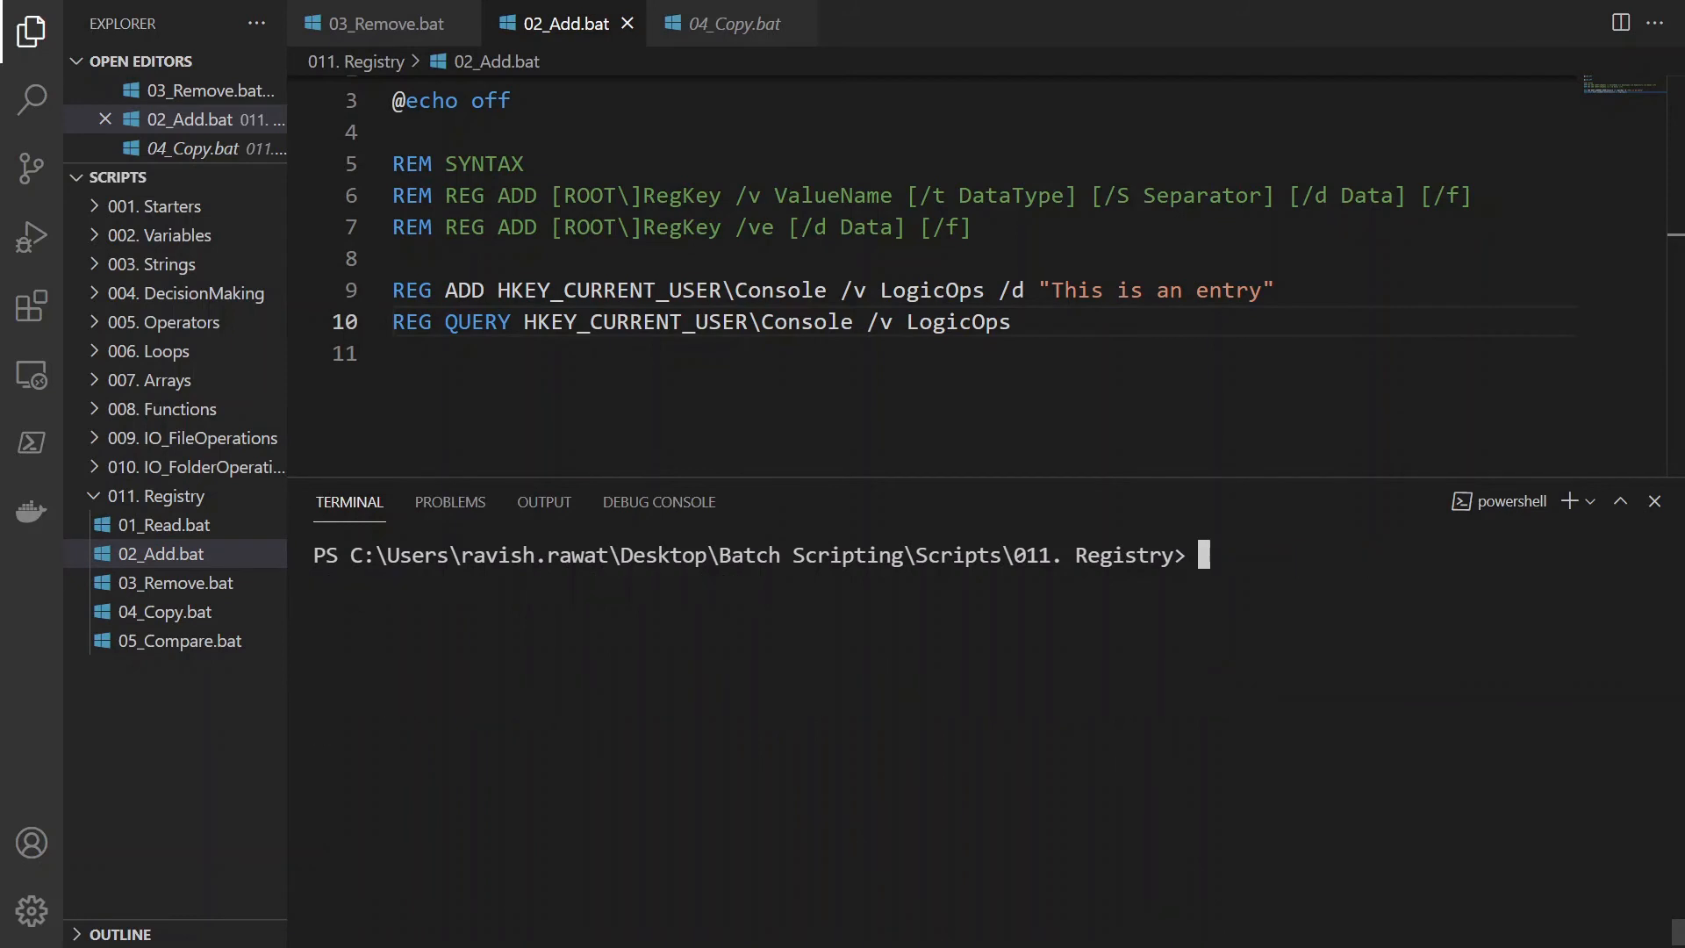
pyautogui.write('.\\02_Add.bat')
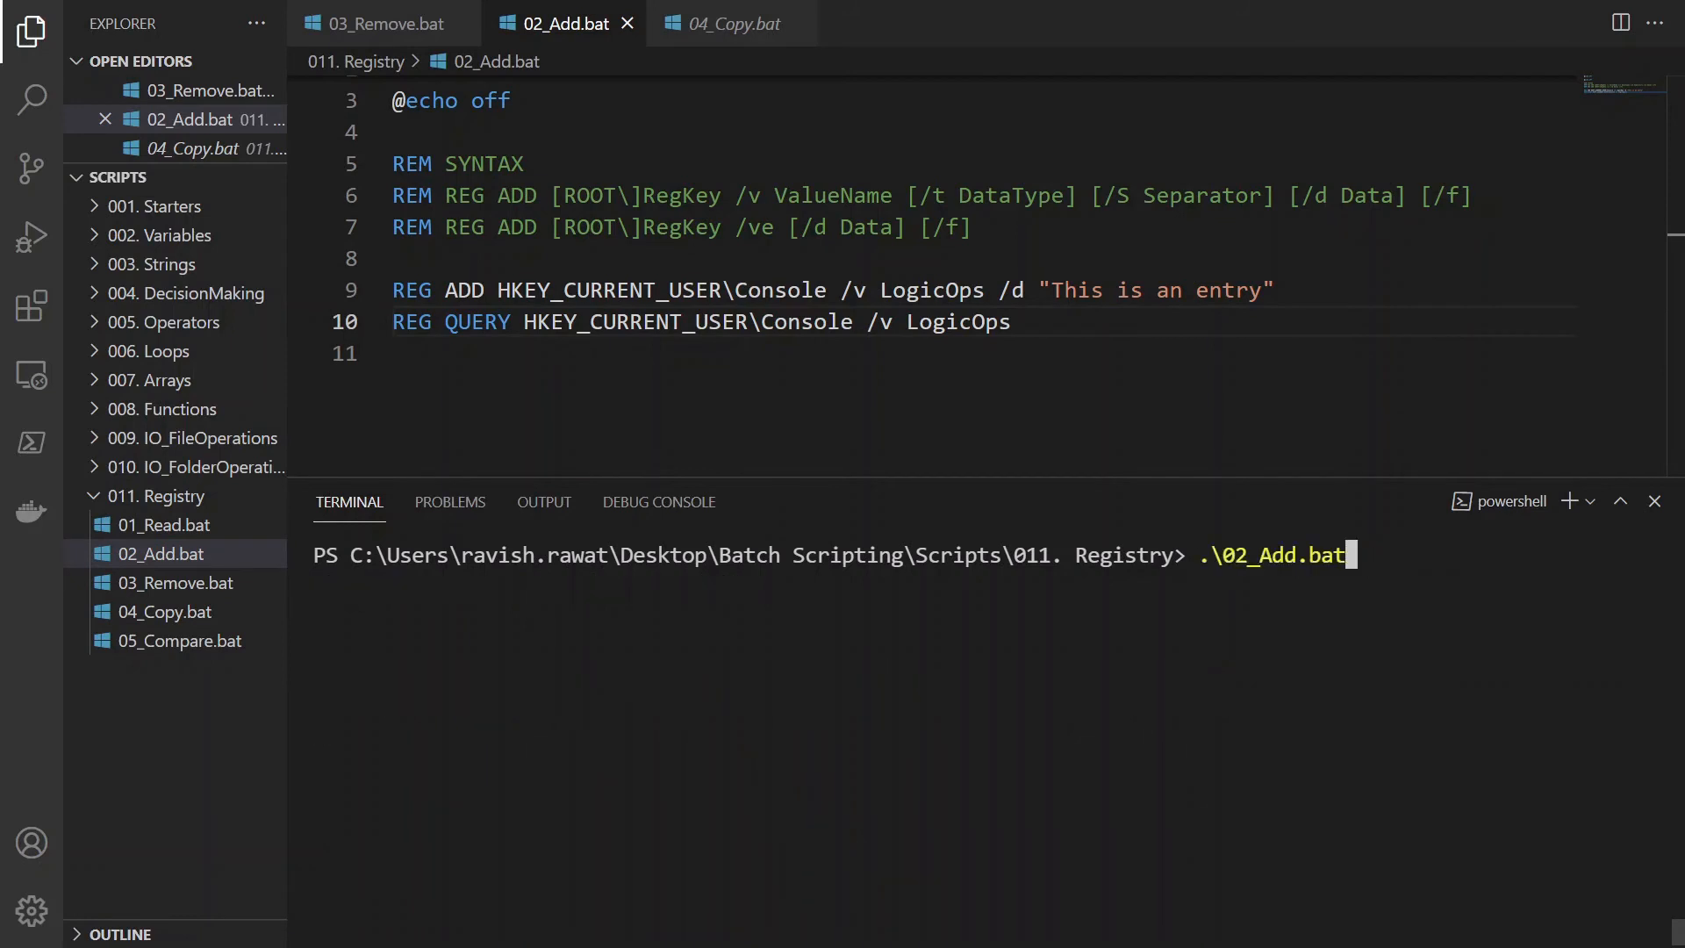
pyautogui.press('Enter')
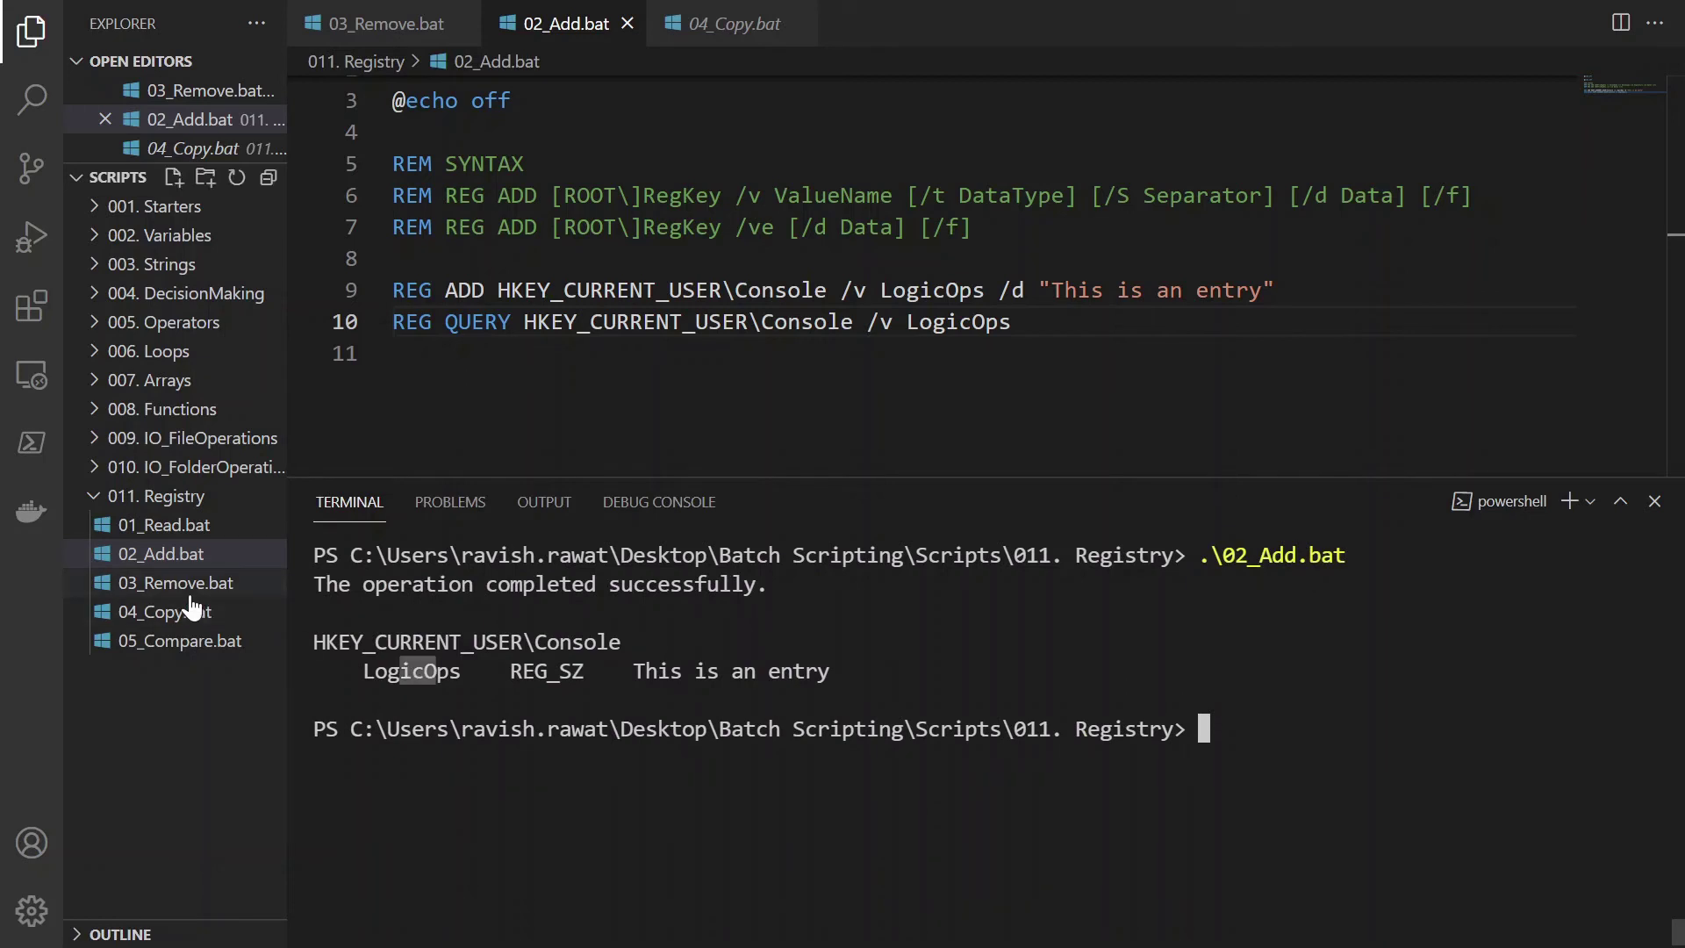
# Step: In 04_Copy.bat, replace TestData with LogicOps in both the REG COPY and REG QUERY lines
pyautogui.click(163, 611)
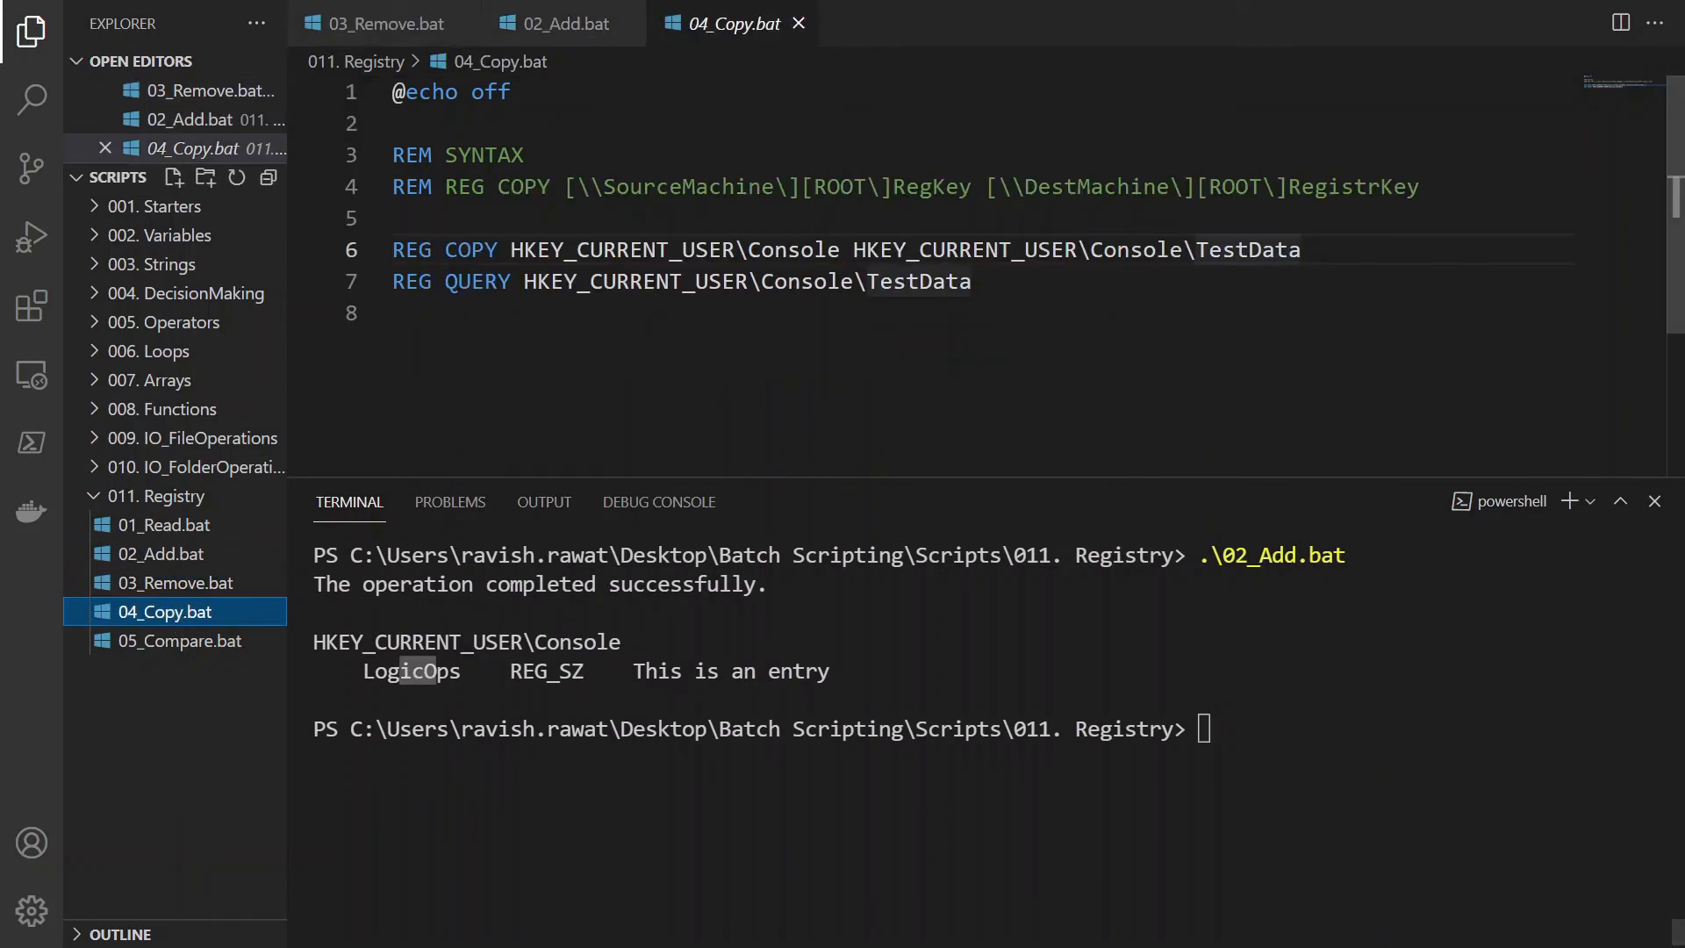
pyautogui.write('LogicOps')
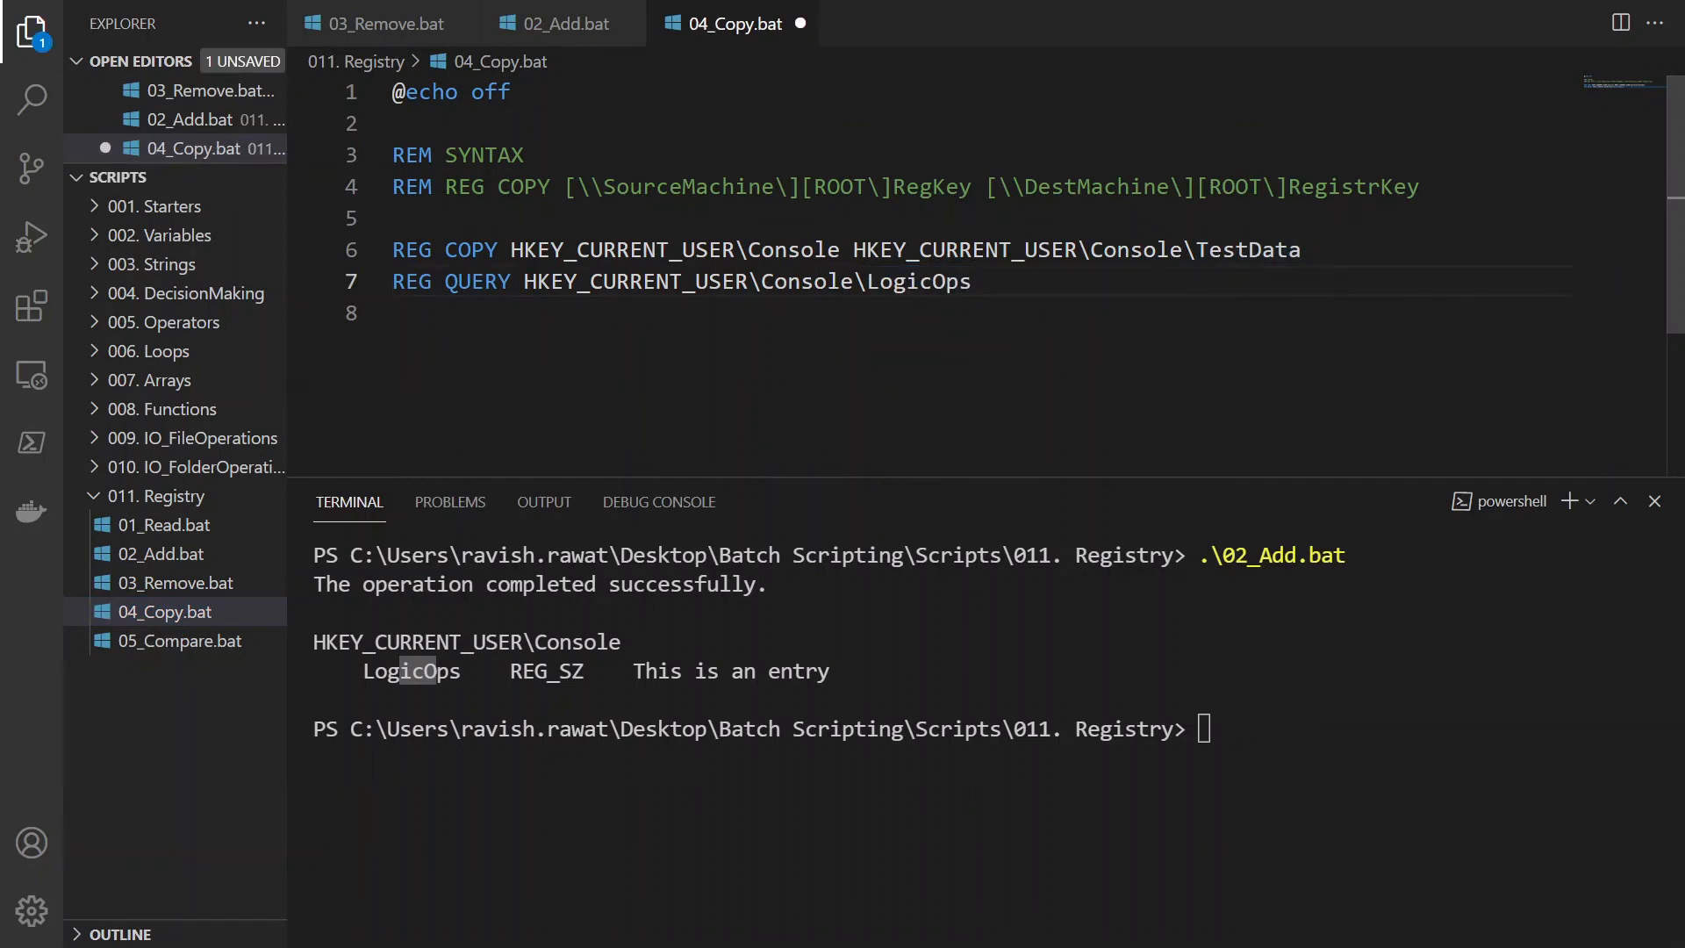
pyautogui.write('LogicOps')
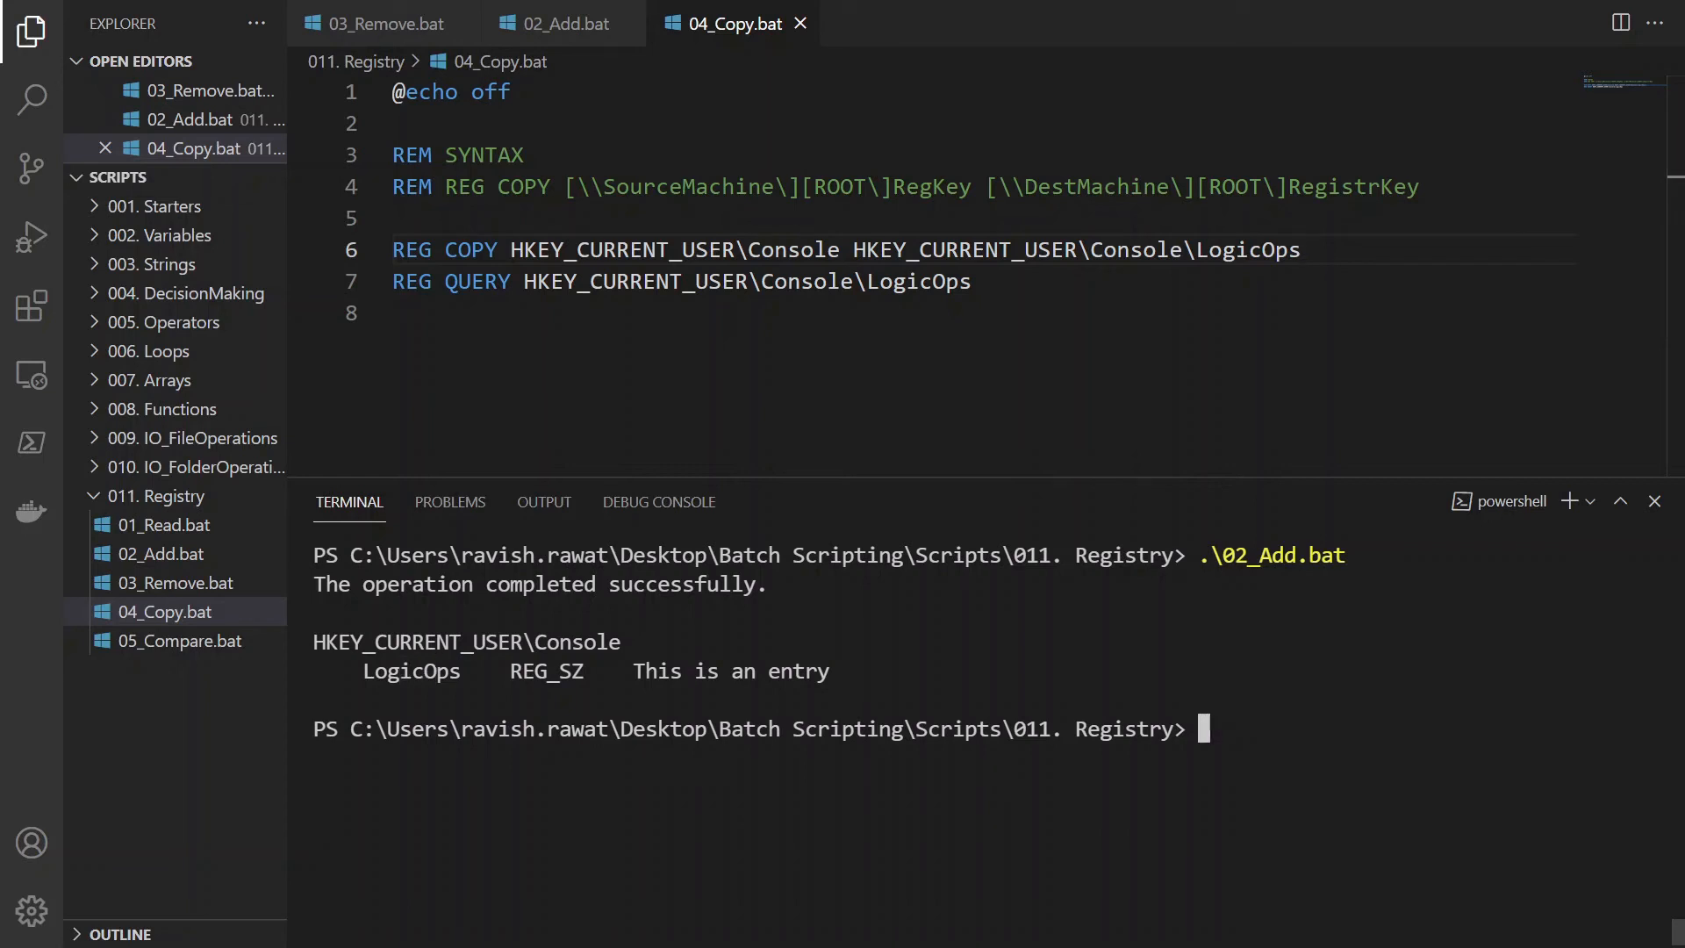
# Step: Run .\04_Copy.bat to copy Console into Console\LogicOps and list the copied values
pyautogui.write('.\\04_Copy.bat')
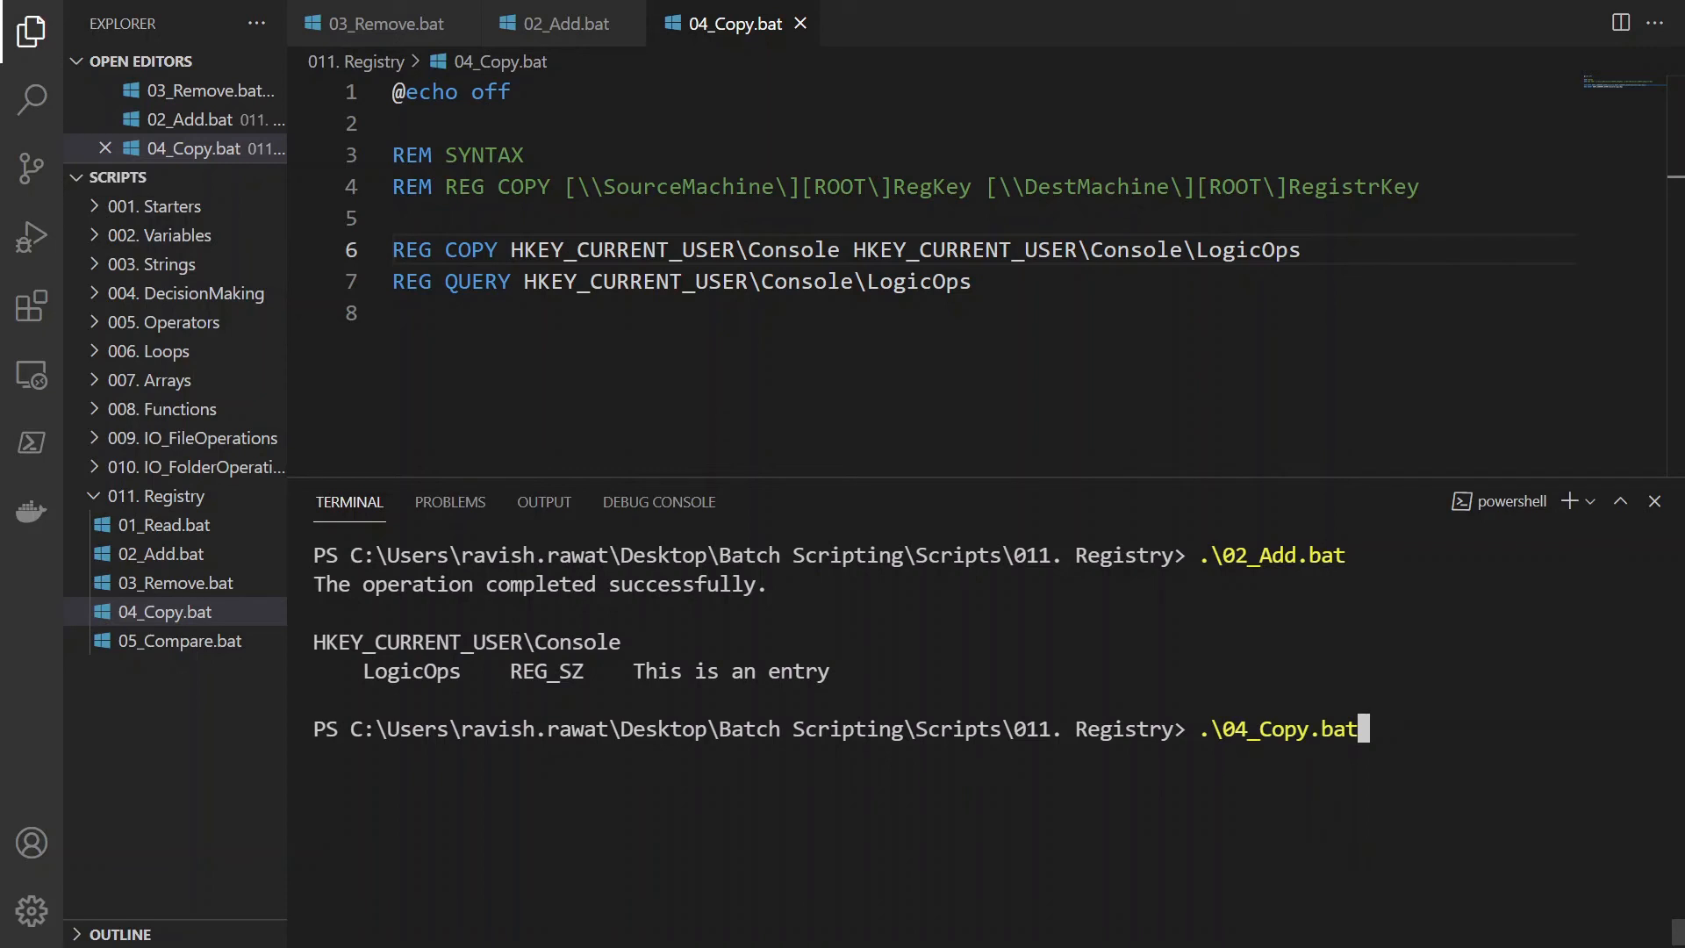
pyautogui.press('Enter')
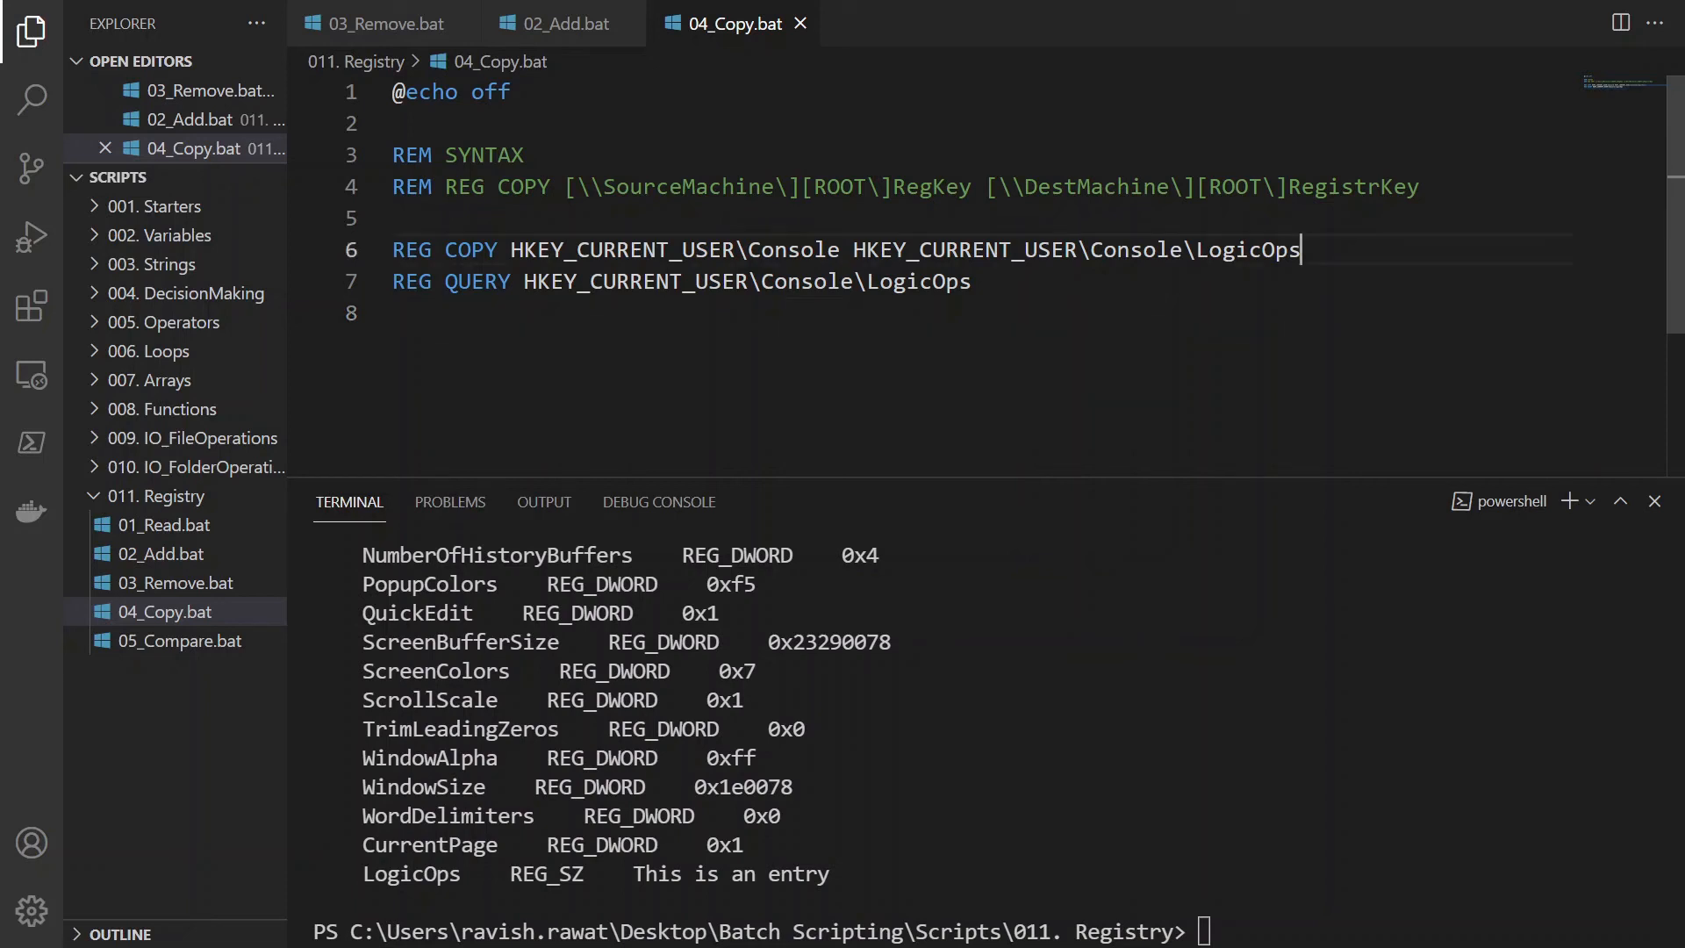
pyautogui.doubleClick(1250, 250)
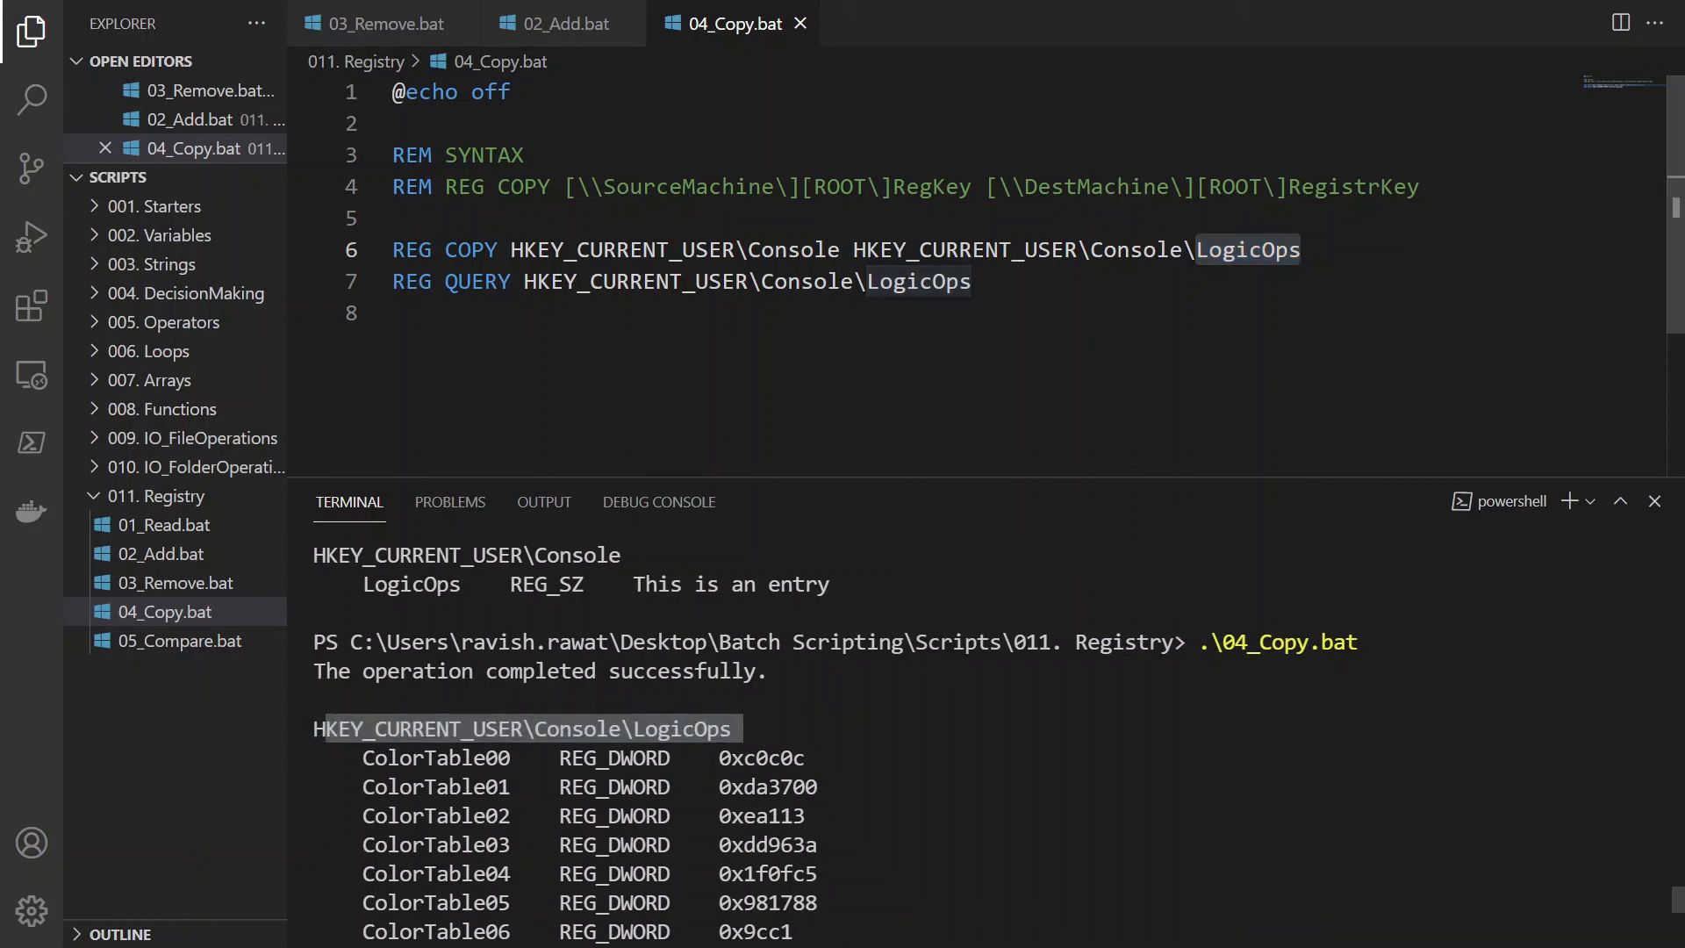
pyautogui.scroll(-3)
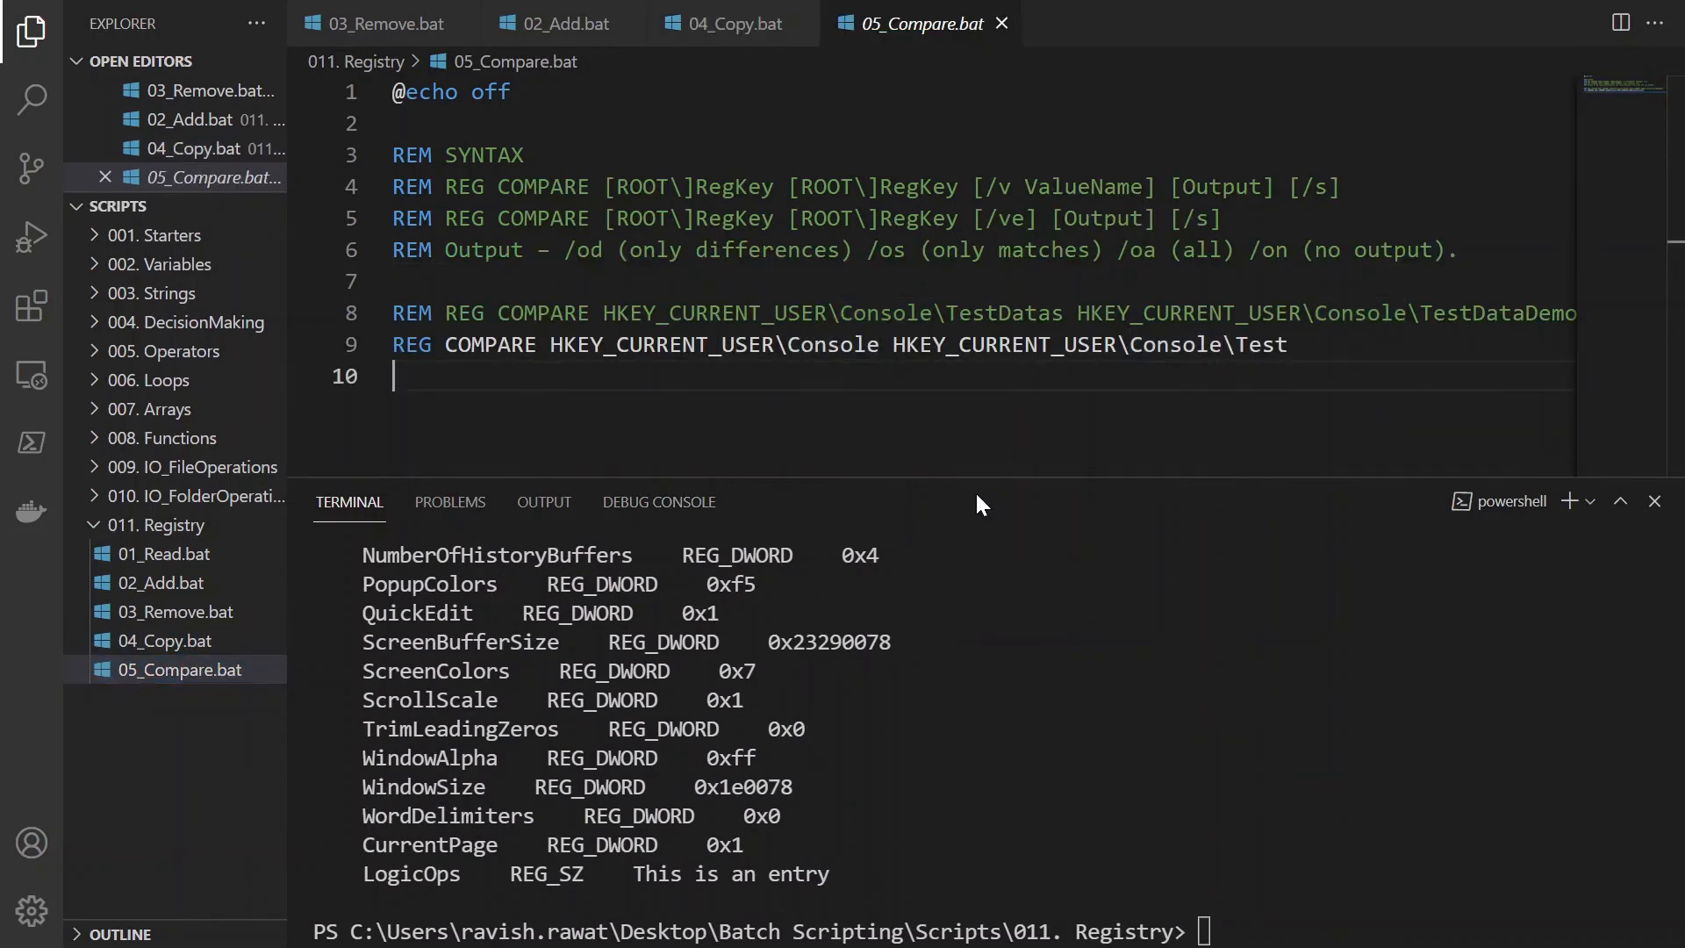
# Step: Fix RegistrKey to RegistryKey in 04_Copy.bat's REG COPY comment, then return to 05_Compare.bat
pyautogui.click(165, 641)
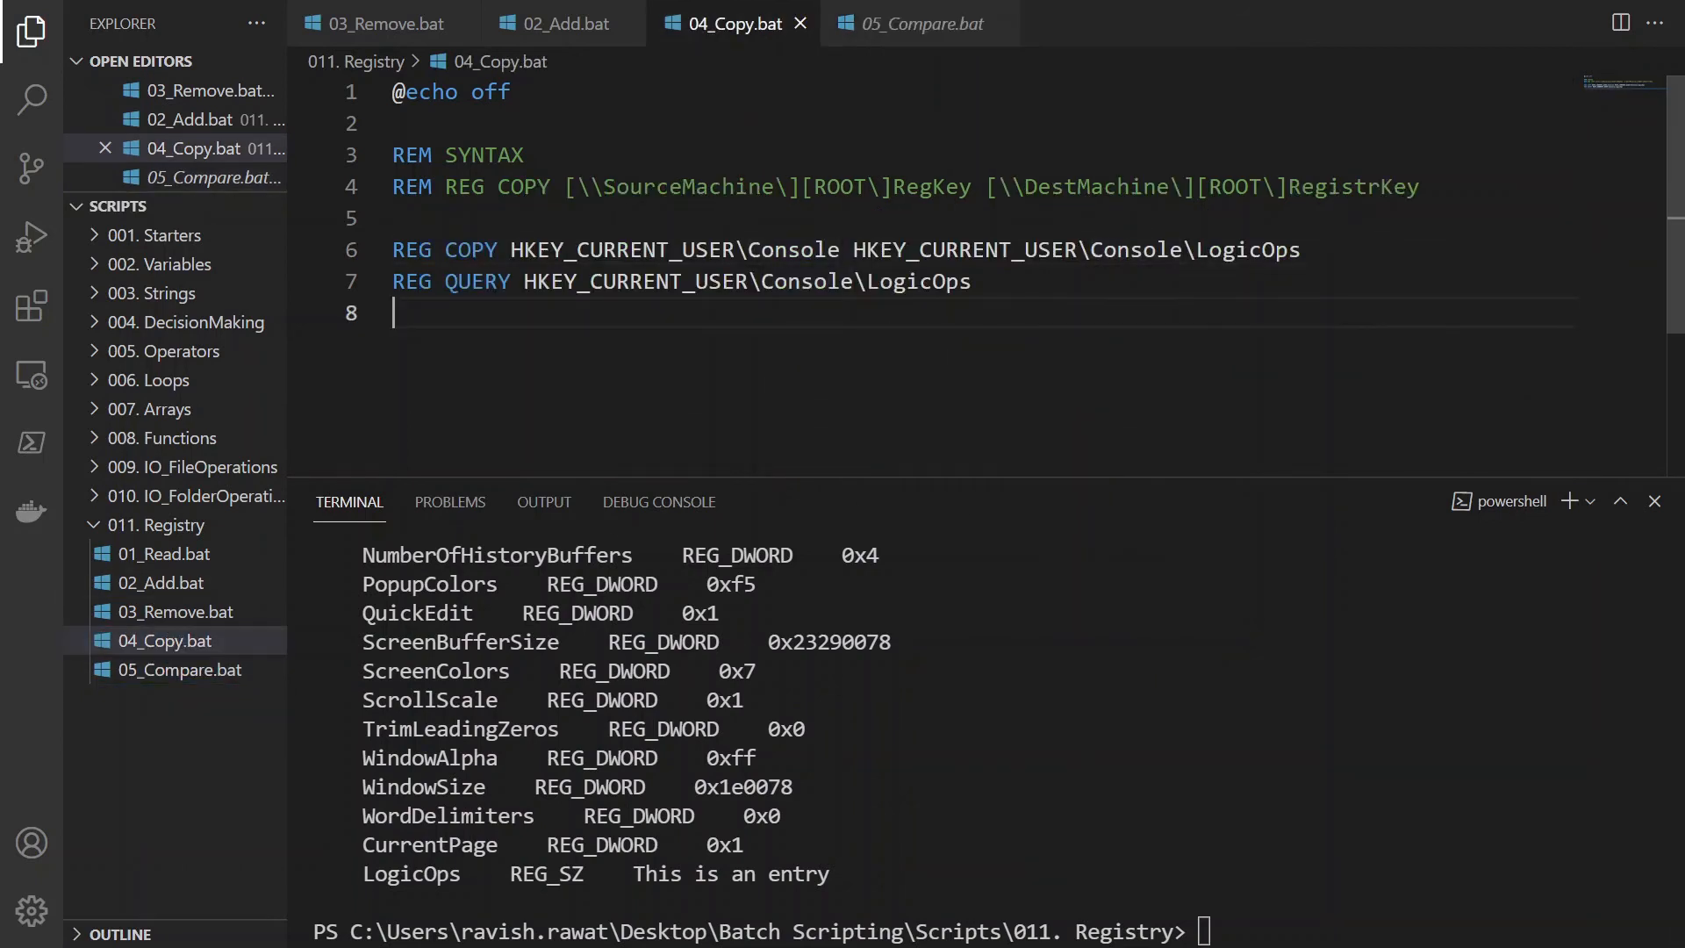
pyautogui.click(604, 186)
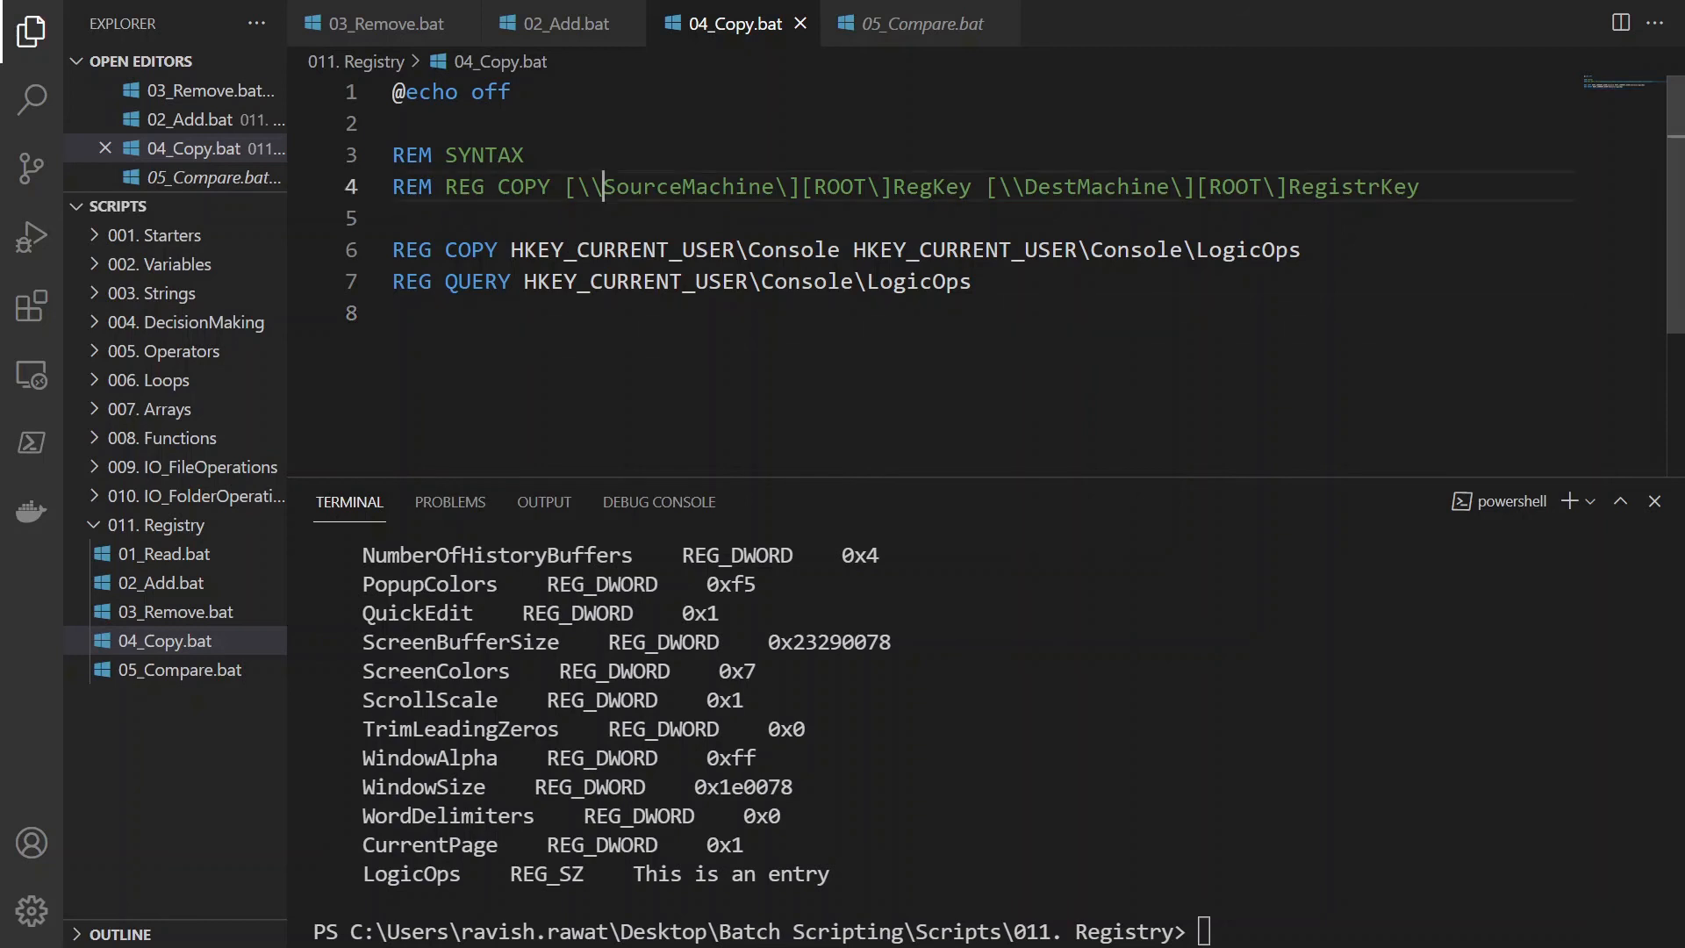
pyautogui.click(962, 186)
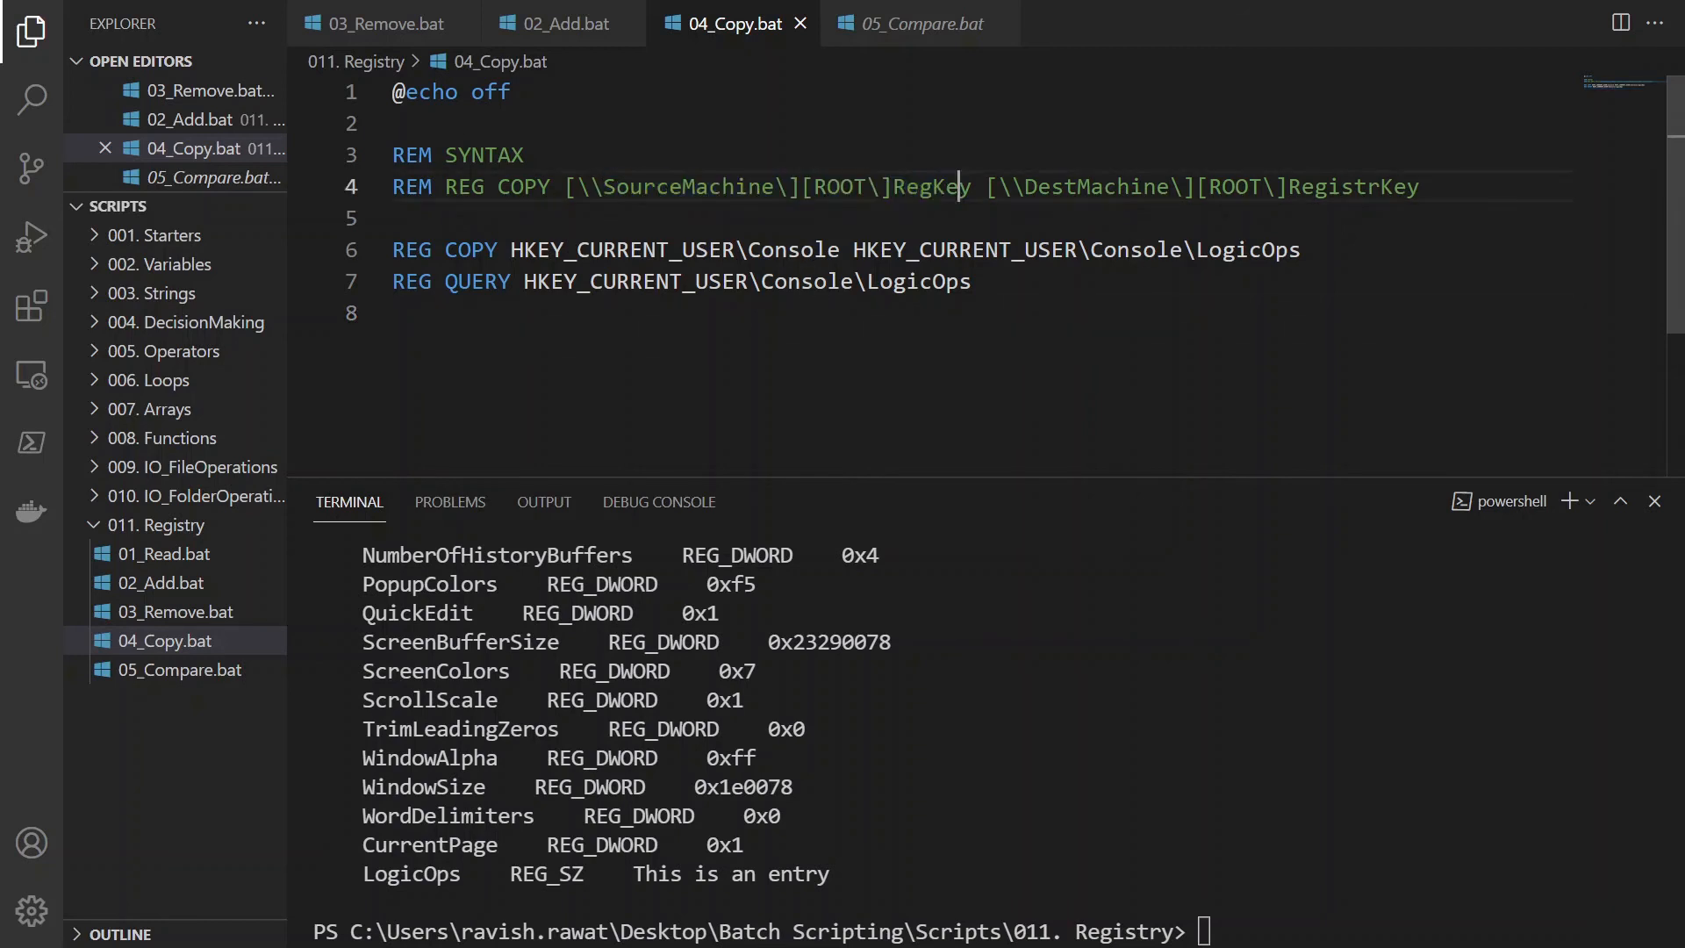
pyautogui.doubleClick(934, 186)
pyautogui.write('y')
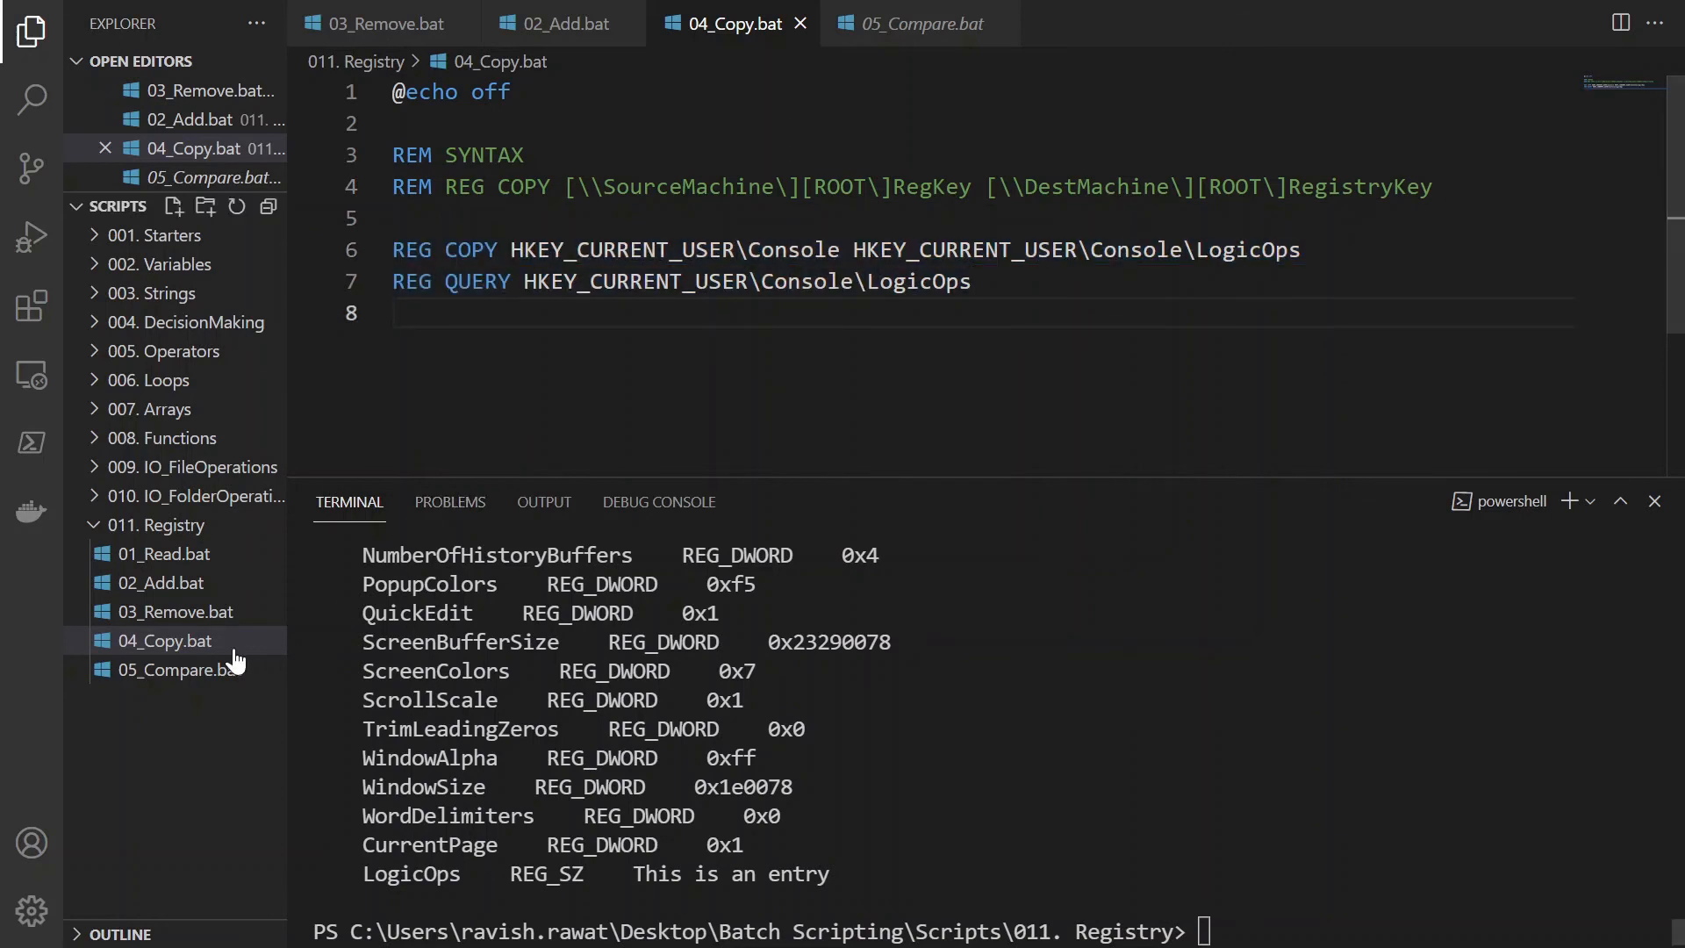
pyautogui.click(176, 670)
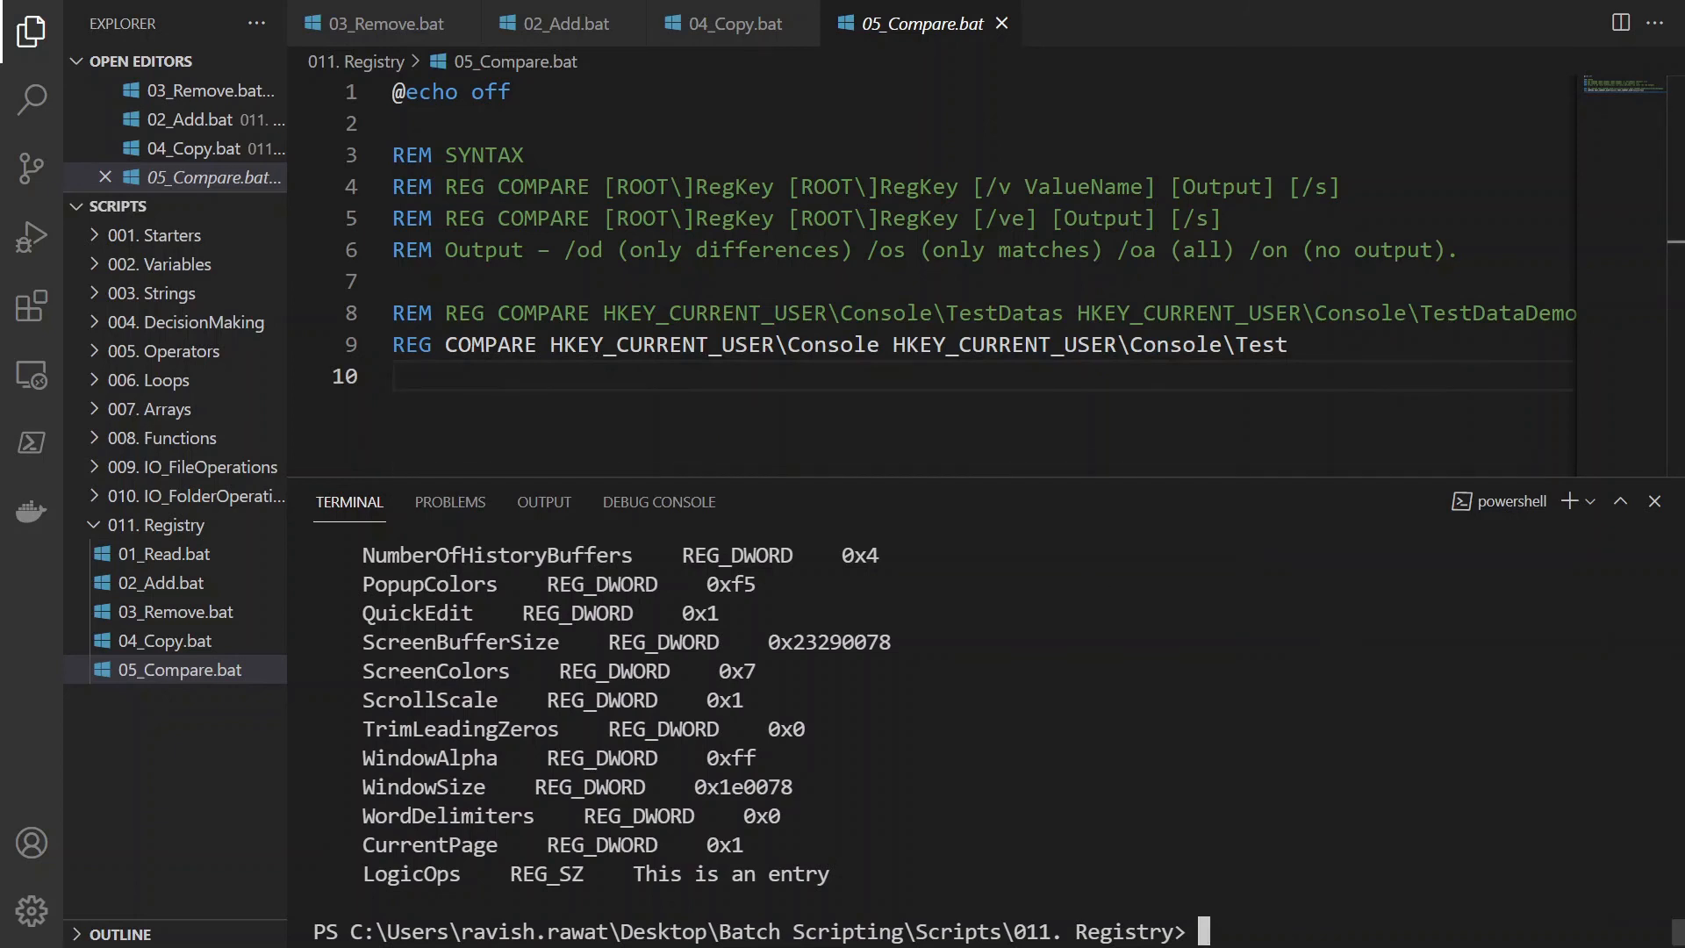
# Step: Run 05_Compare.bat against Console\Test (Different), then retarget line 9 to Console\LogicOps and save
pyautogui.write('clear')
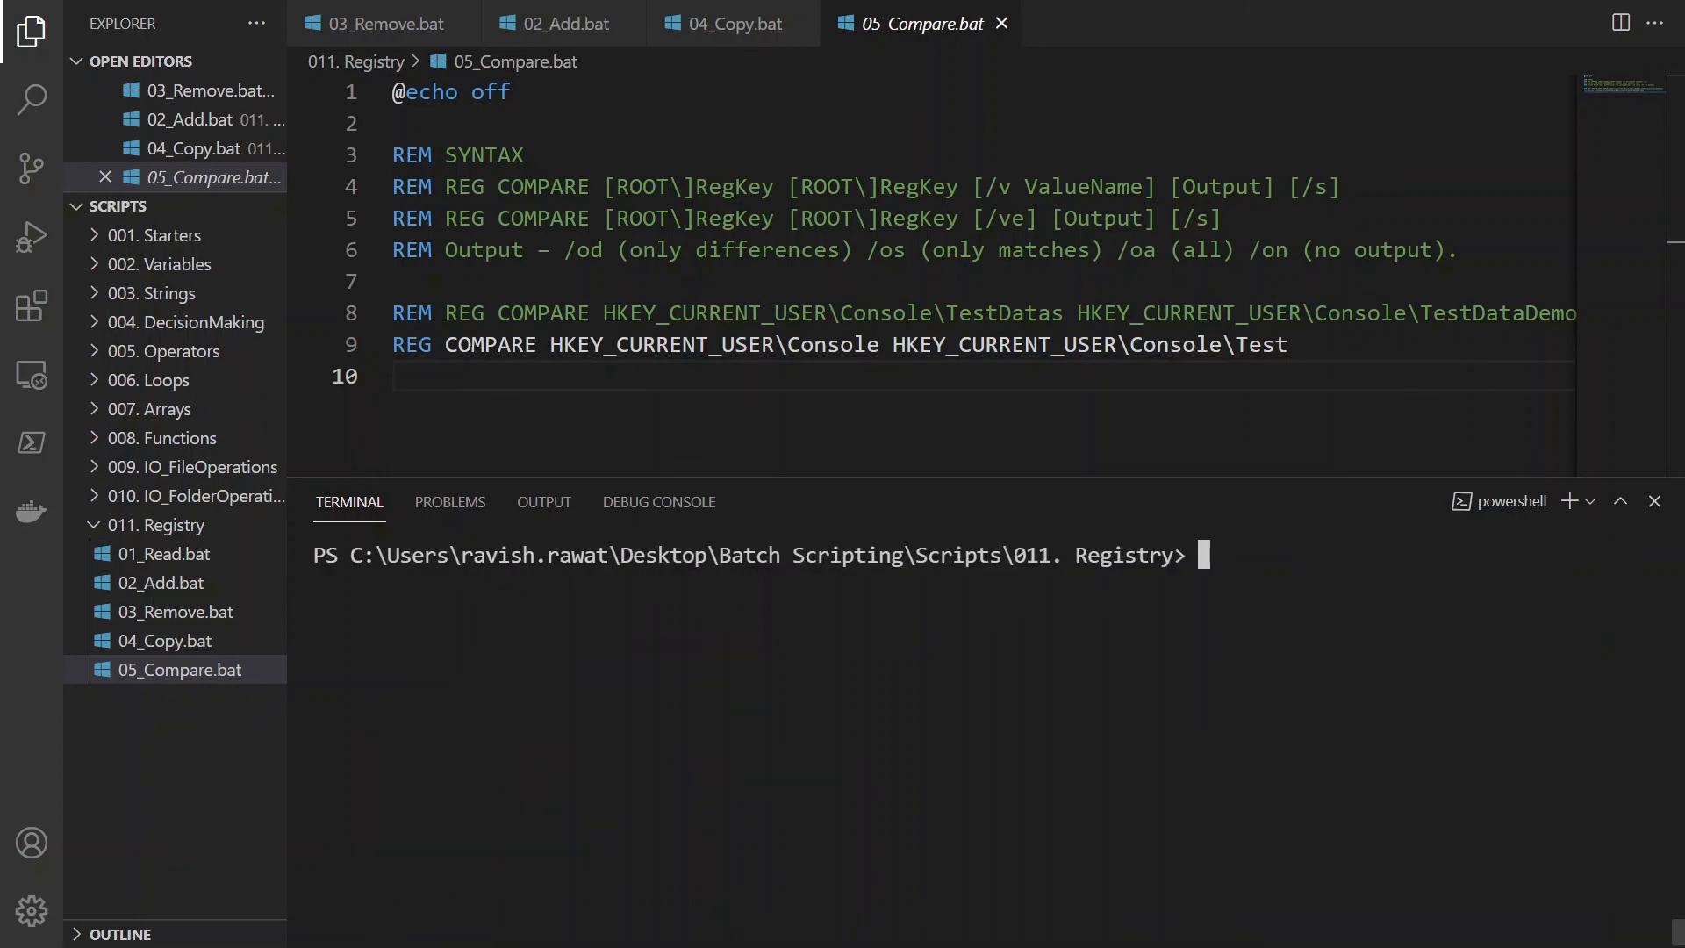
pyautogui.write('05_Compare.bat')
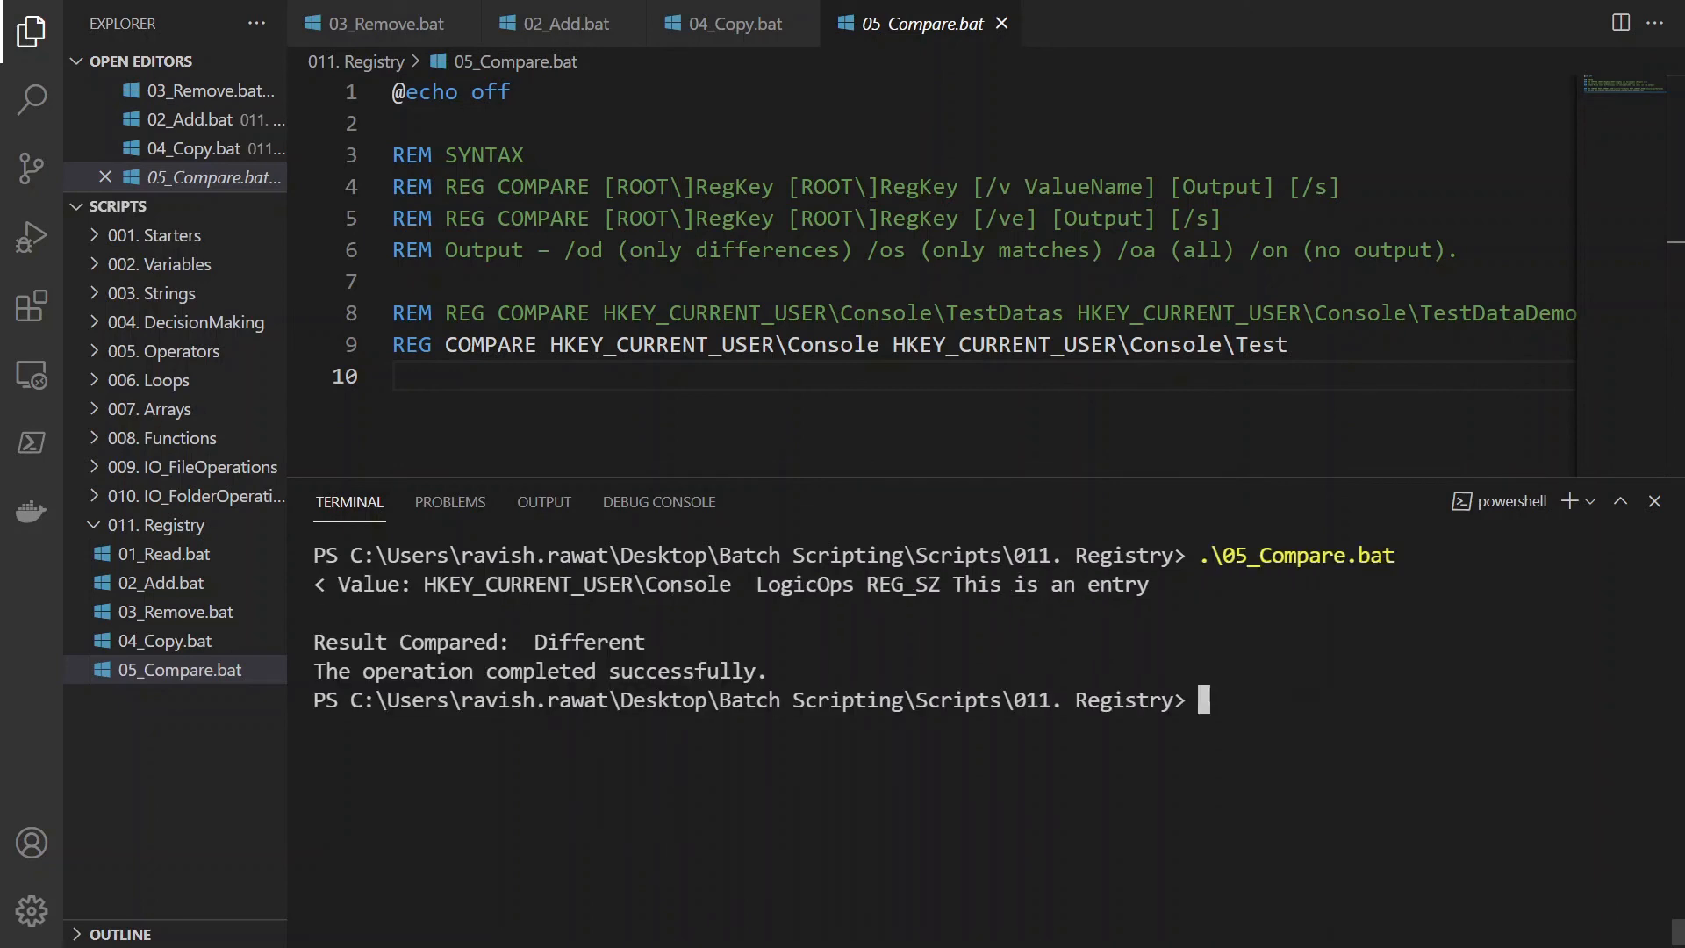
pyautogui.doubleClick(836, 344)
pyautogui.write('LogicOp')
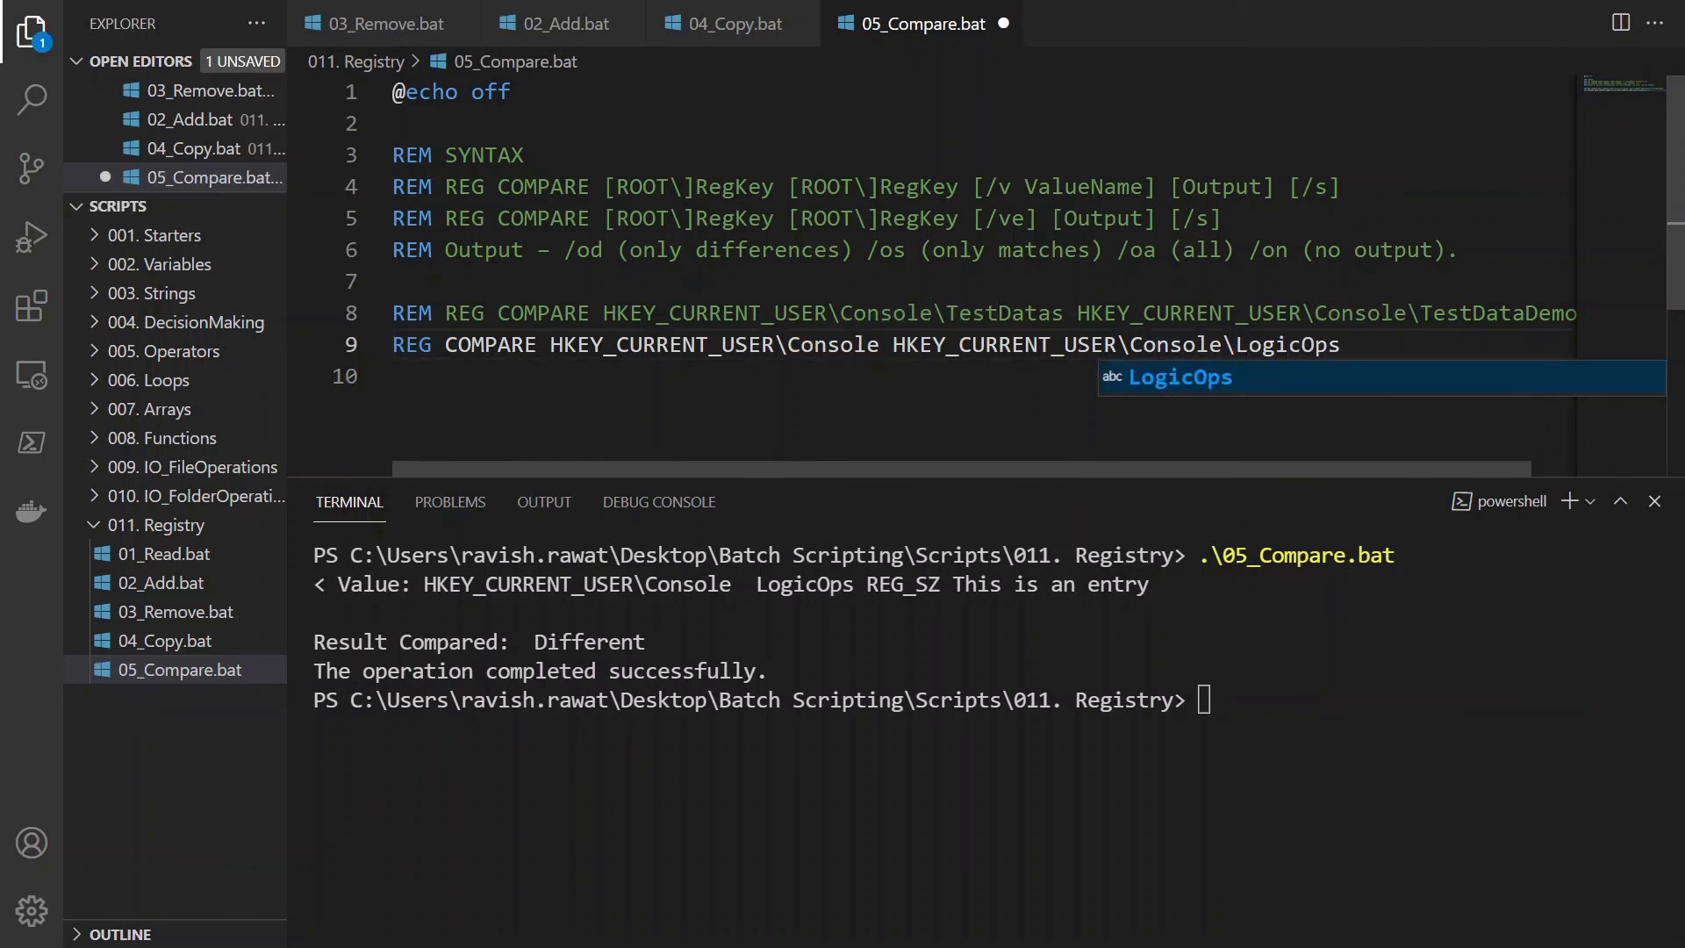
pyautogui.press('Escape')
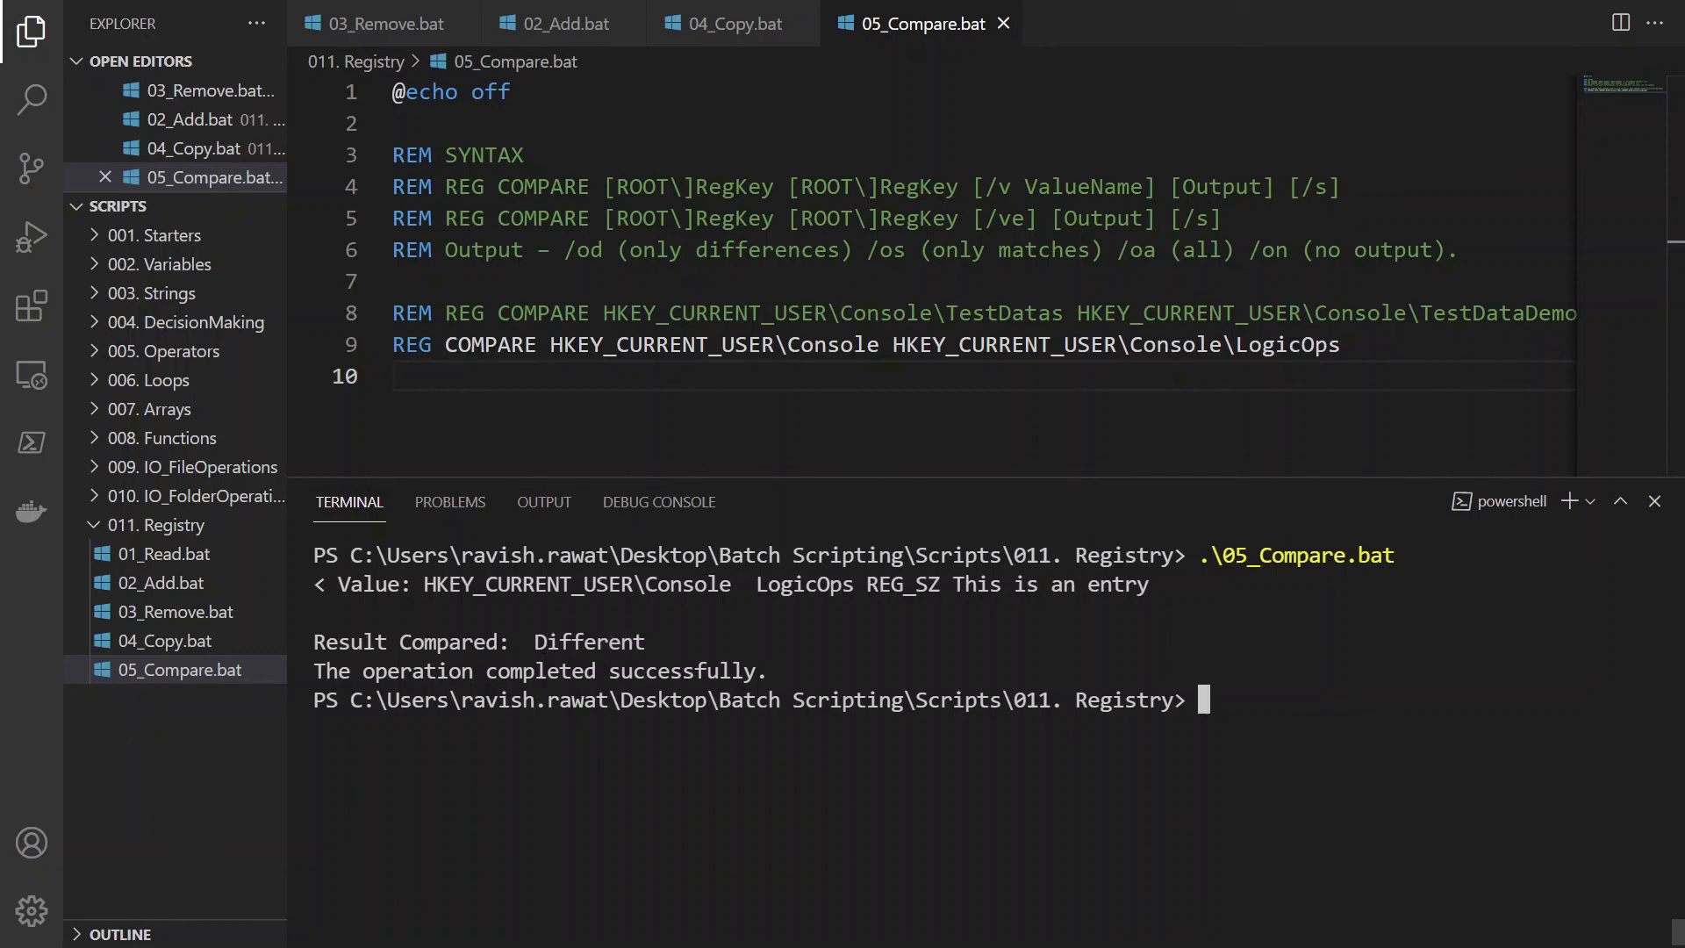
# Step: Rerun 05_Compare.bat to get Identical for Console versus Console\LogicOps
pyautogui.write('.\\05_Compare.bat')
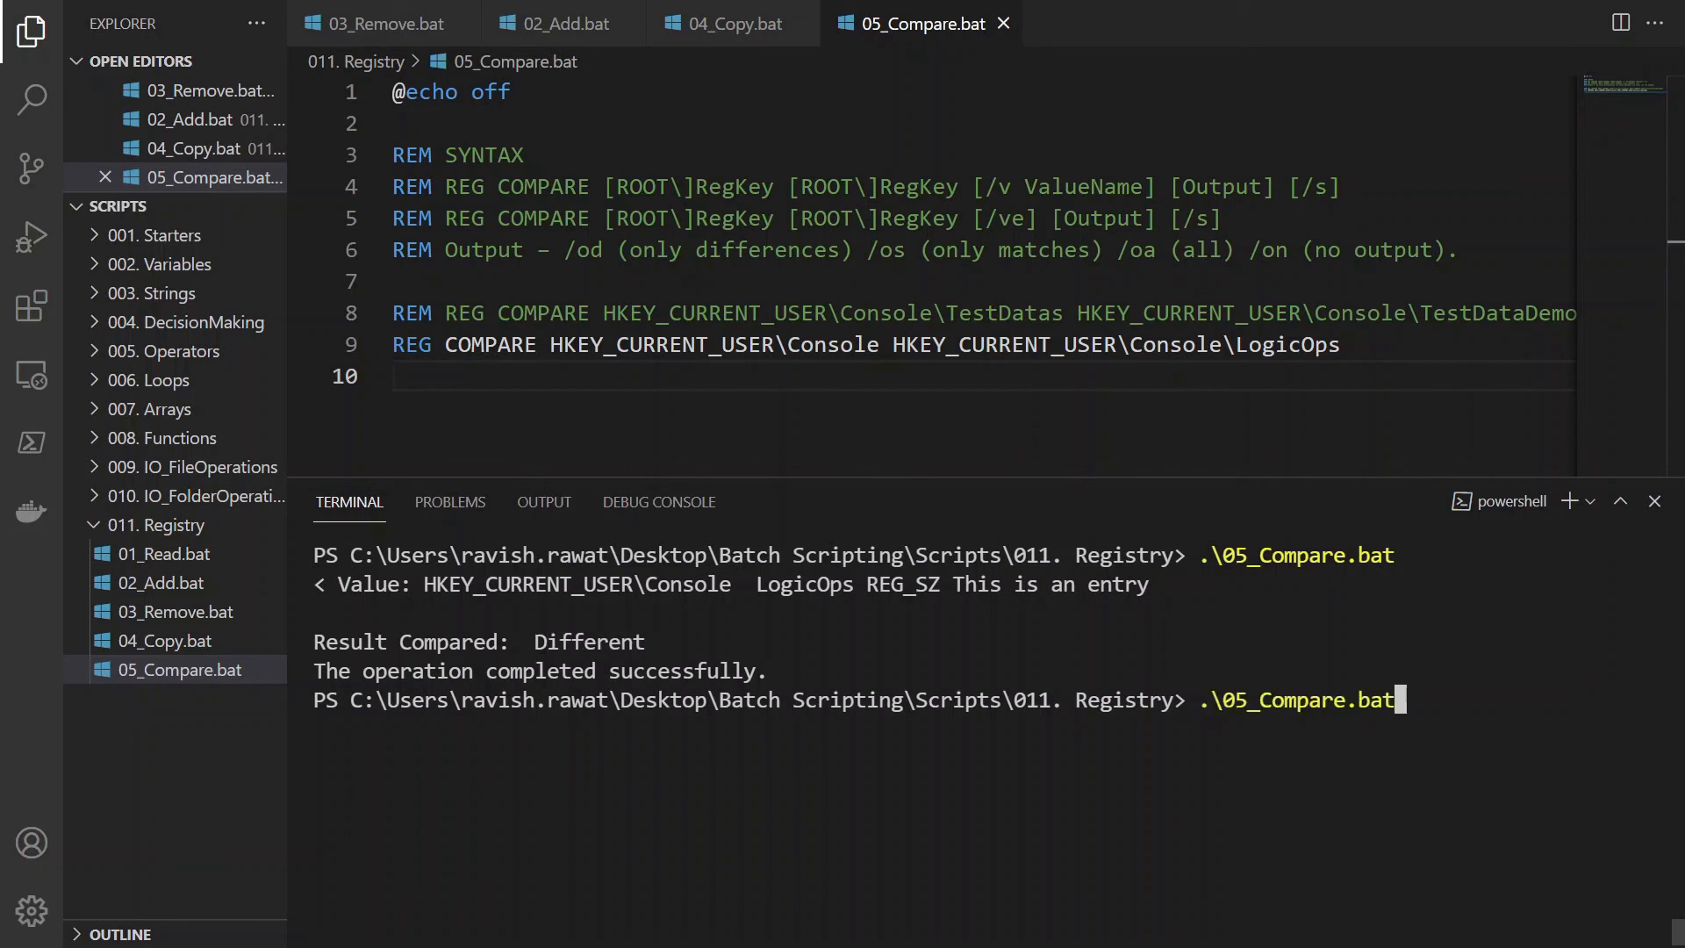
pyautogui.press('Enter')
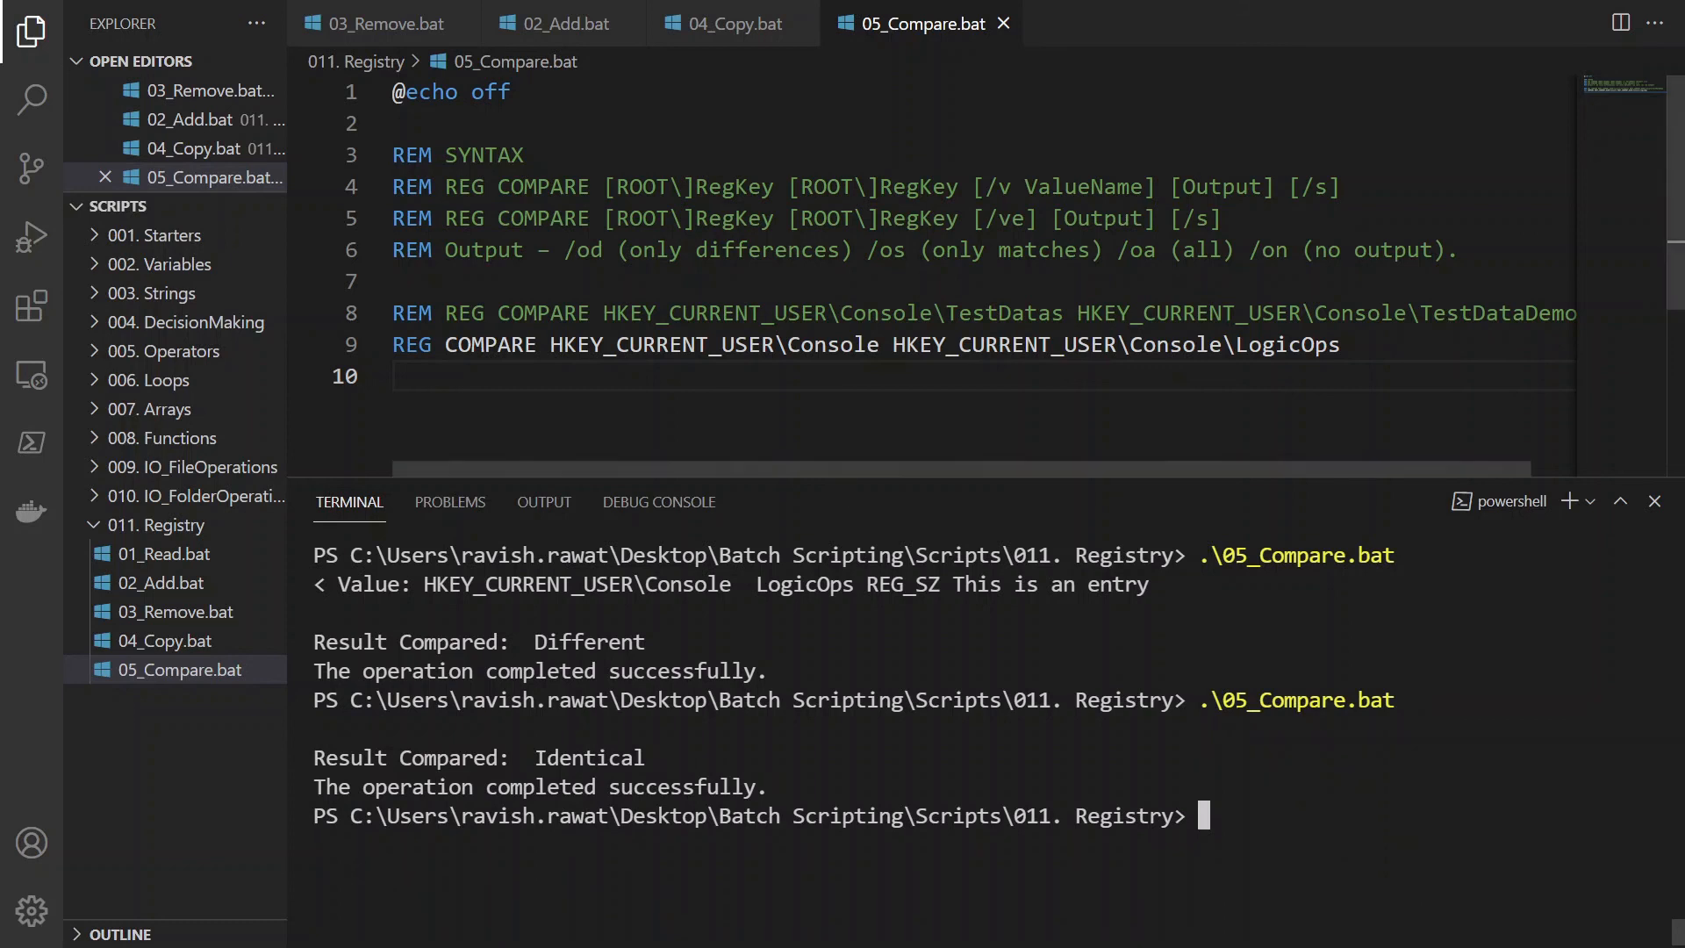
pyautogui.doubleClick(863, 344)
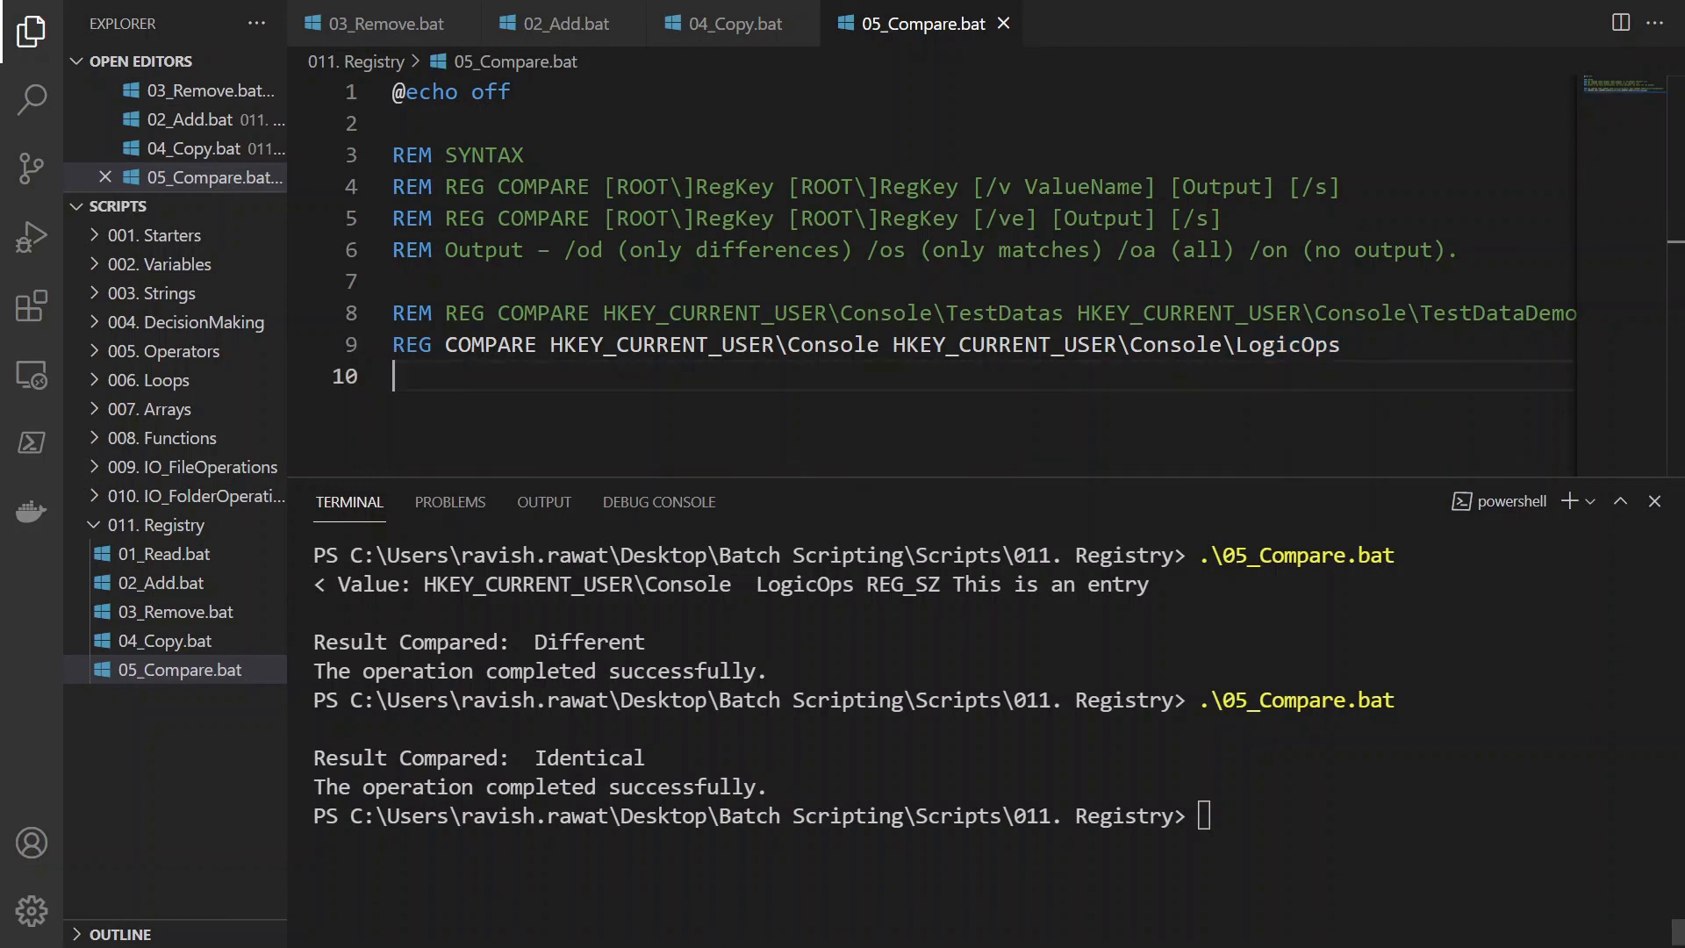
# Step: Point line 9 at the nonexistent Console\DataDemo key and run, producing the key-not-found error
pyautogui.doubleClick(590, 758)
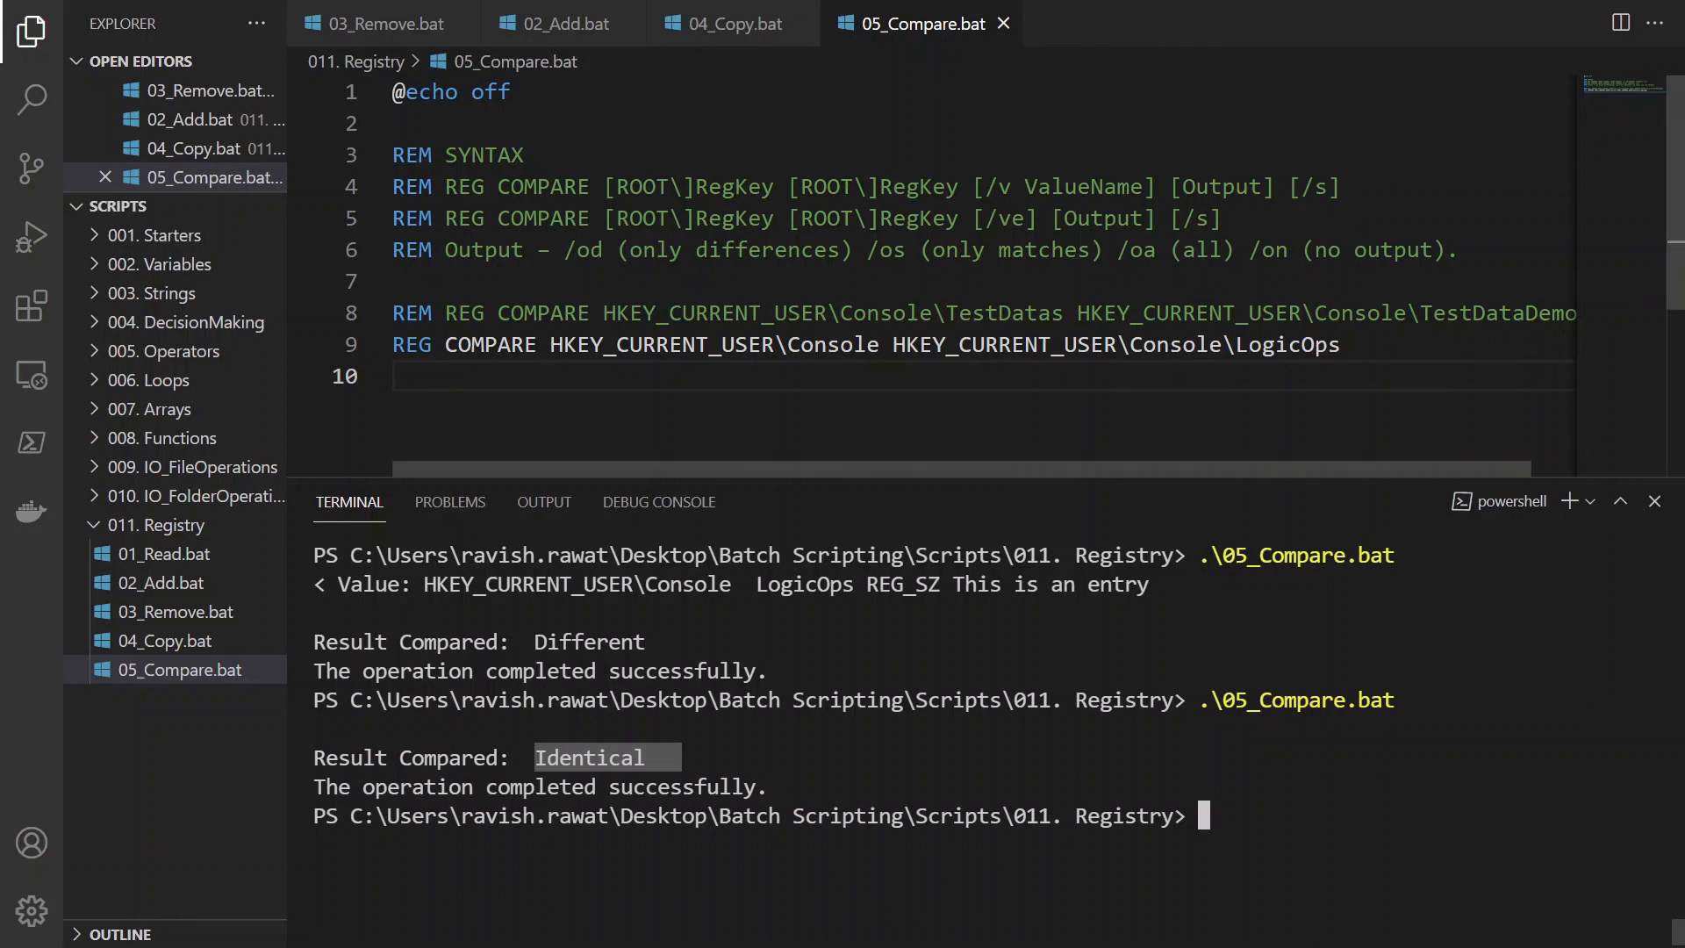
pyautogui.write('Dat')
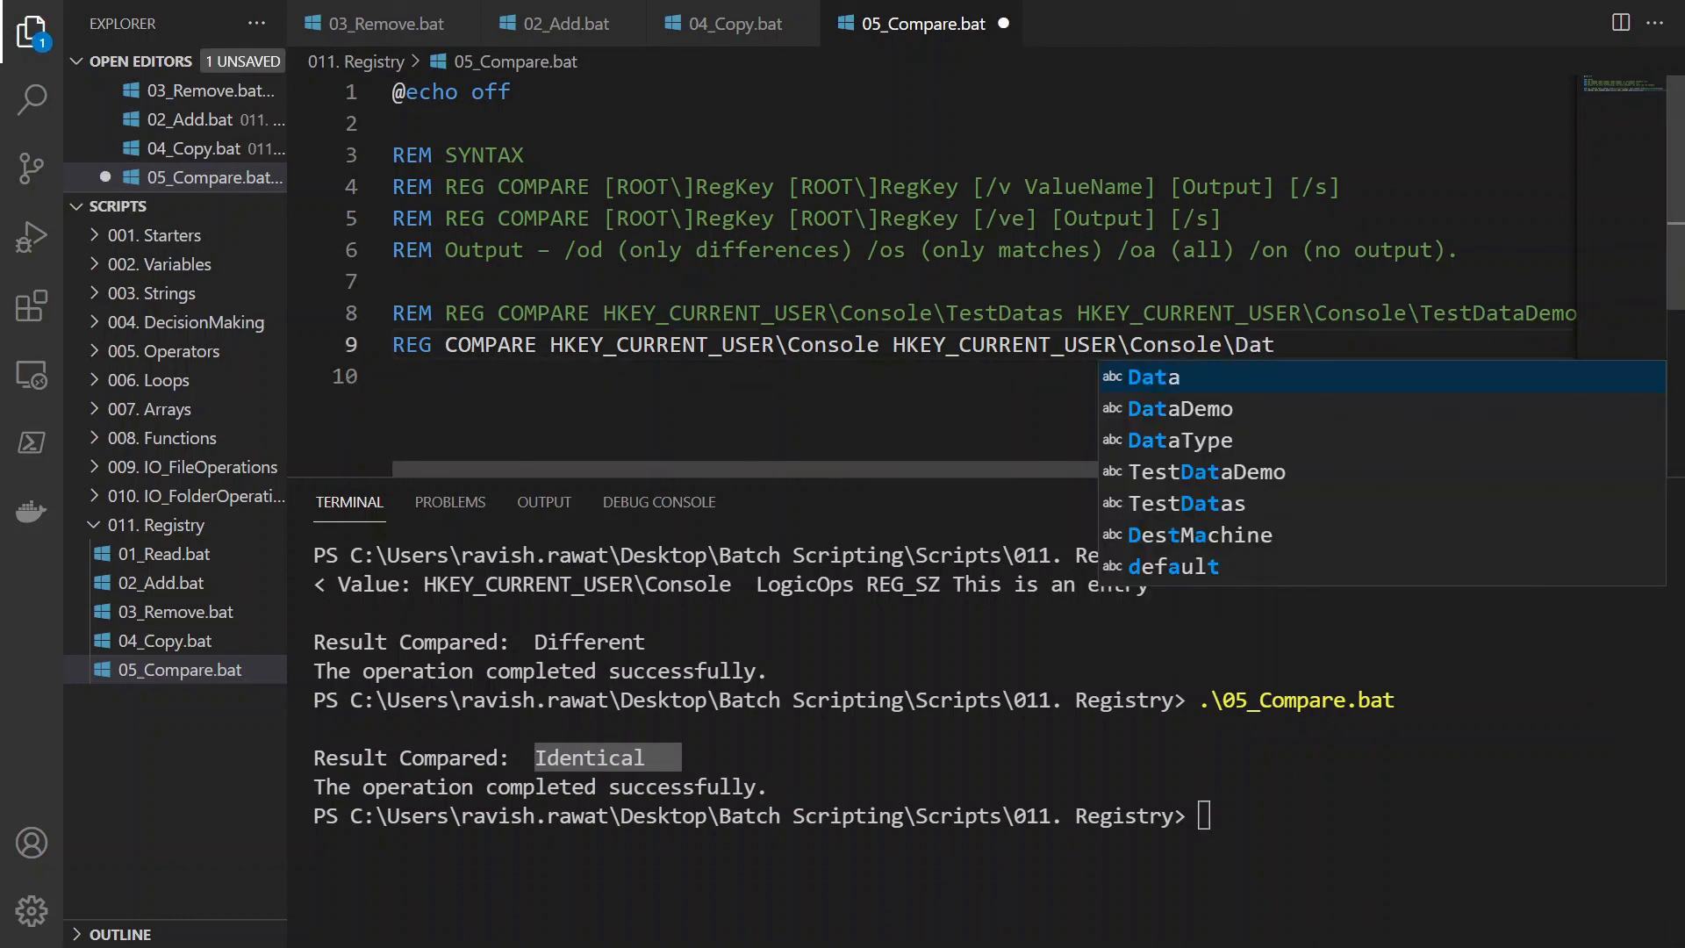
pyautogui.click(1179, 407)
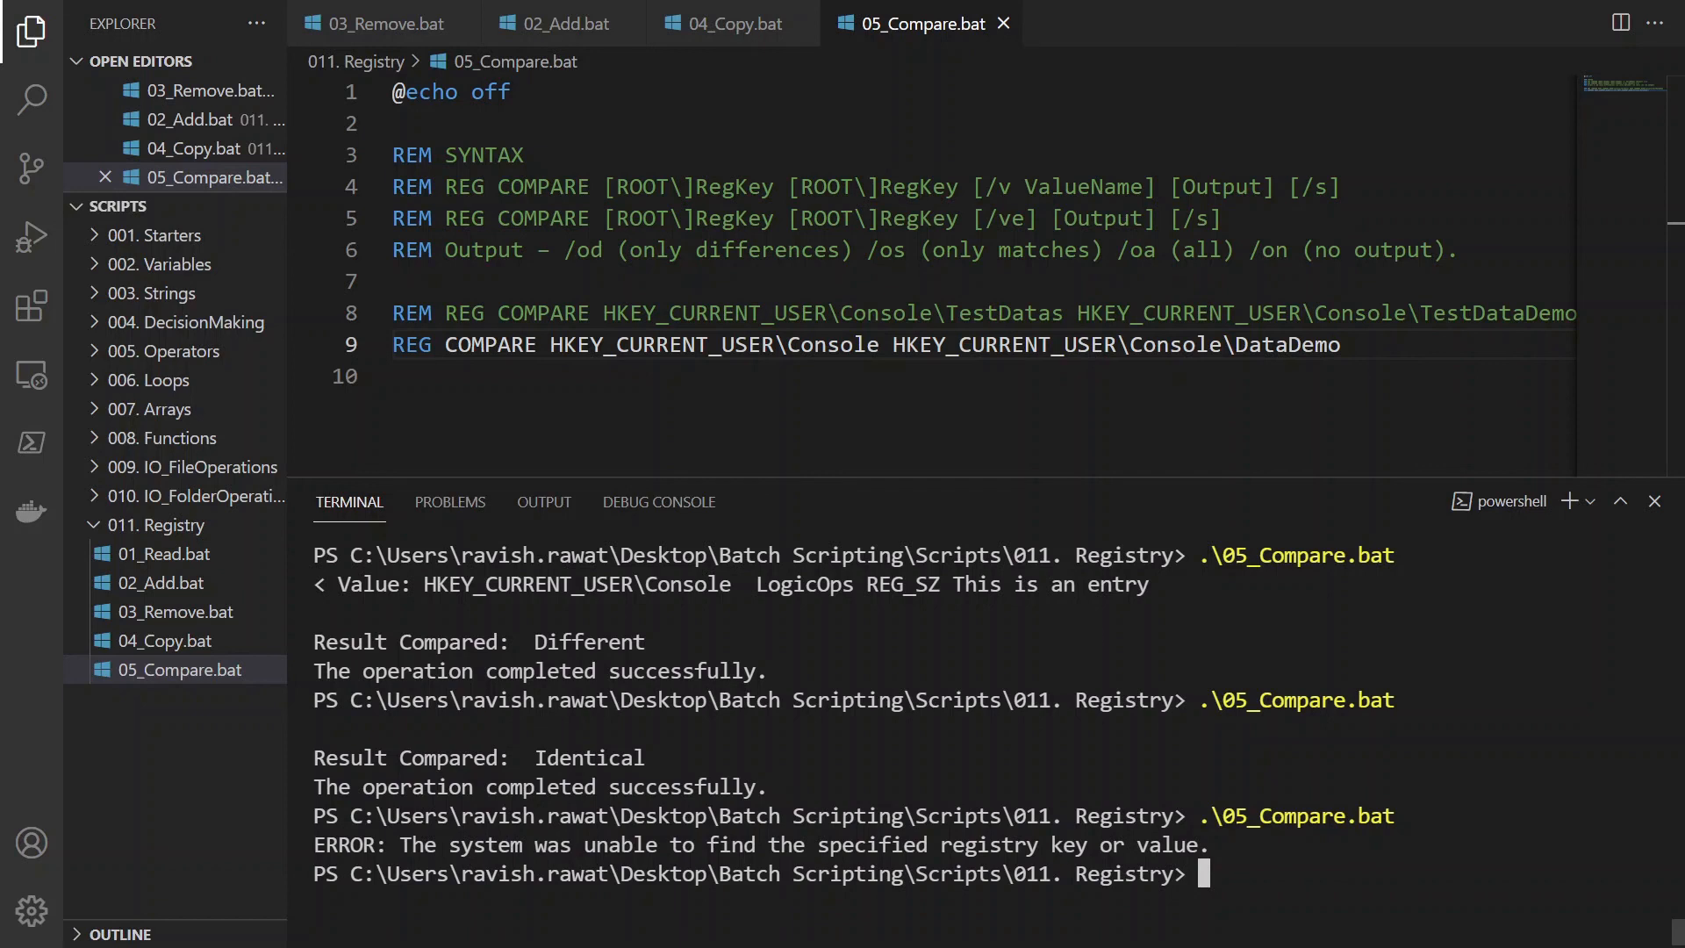
pyautogui.moveTo(449, 844); pyautogui.dragTo(1208, 845)
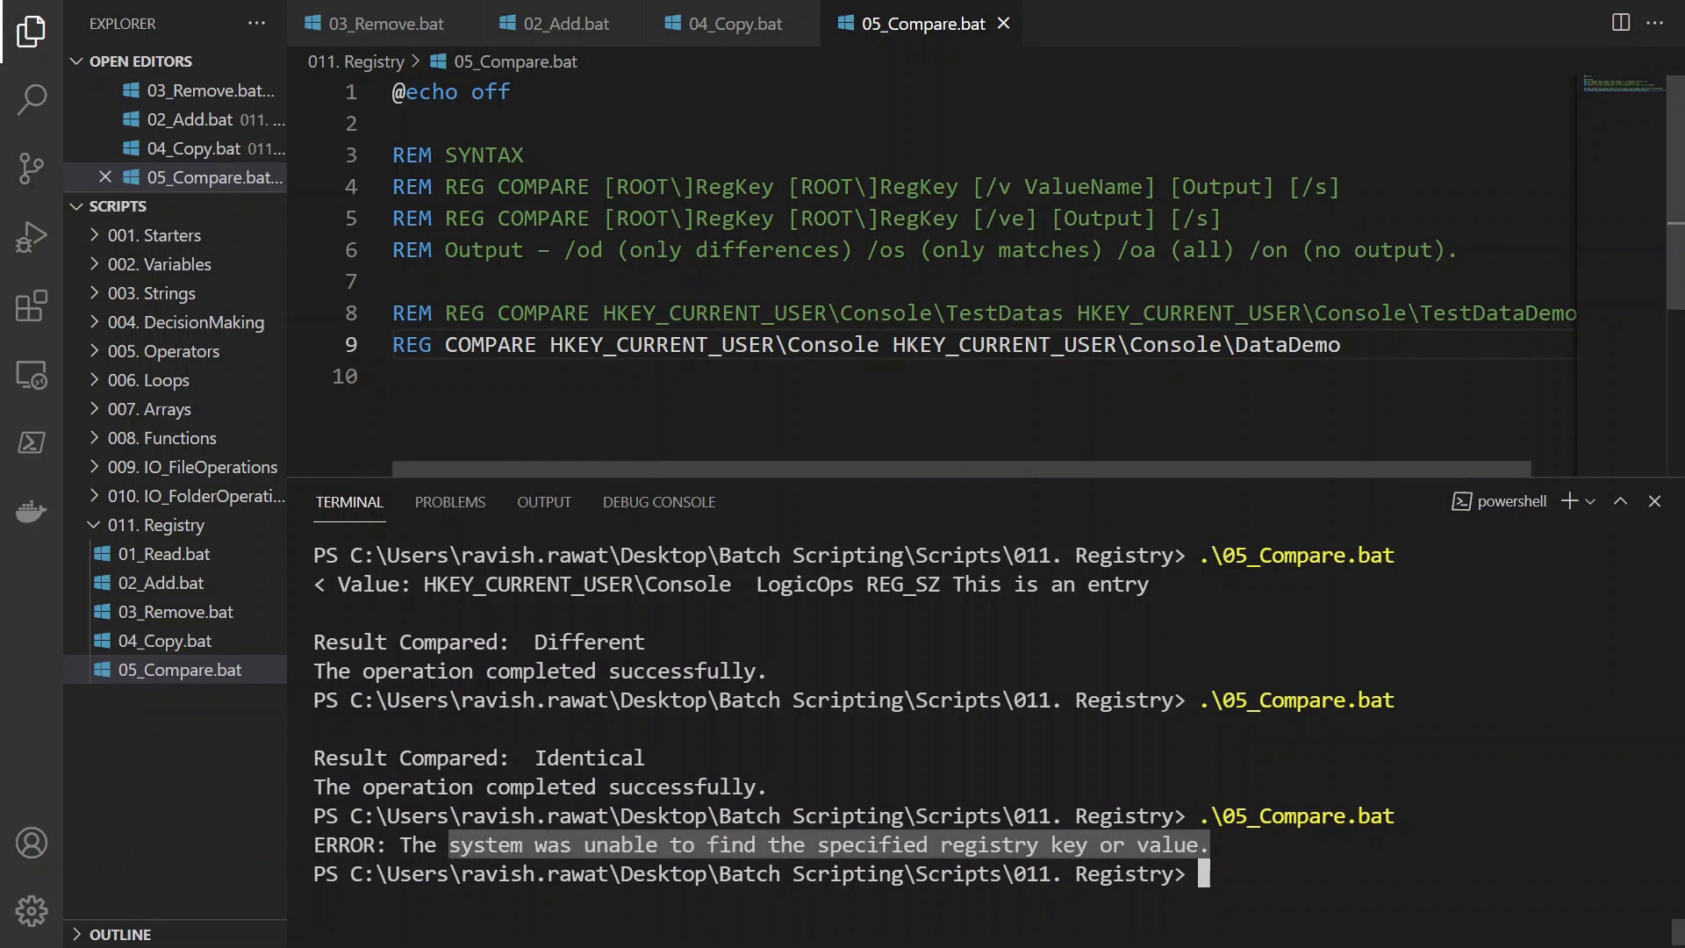
# Step: Restore the compare target on line 9 from DataDemo back to Test
pyautogui.doubleClick(1288, 344)
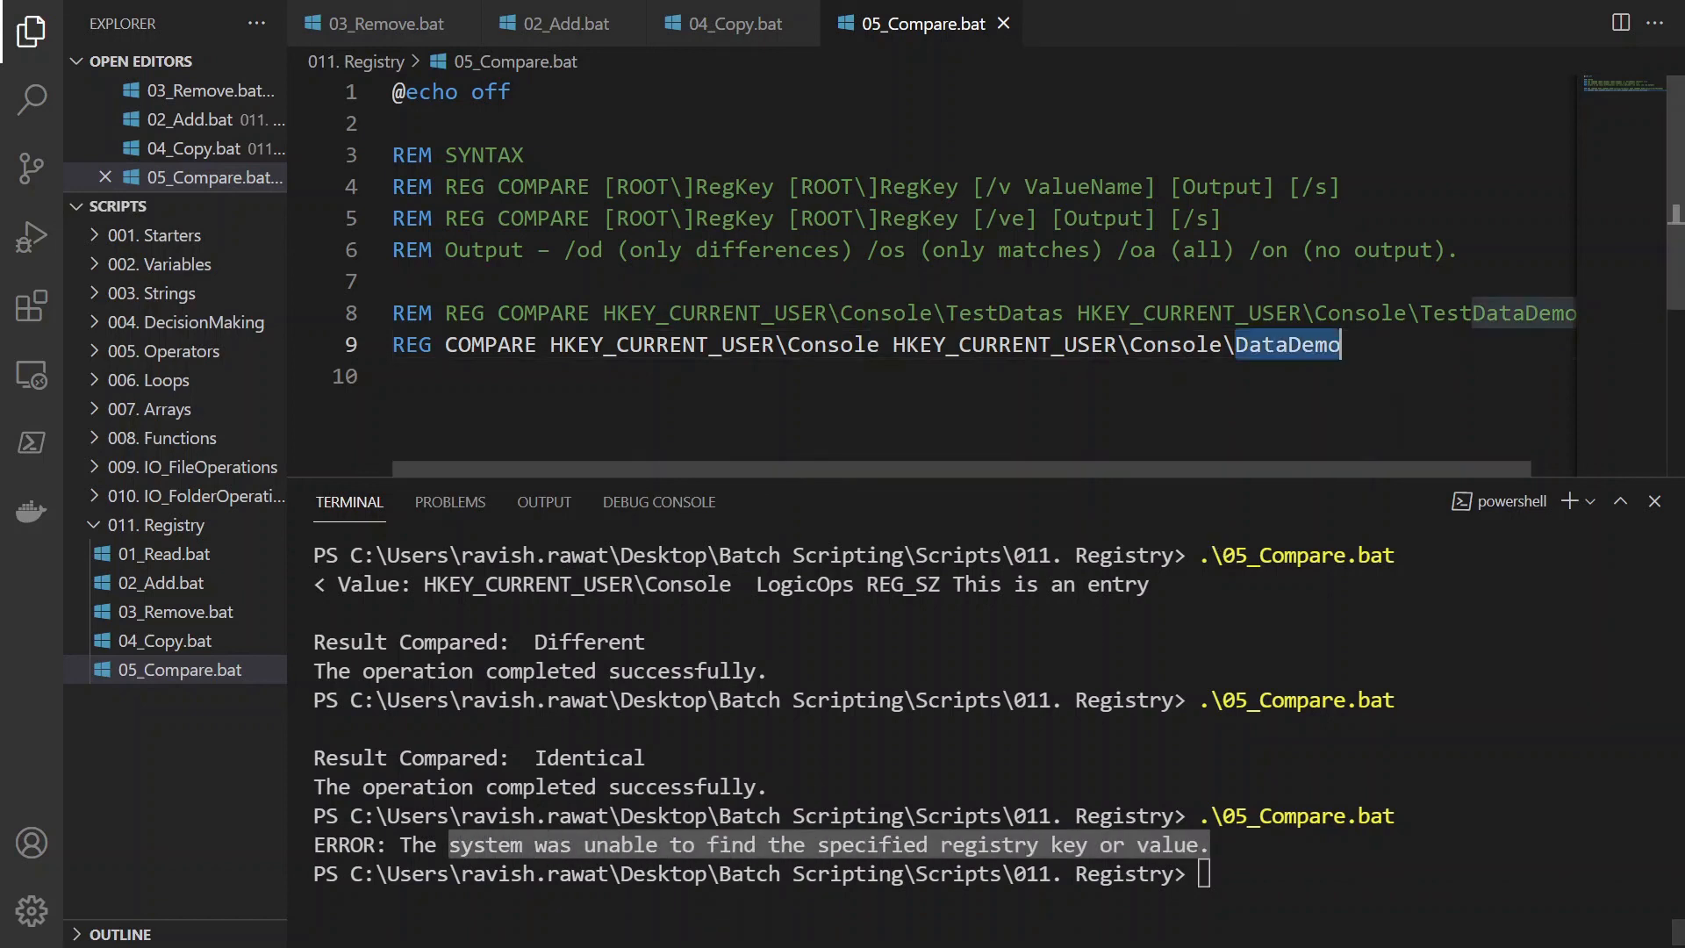
pyautogui.press('Delete')
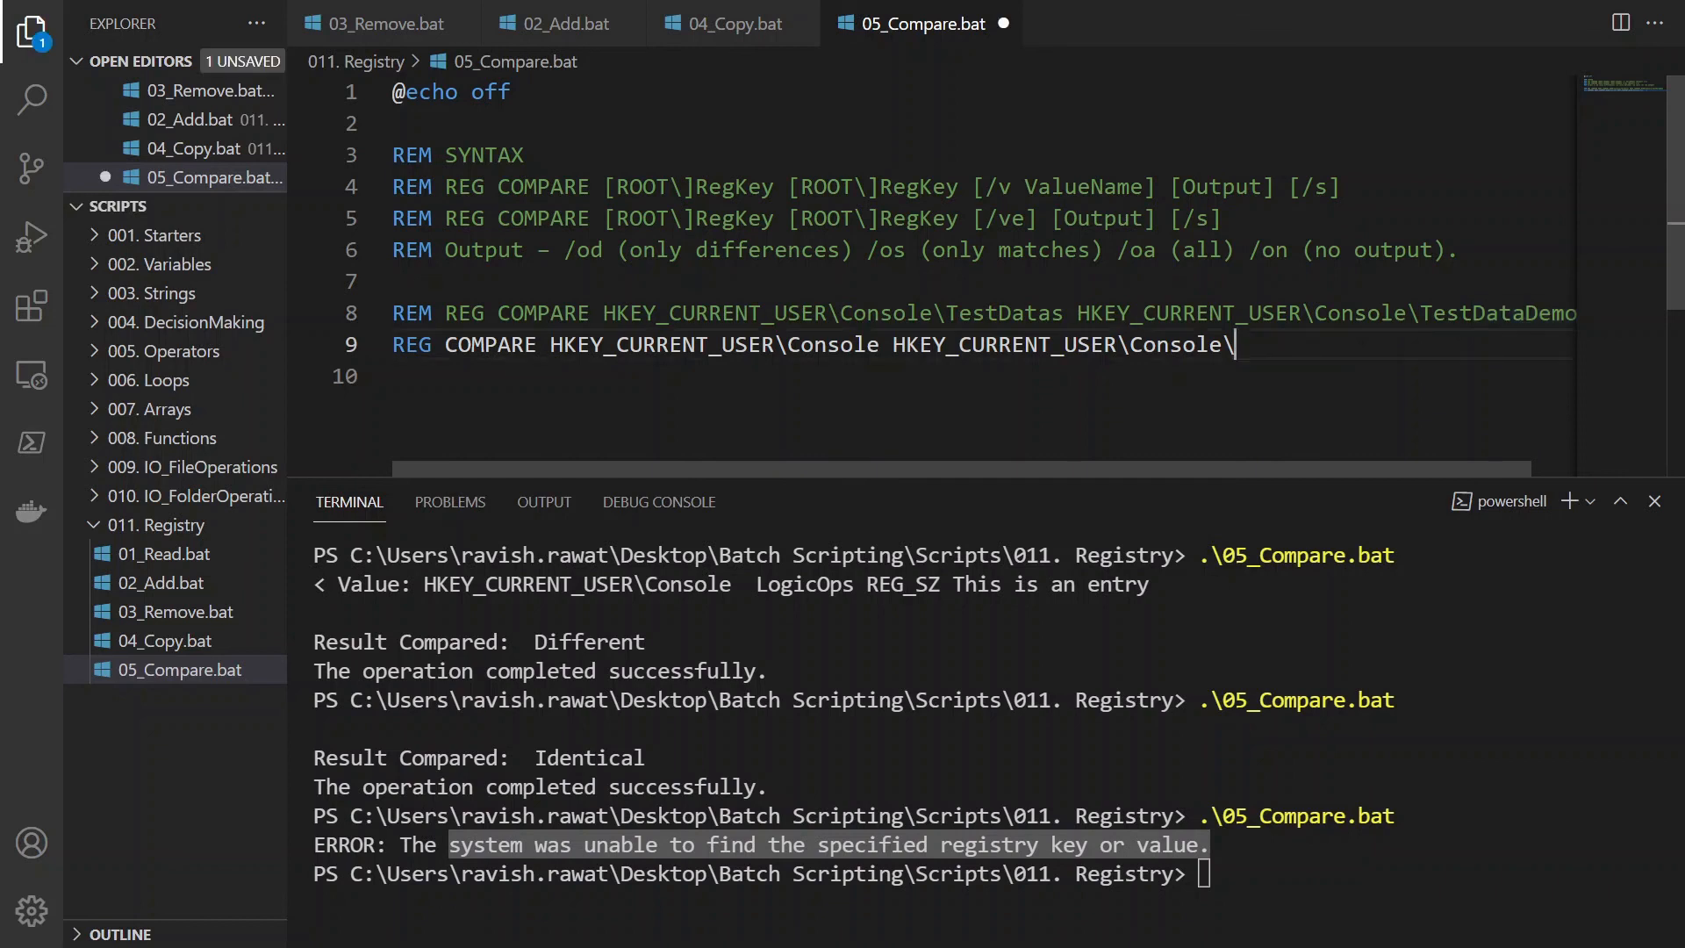
pyautogui.write('Test')
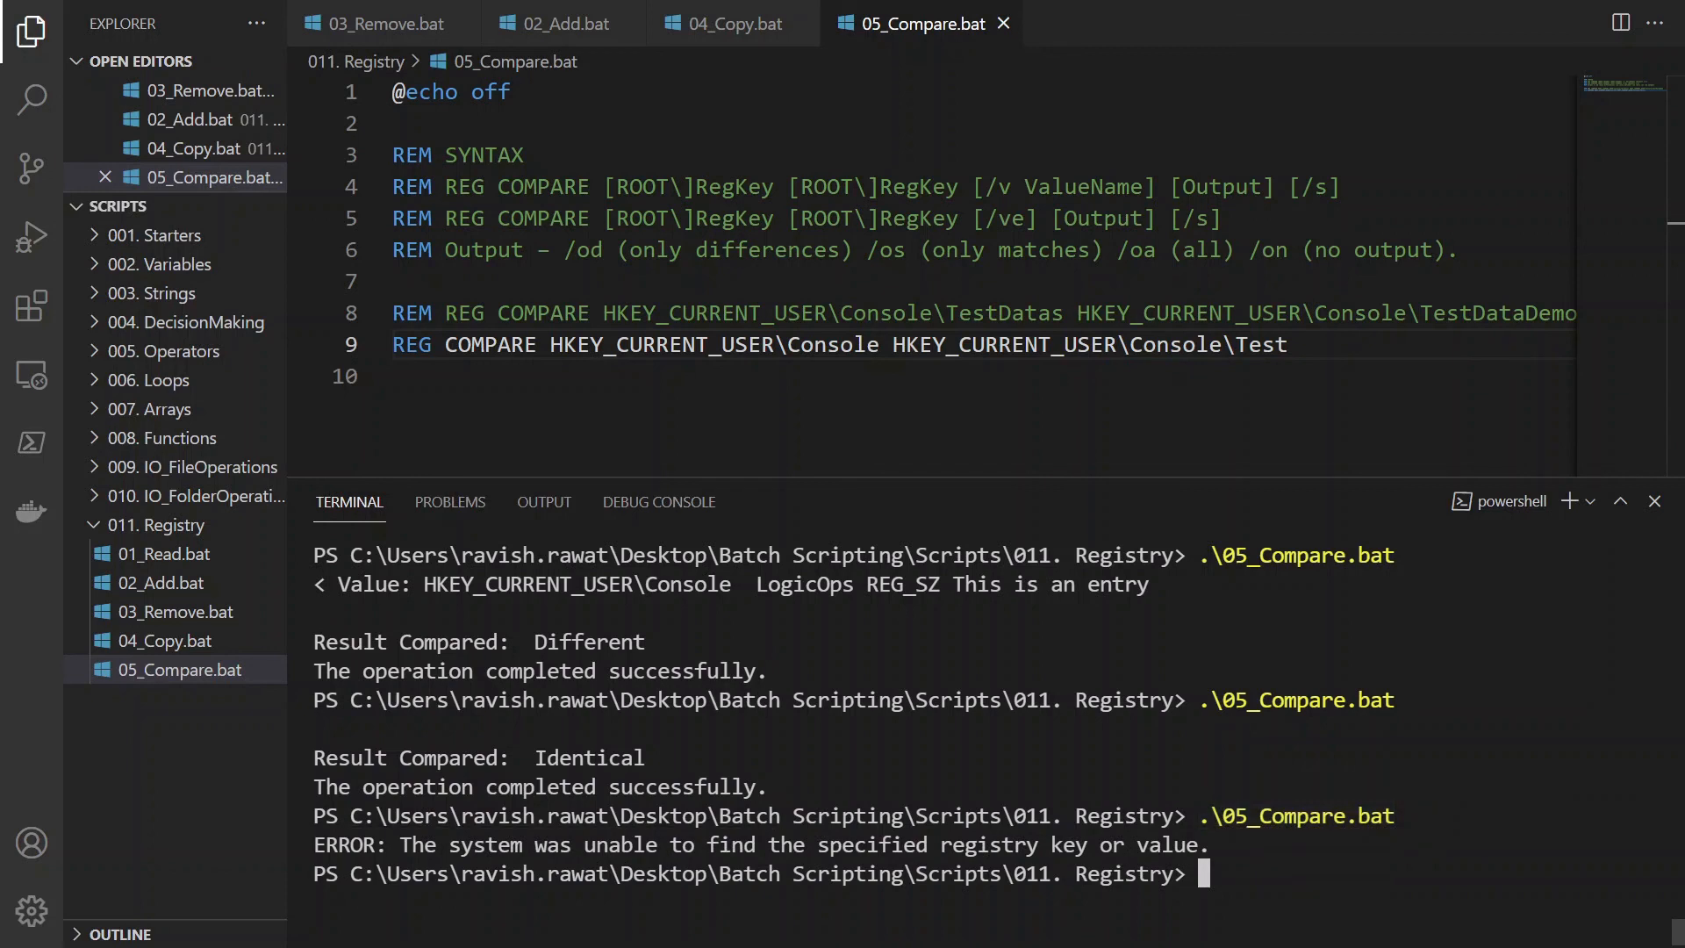
# Step: Highlight the Different result and stage .\05_Compare.bat at the prompt for another Console\Test run
pyautogui.doubleClick(586, 643)
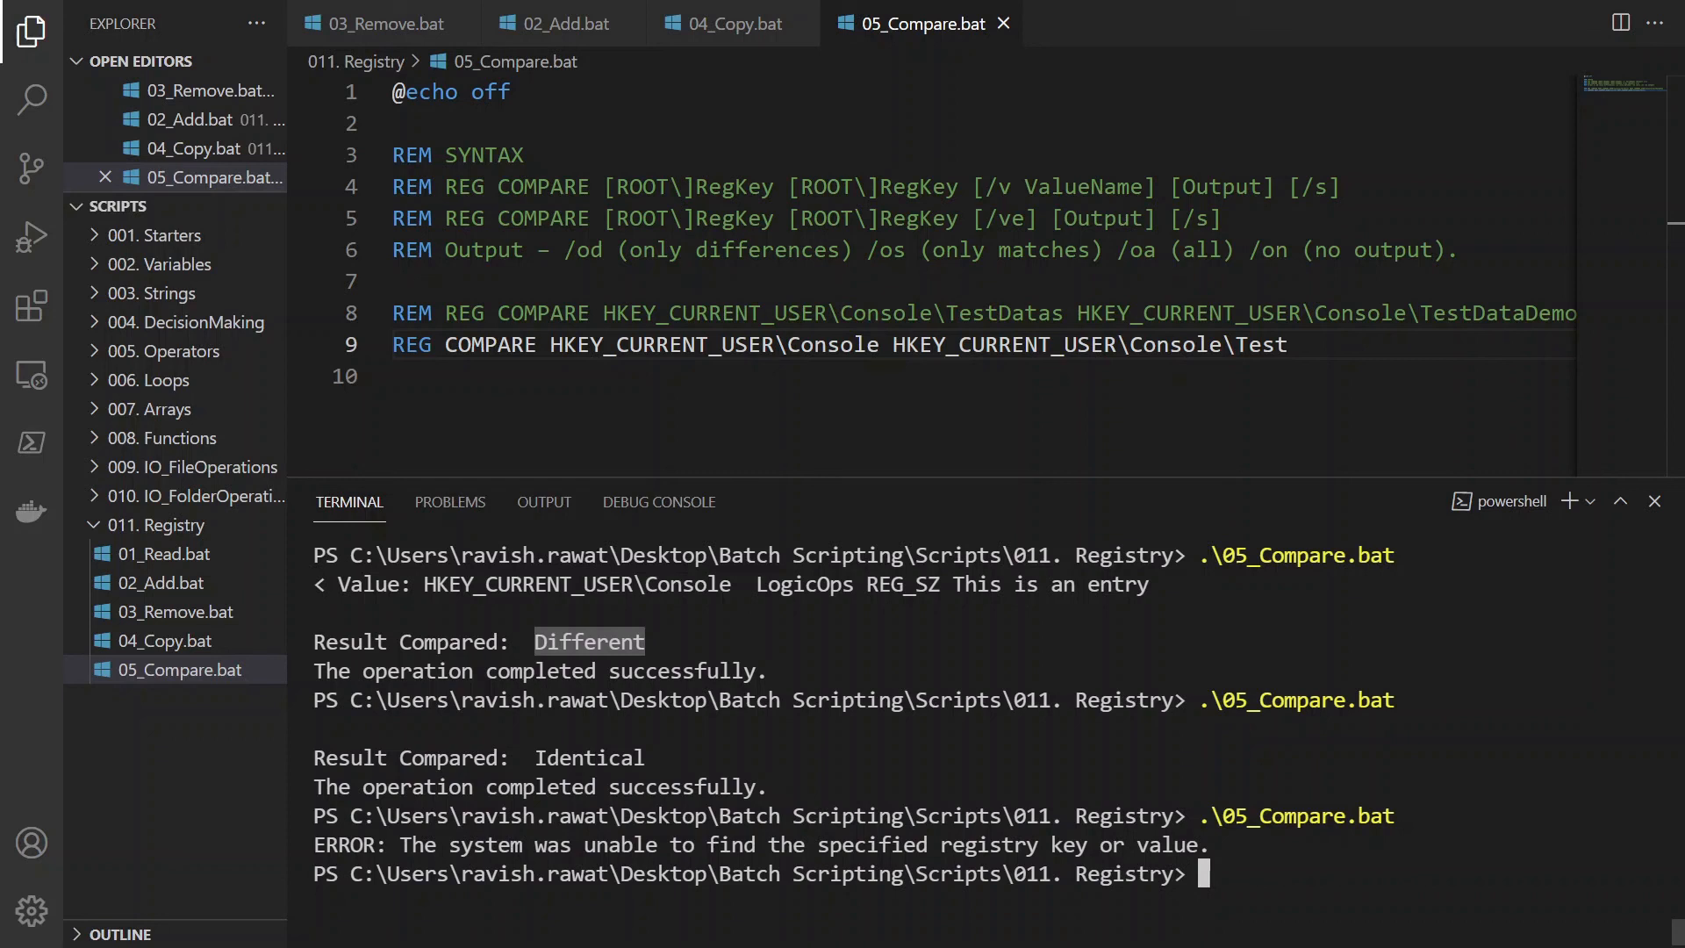
pyautogui.moveTo(924, 700)
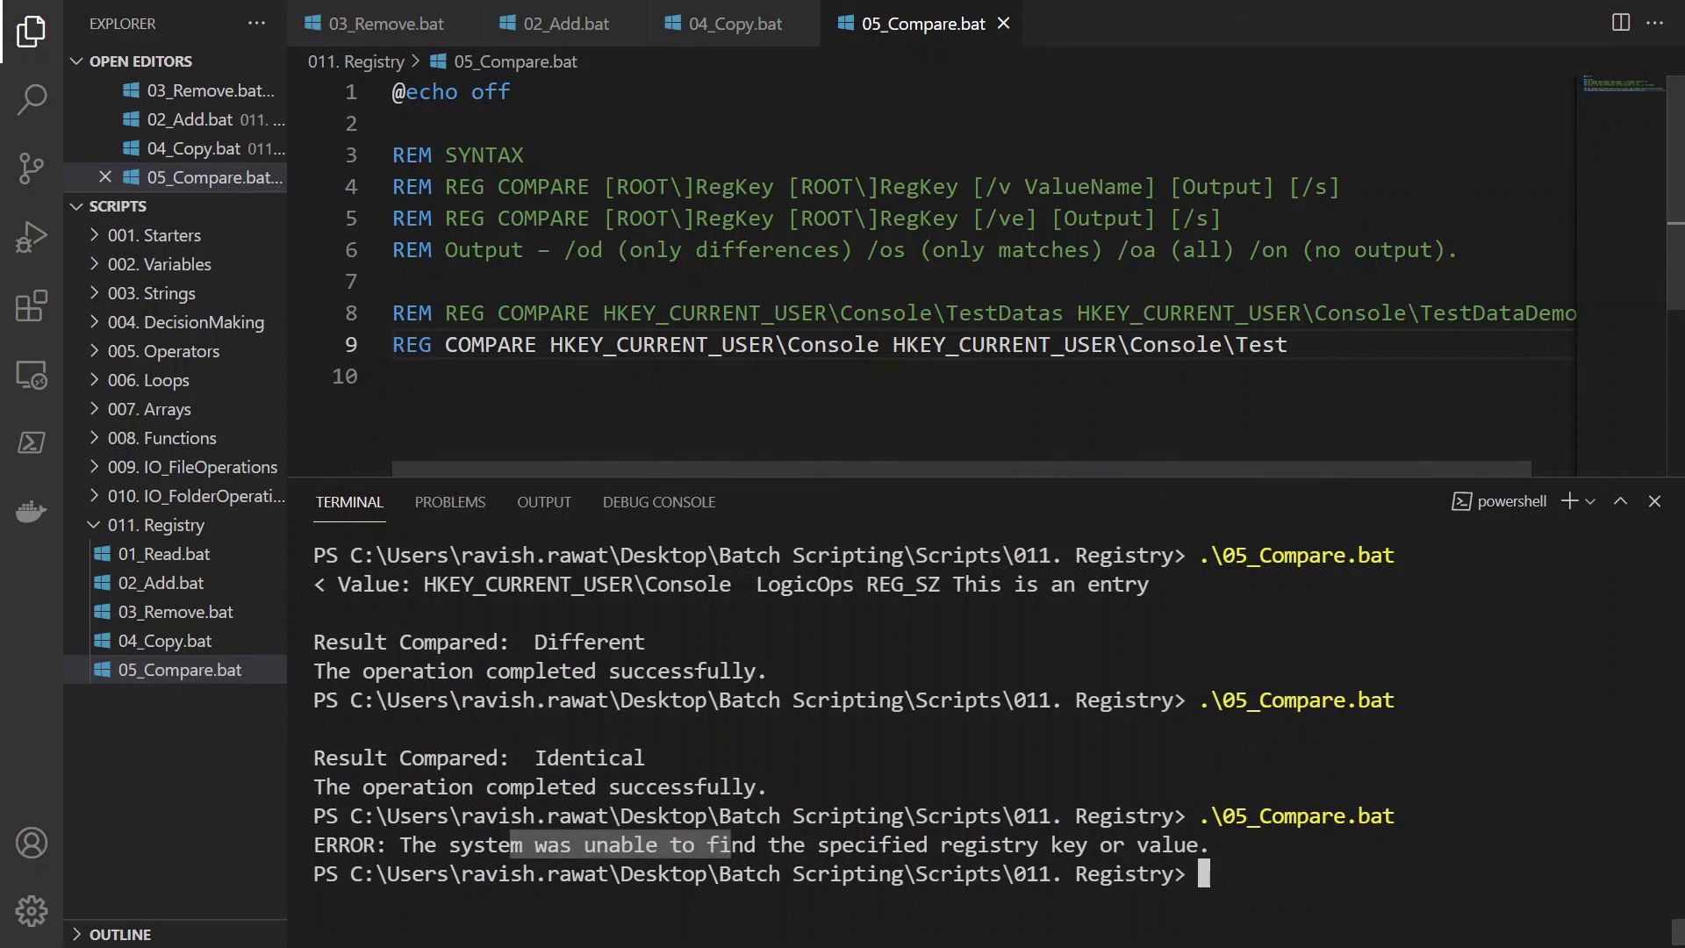
pyautogui.write('.\\05_Compare.bat')
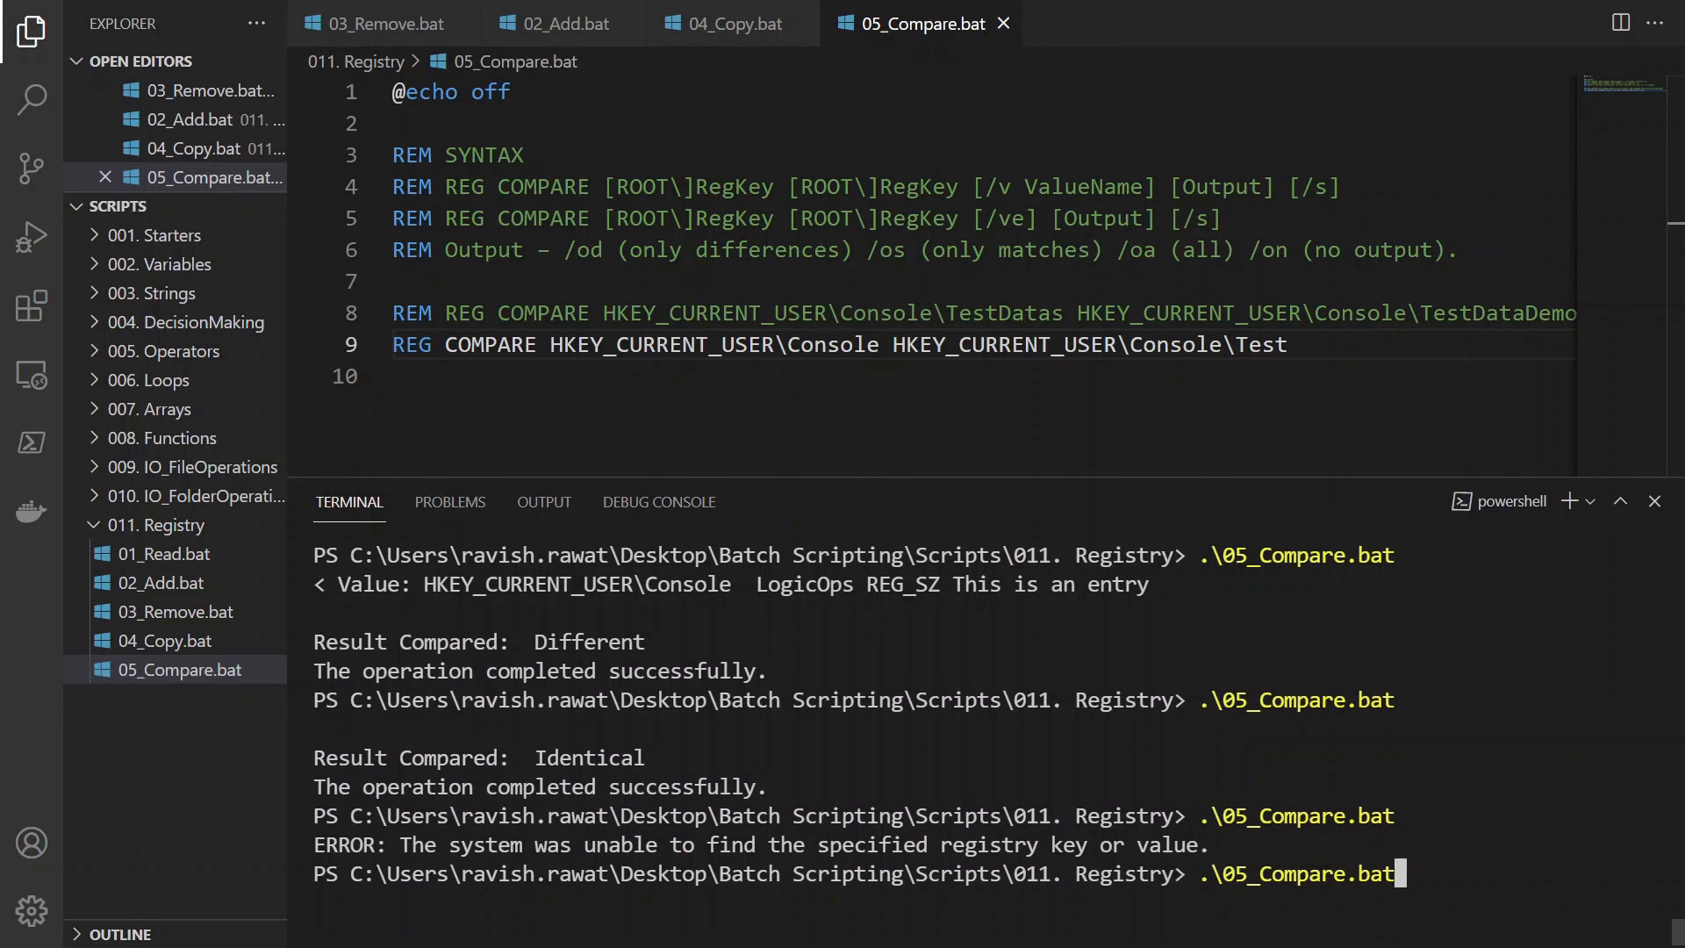